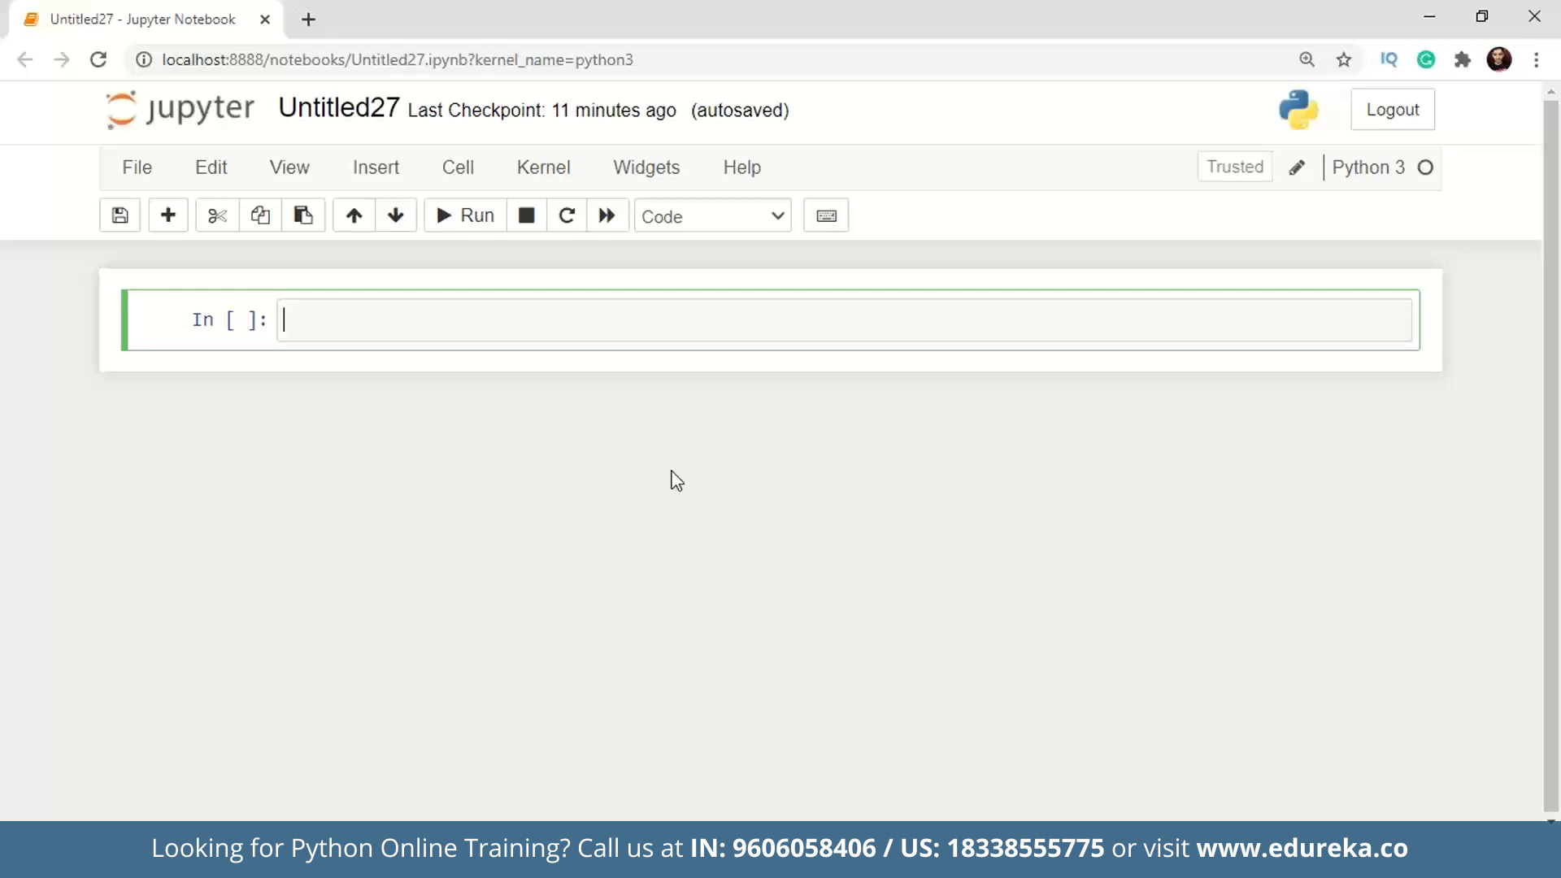
Import Workbook from openpyxl and create a workbook wb.
type("from")
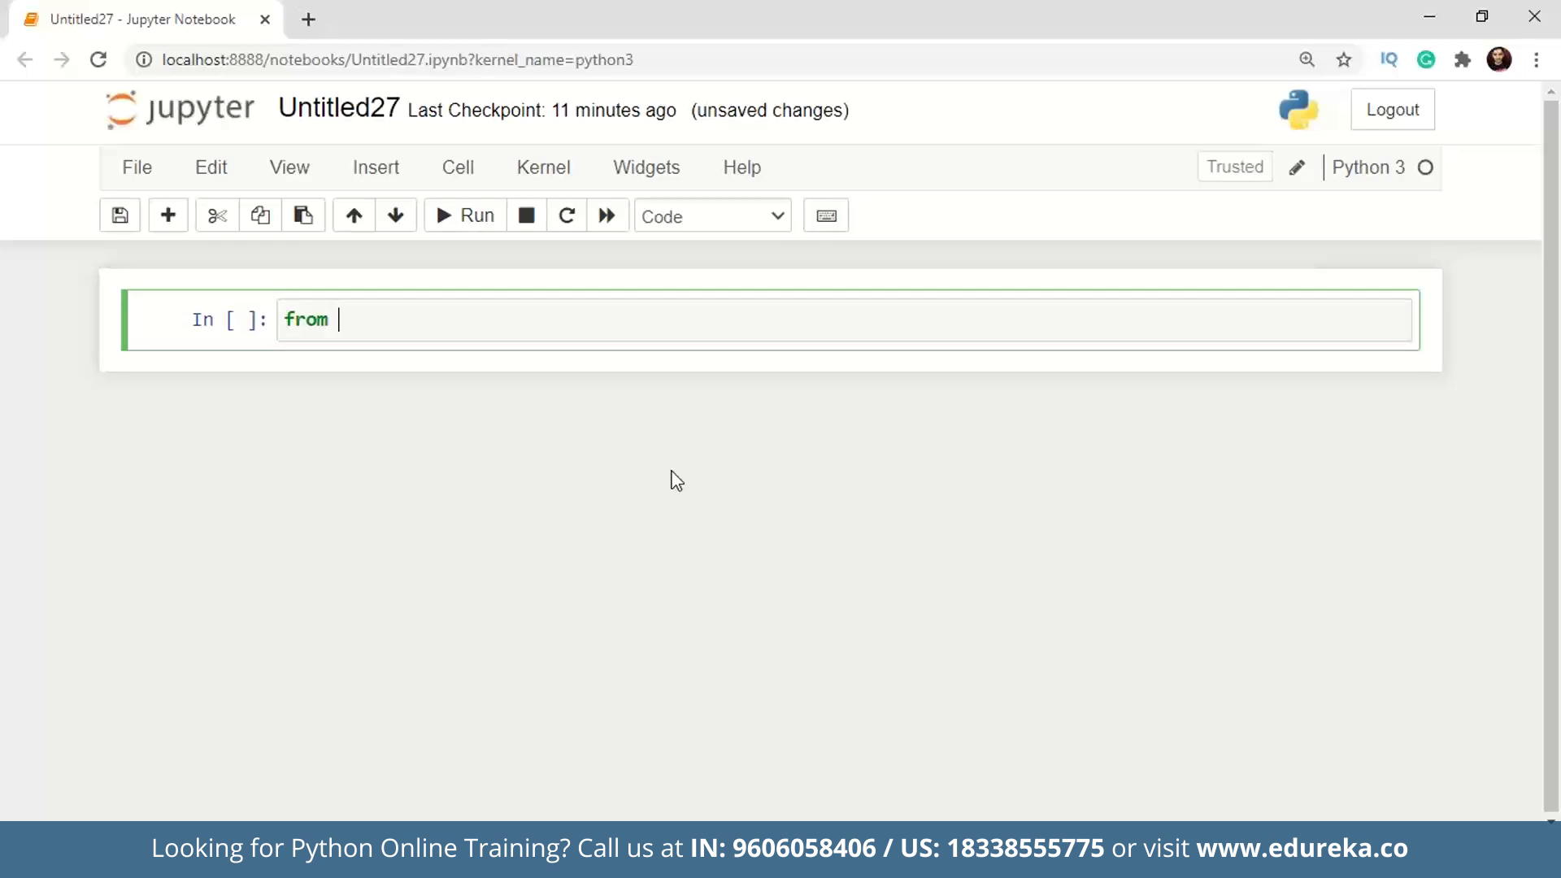
type("openp")
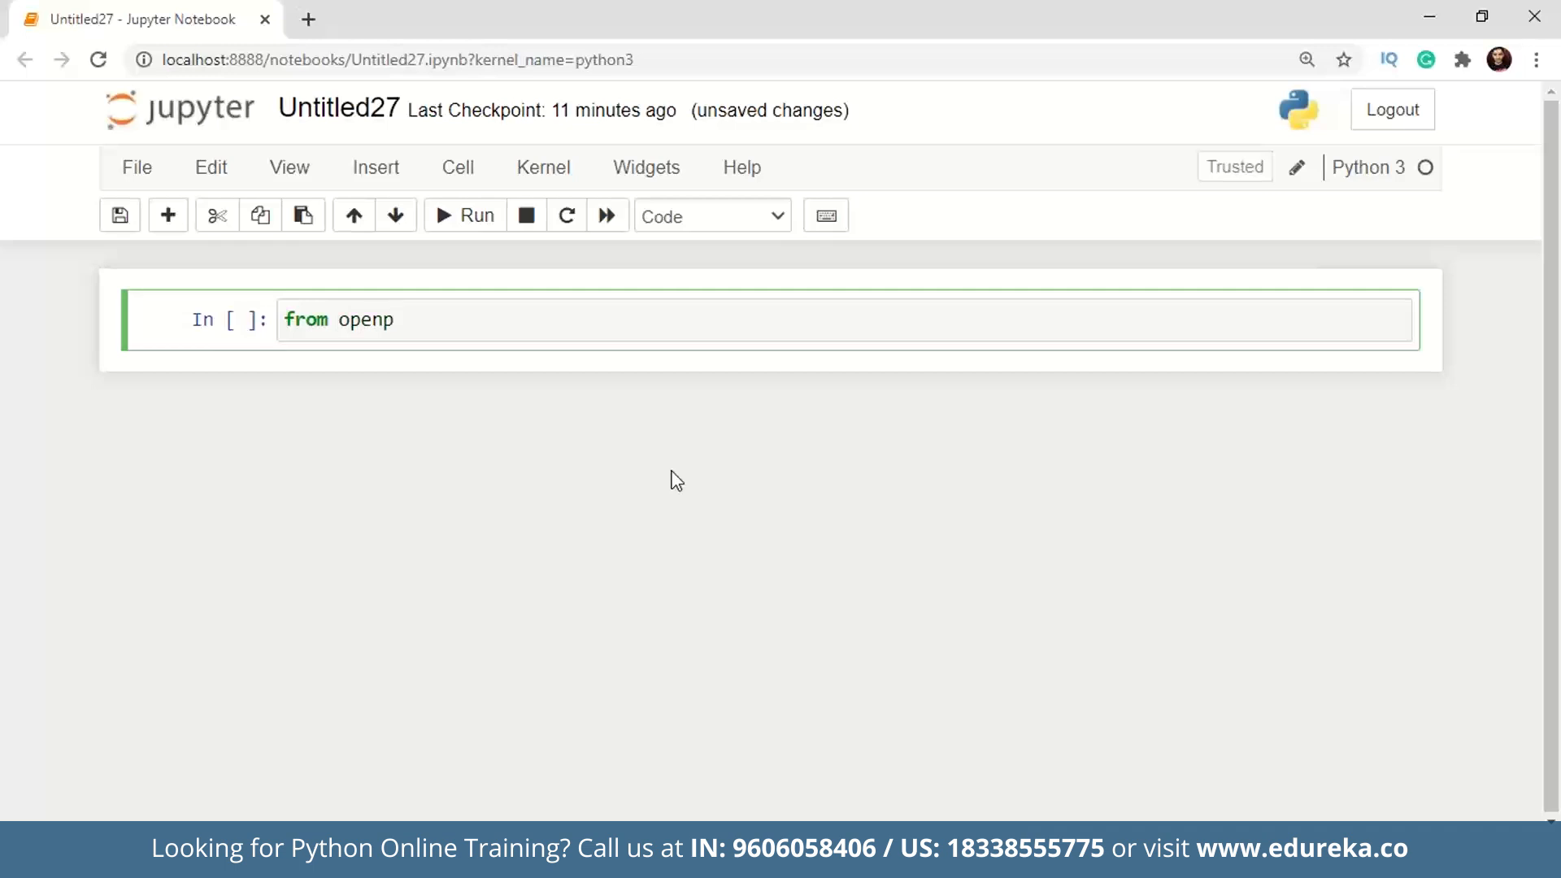
type("yx import")
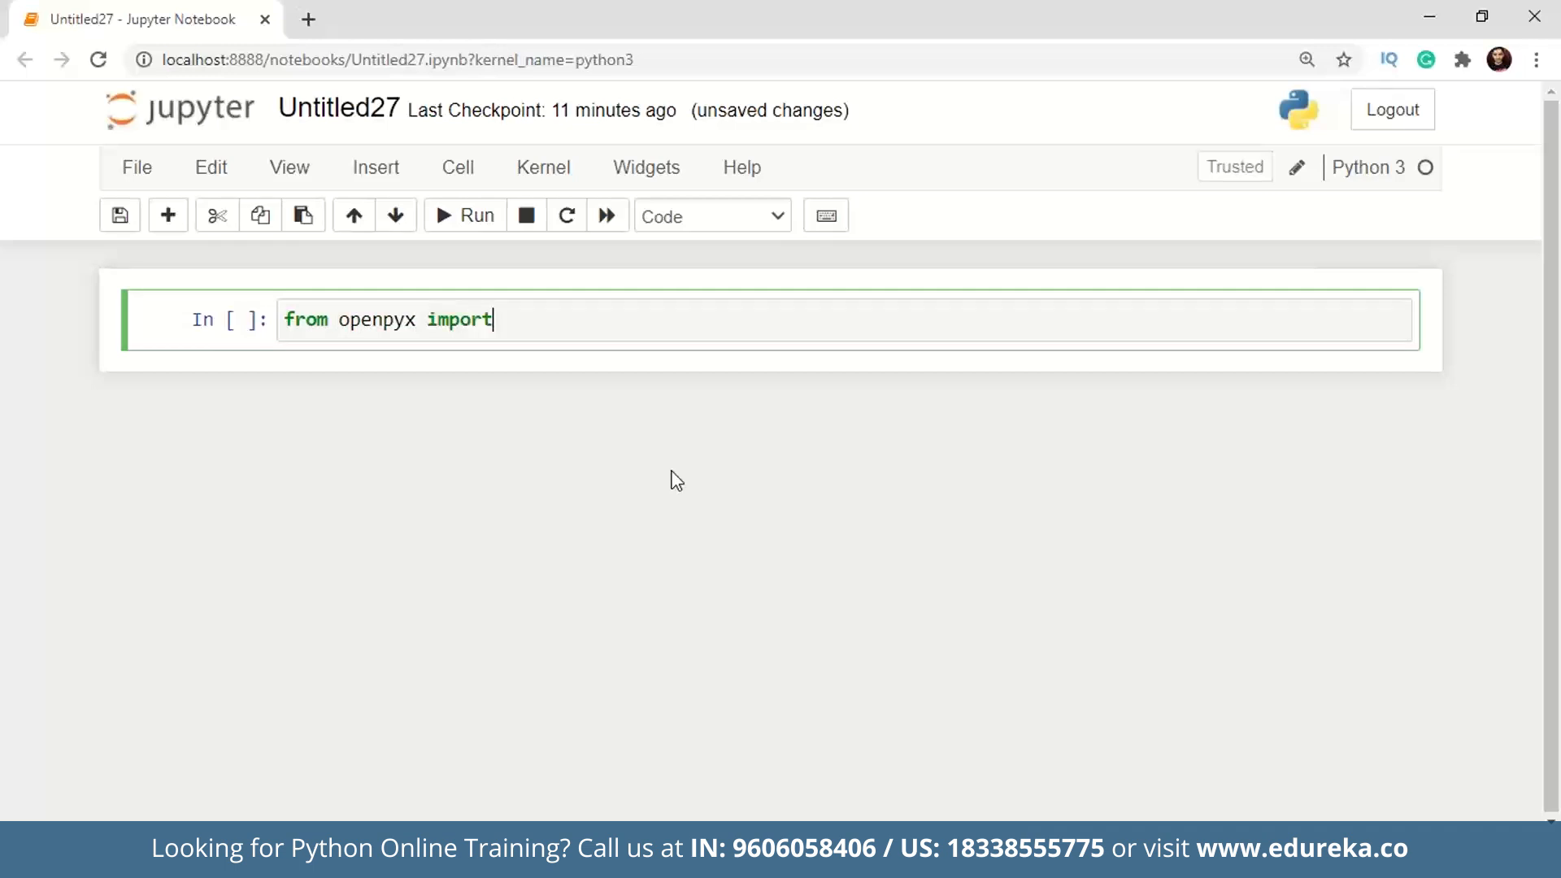
type("Workbook")
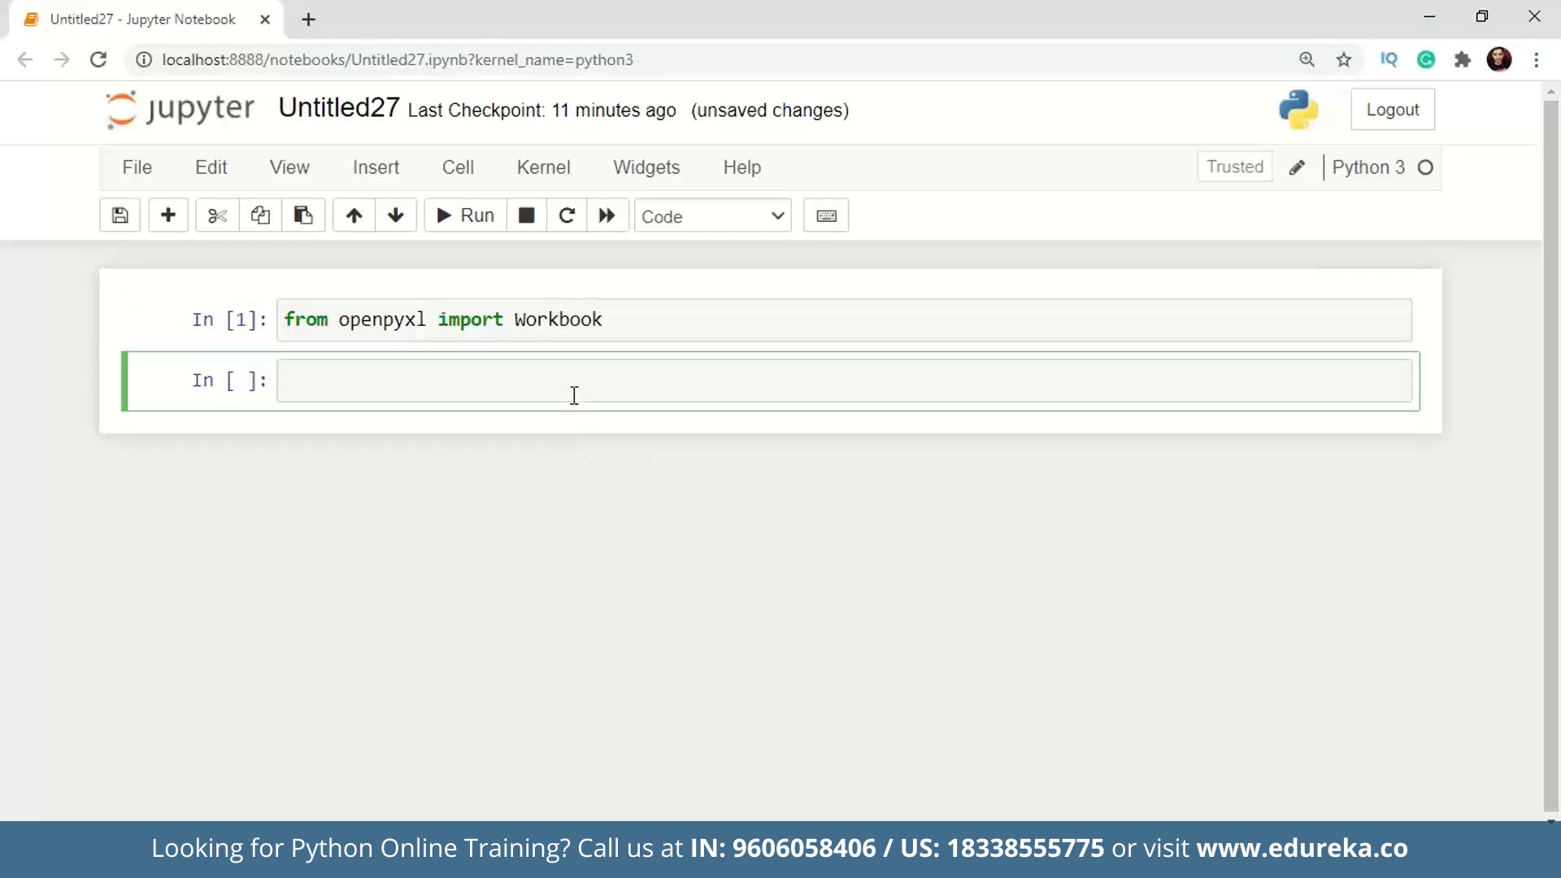
type("wb")
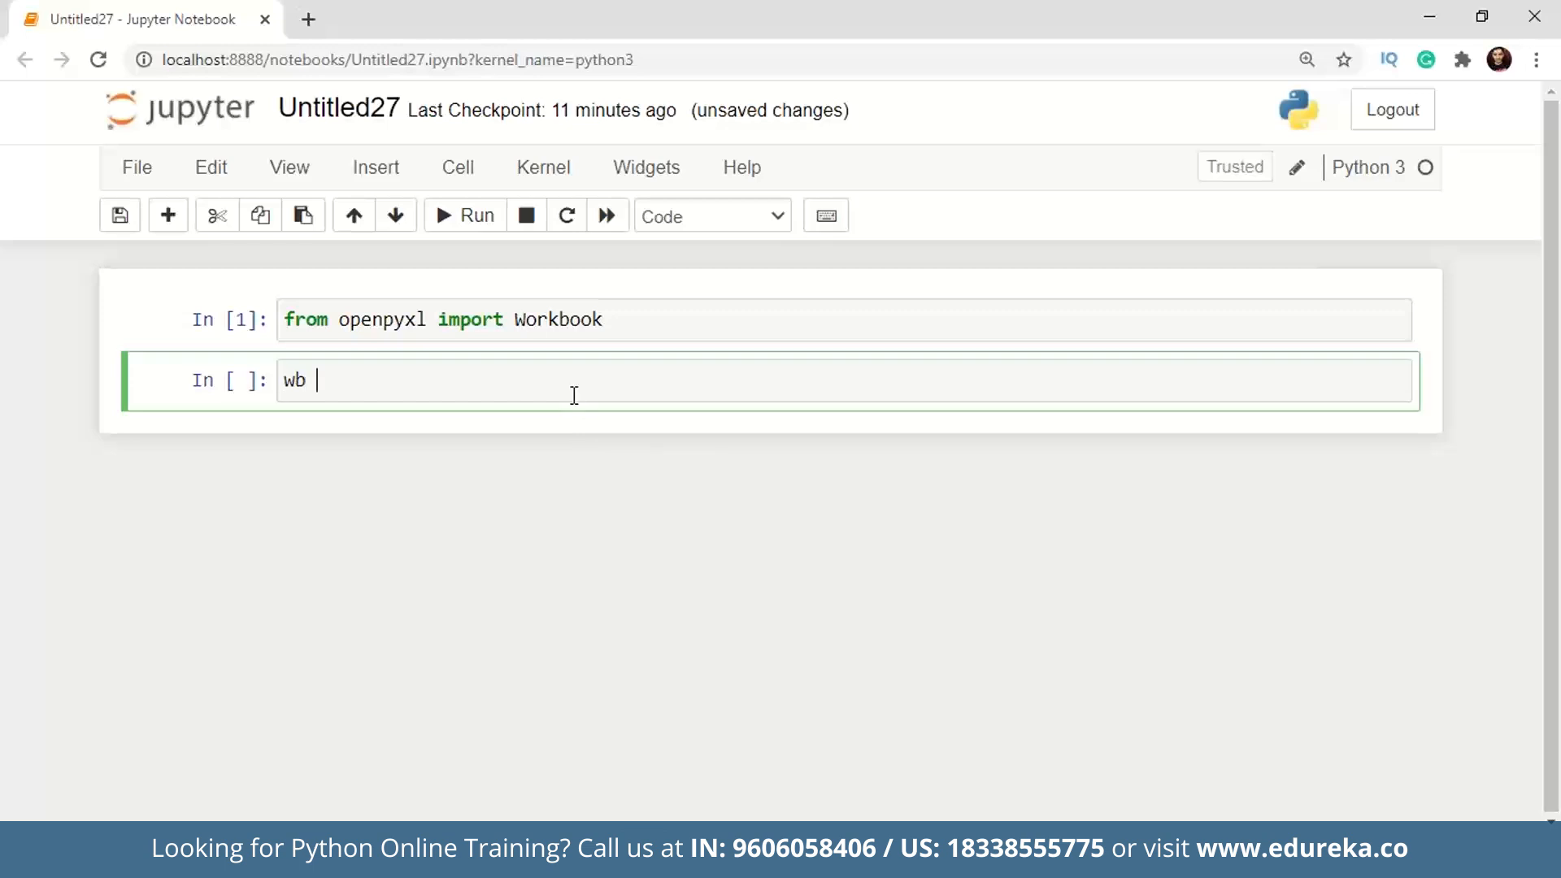
type("= Workbook(")
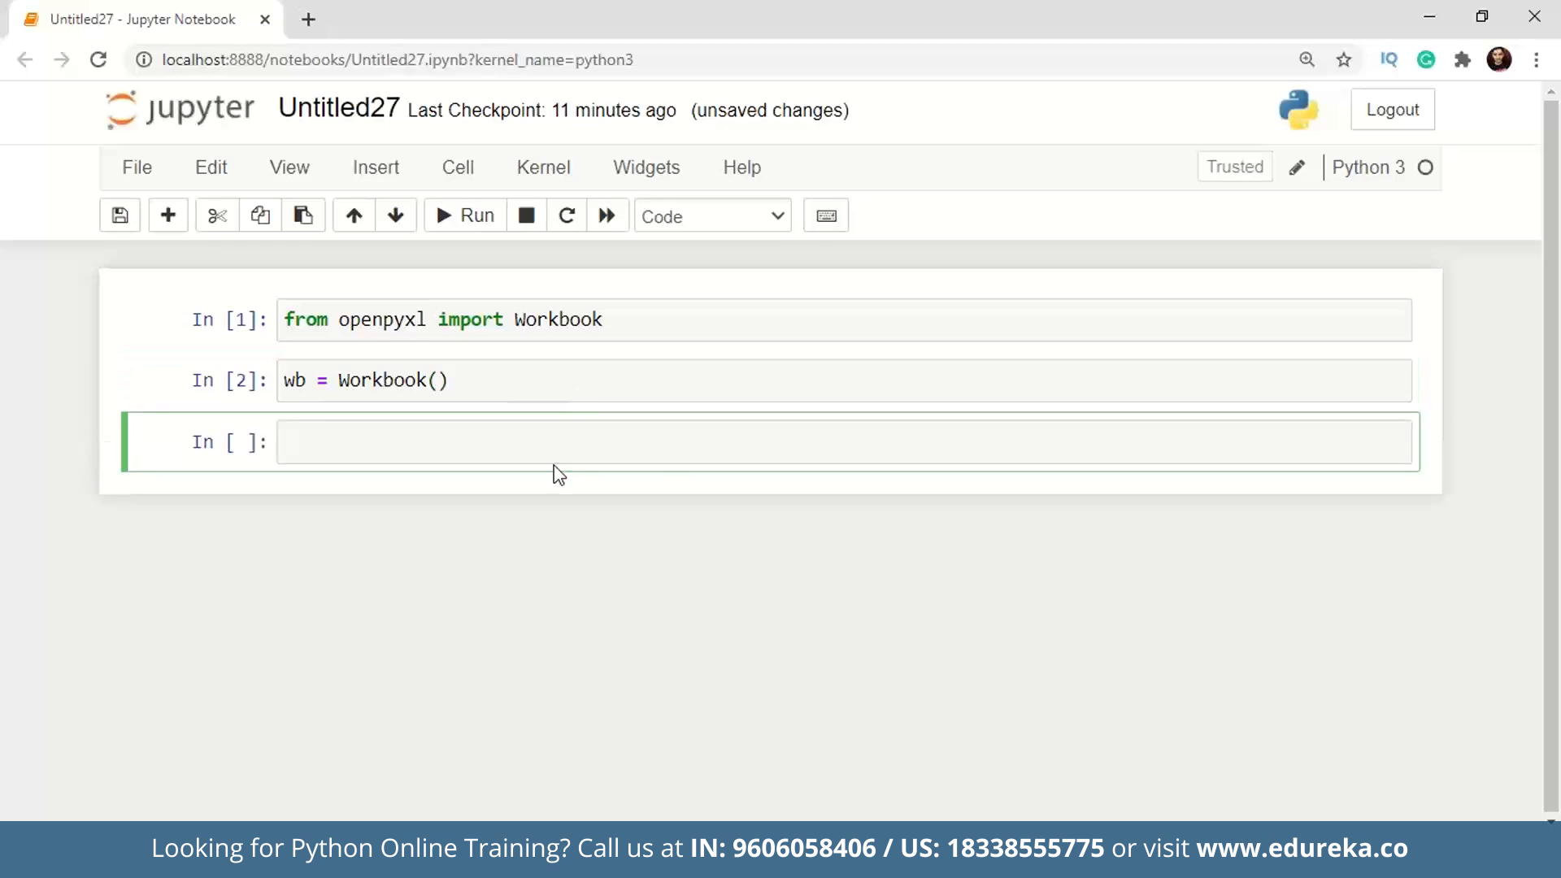
Get the active sheet and create sheets sheet1, sheet2 and sheet3.
left_click(560, 442)
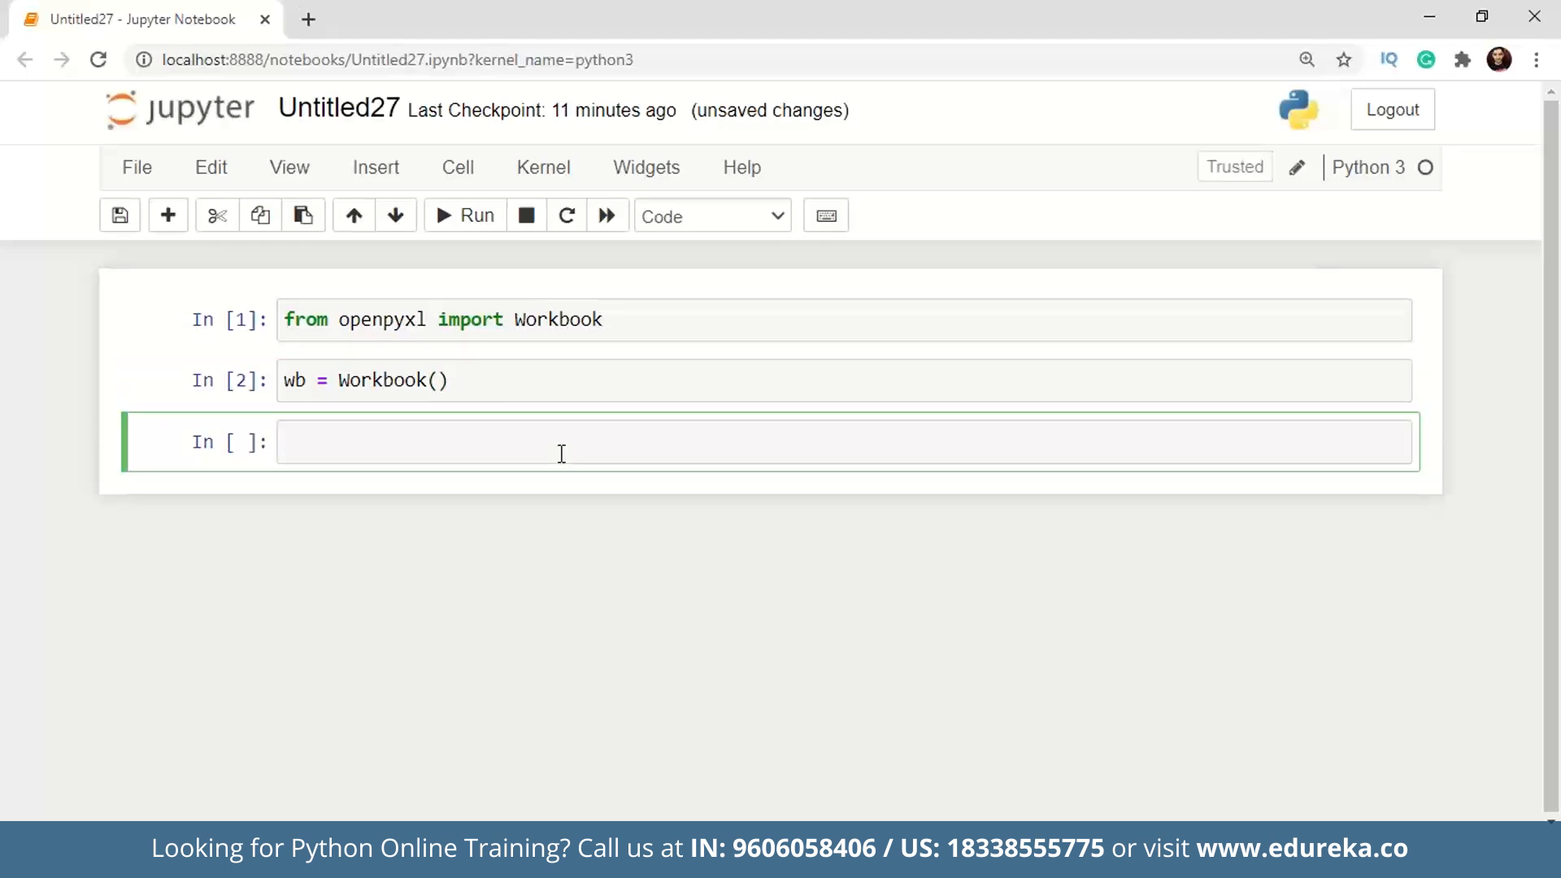
type("ws = wb.active")
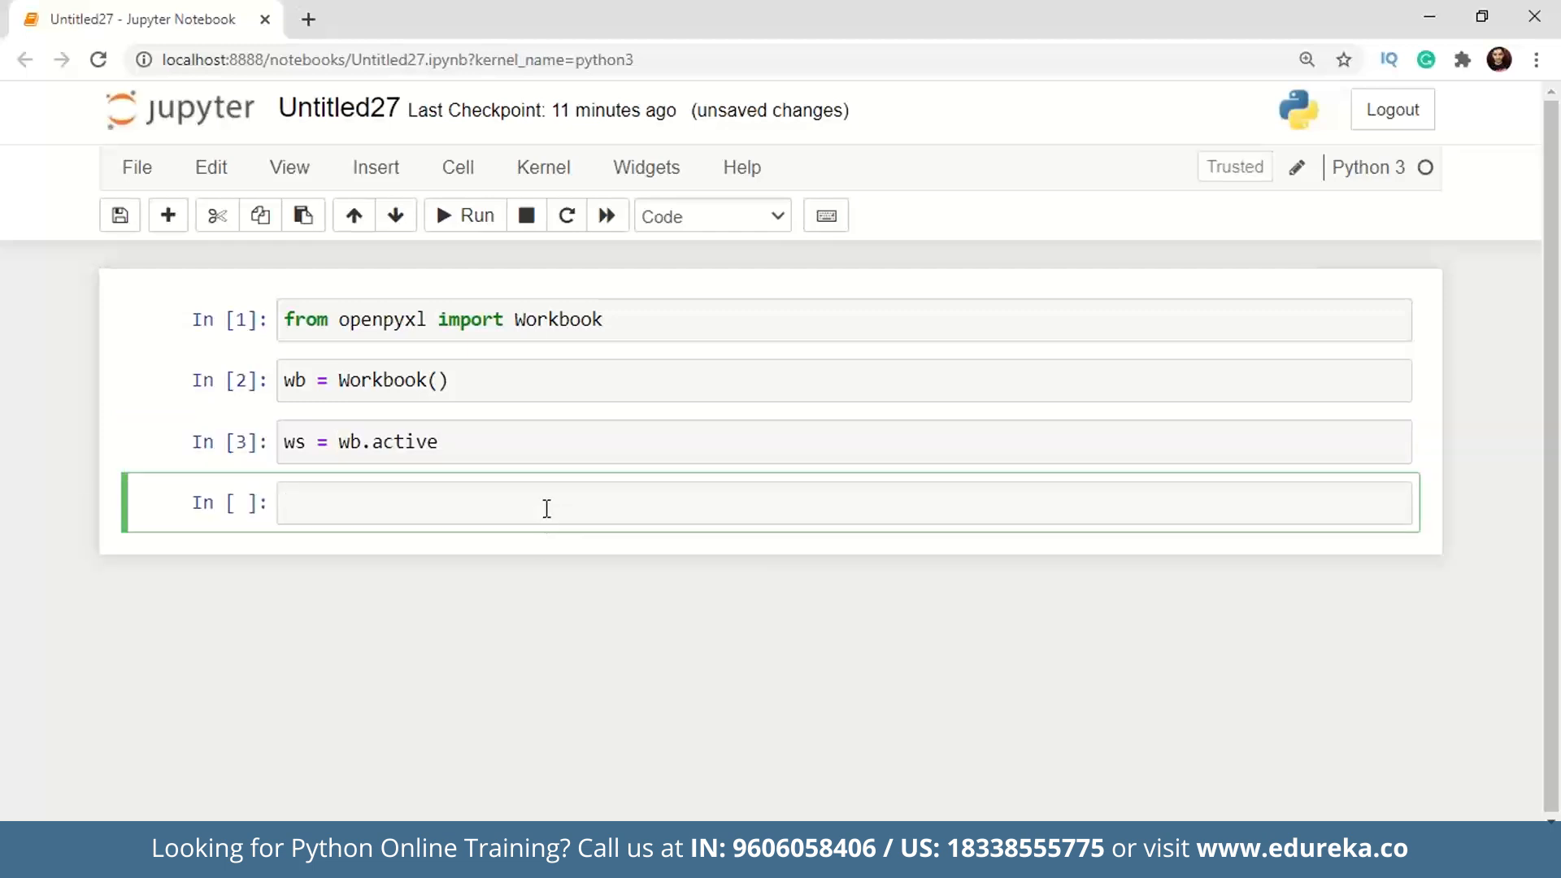
type("ws1 =")
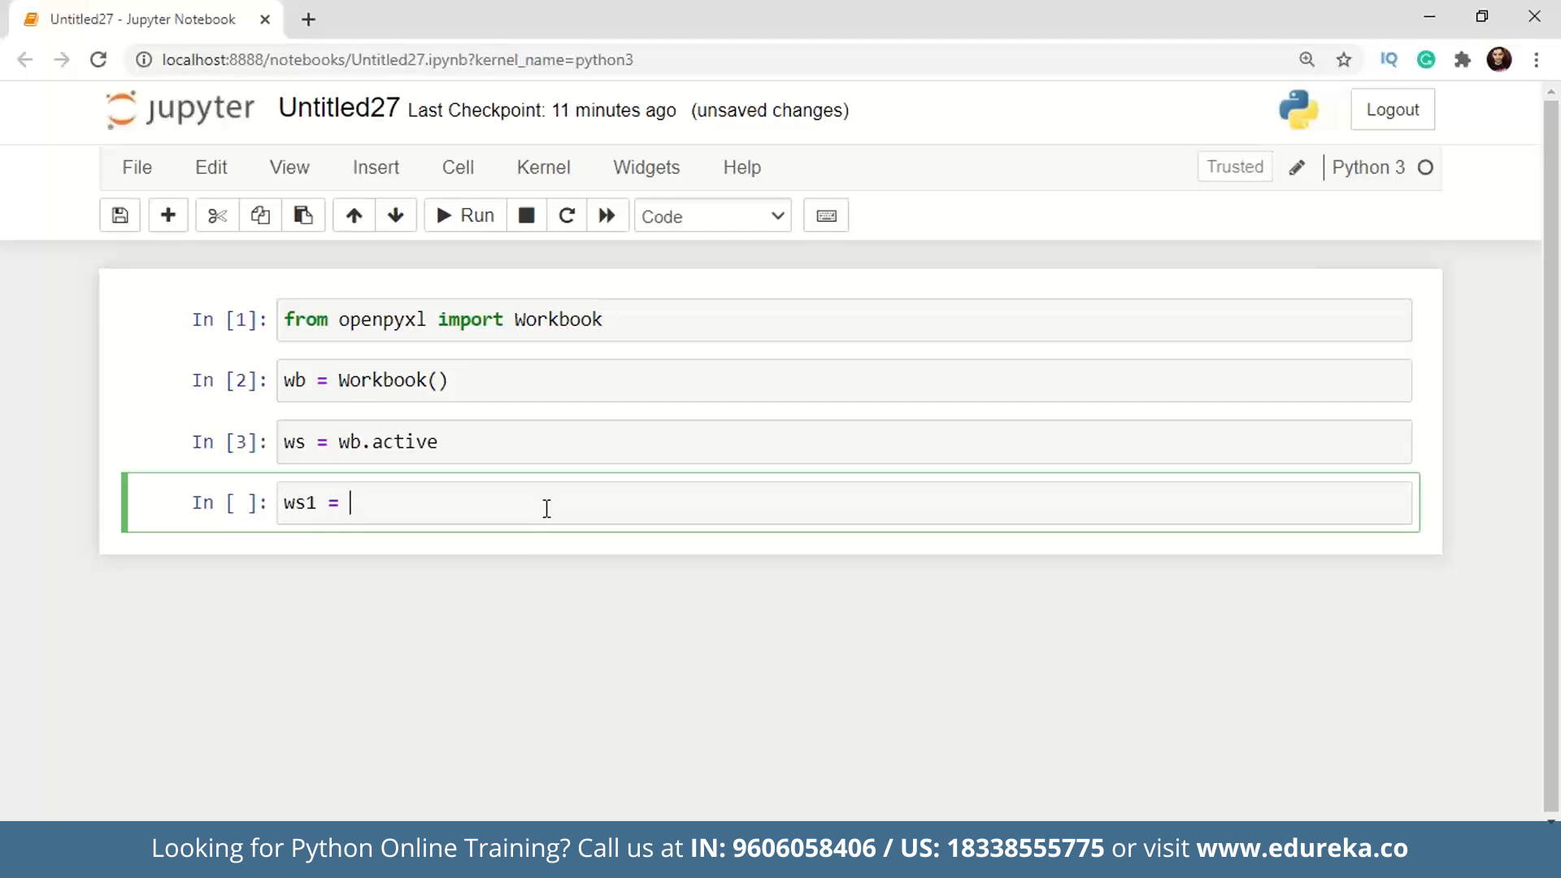
type("wb.")
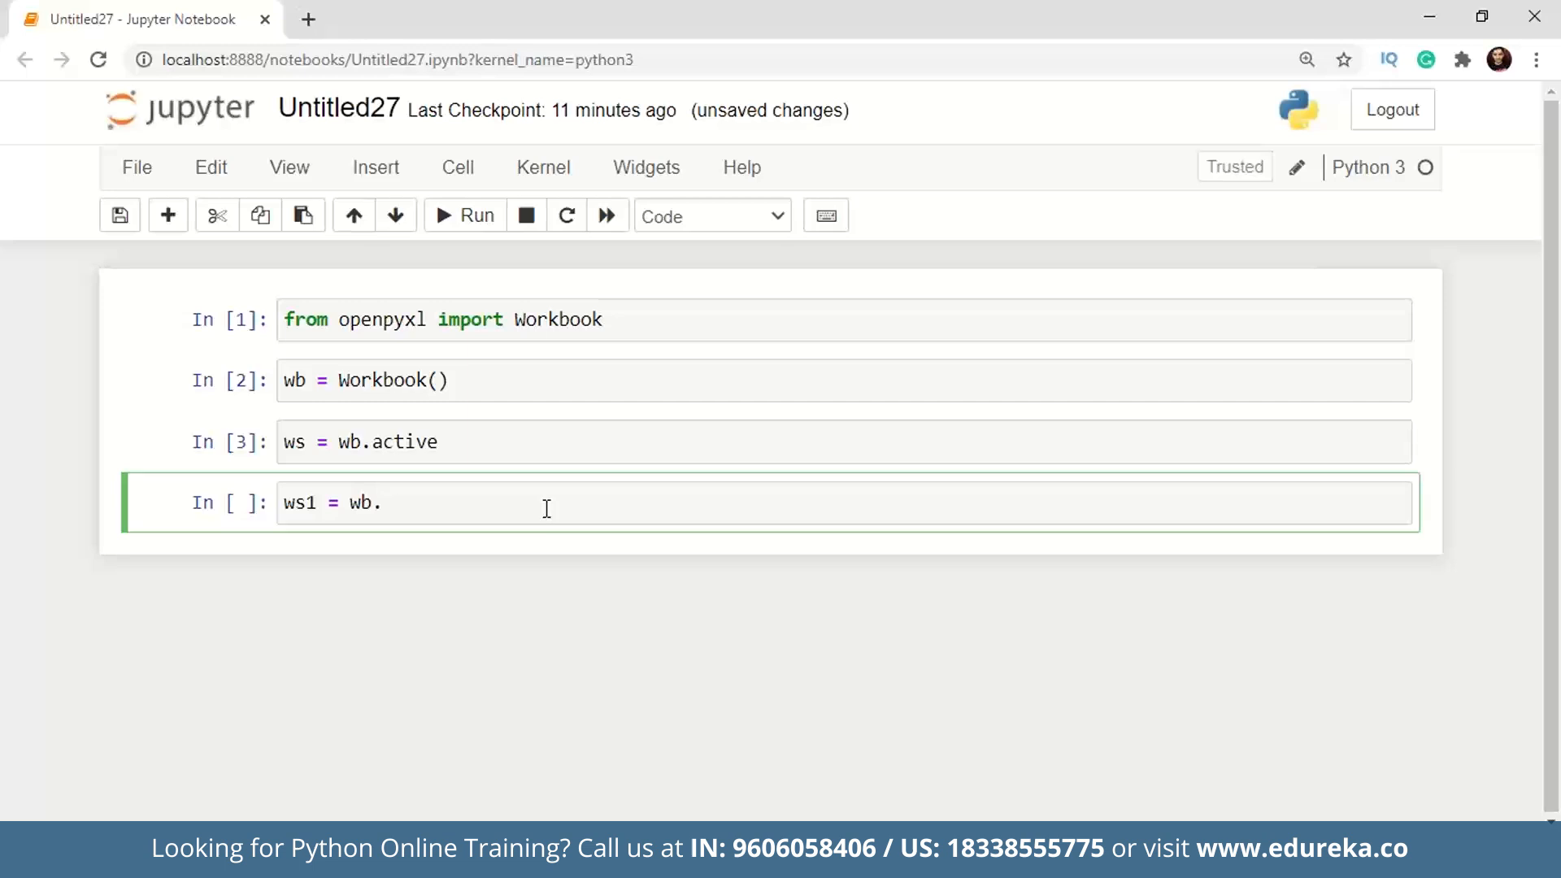
type("cr")
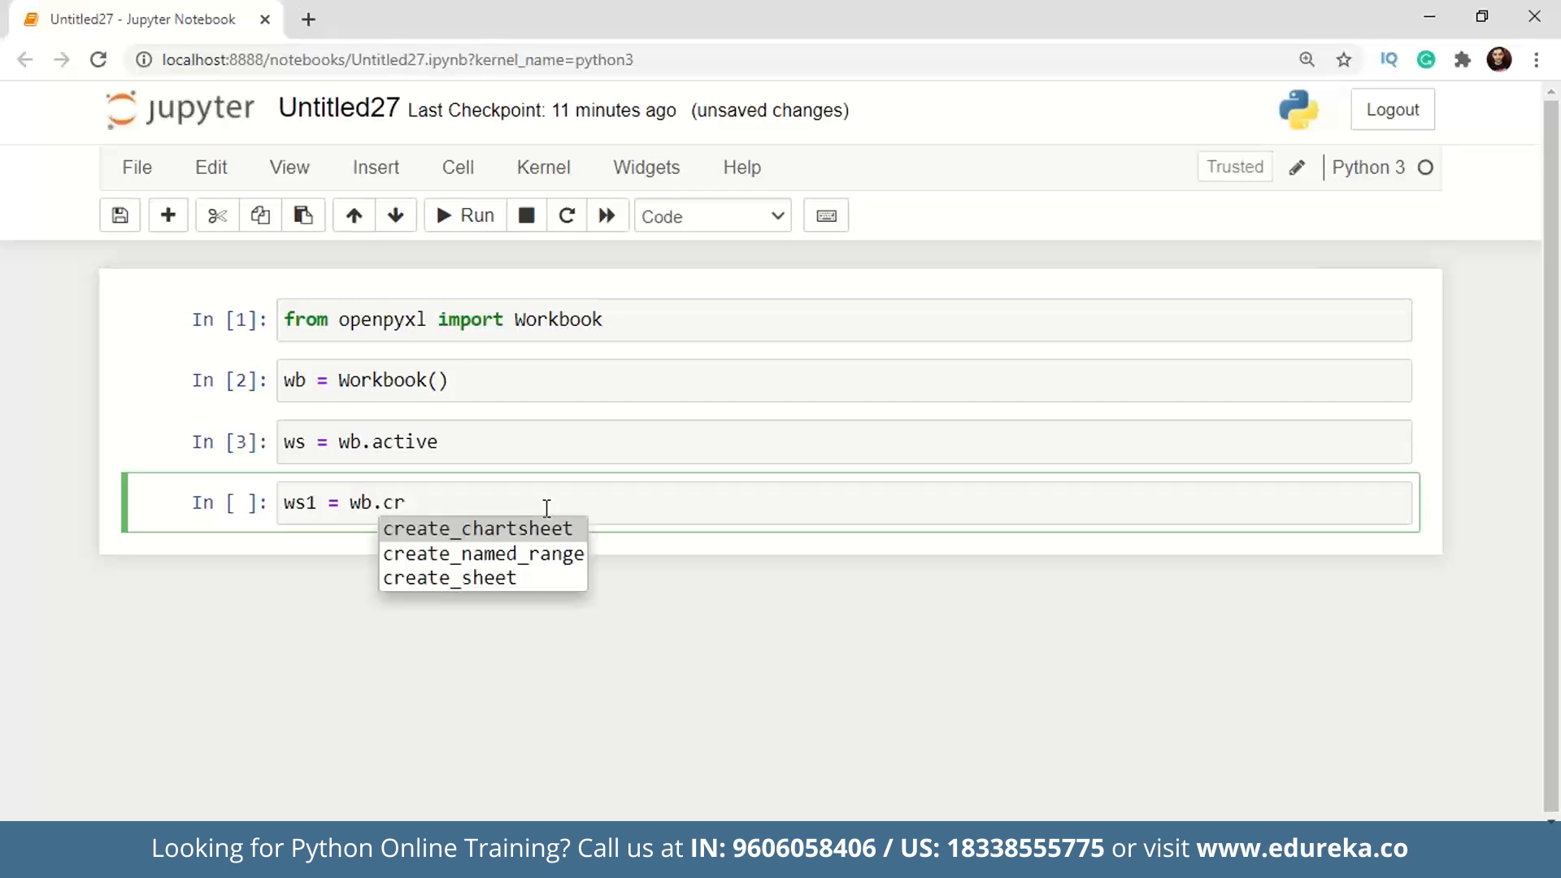
type("create_sheet('sh'")
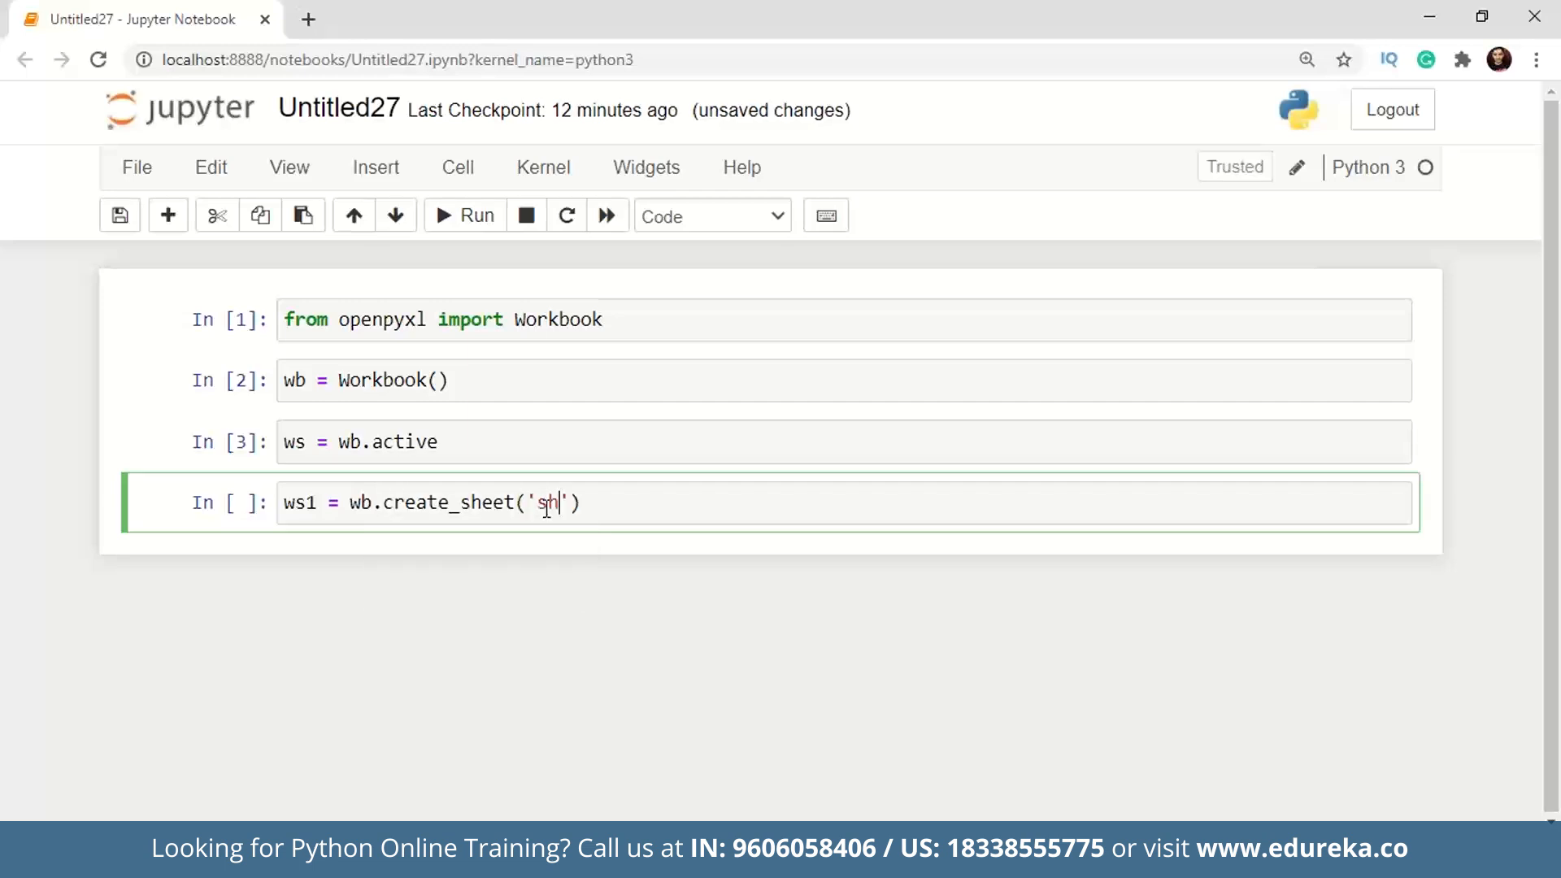
type("eet1")
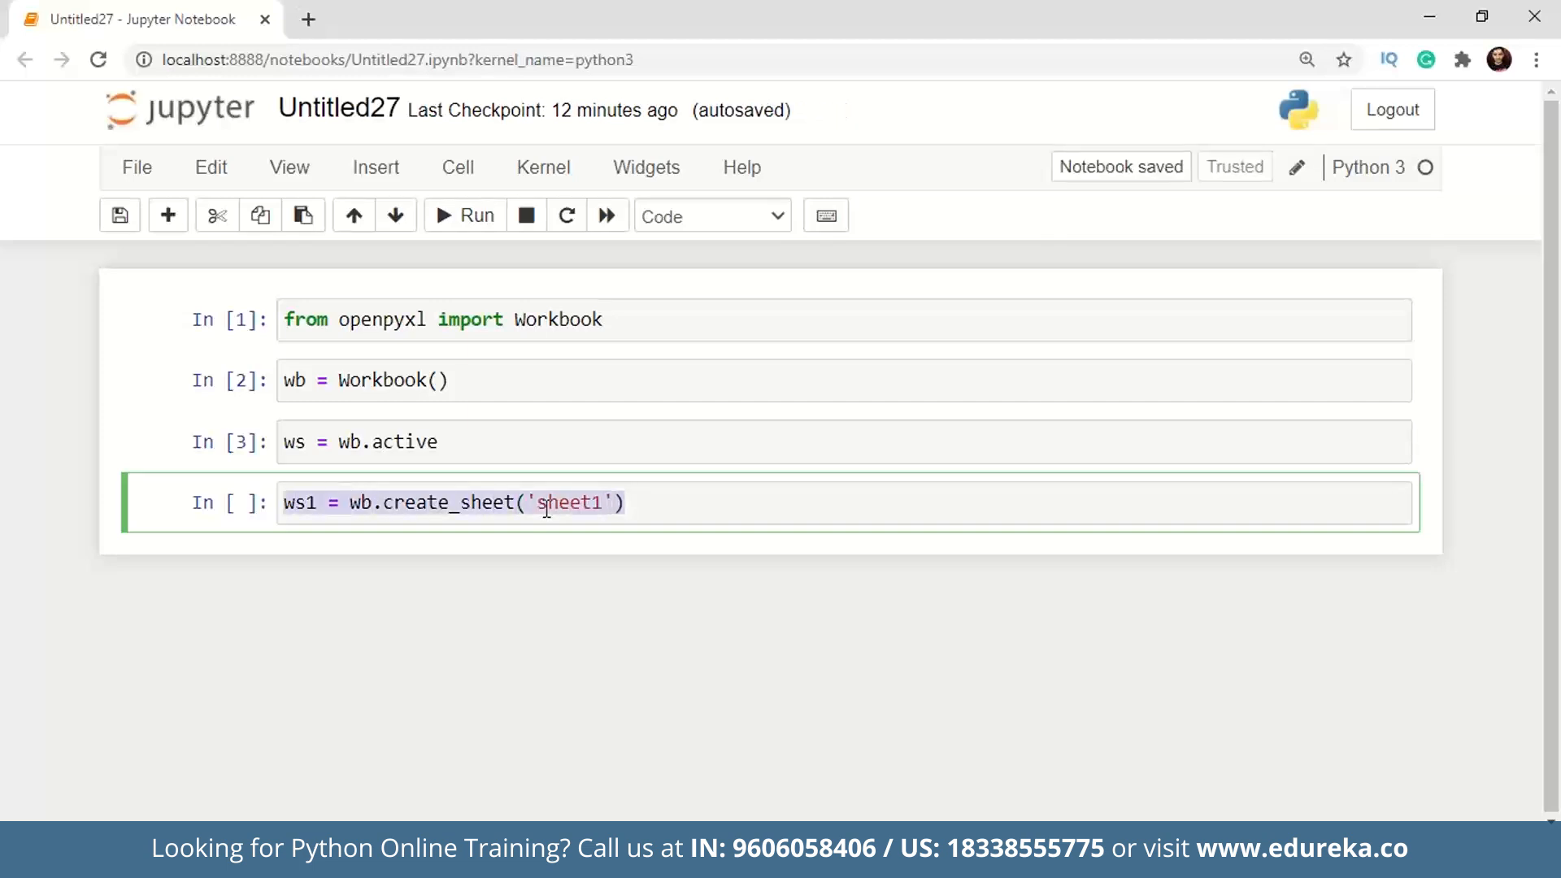
type("ws1 = wb.create_sheet('sheet2')")
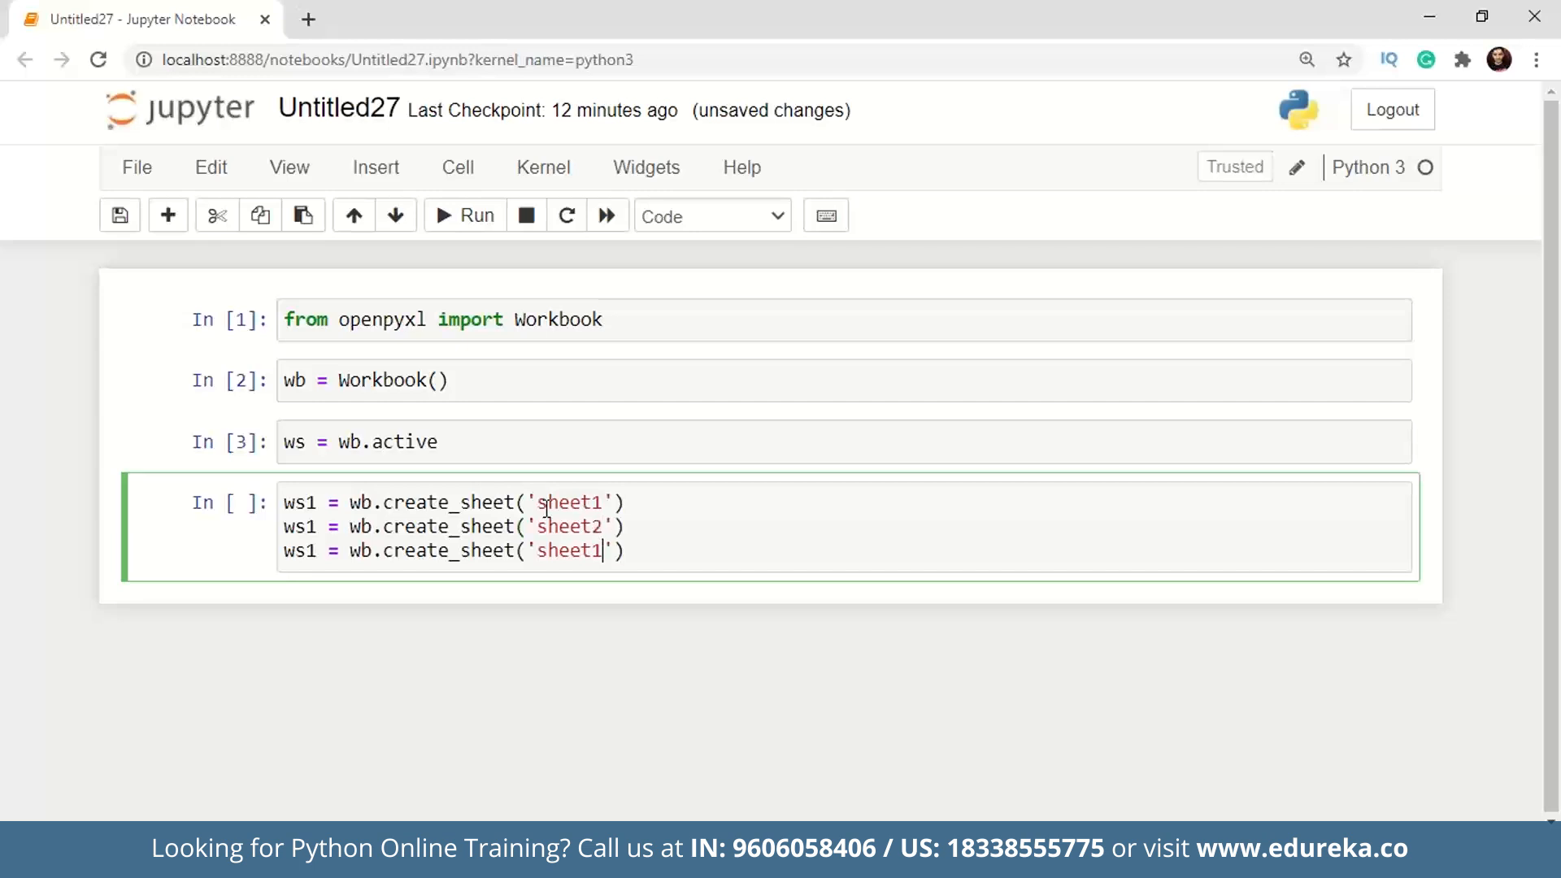
type("sheet3")
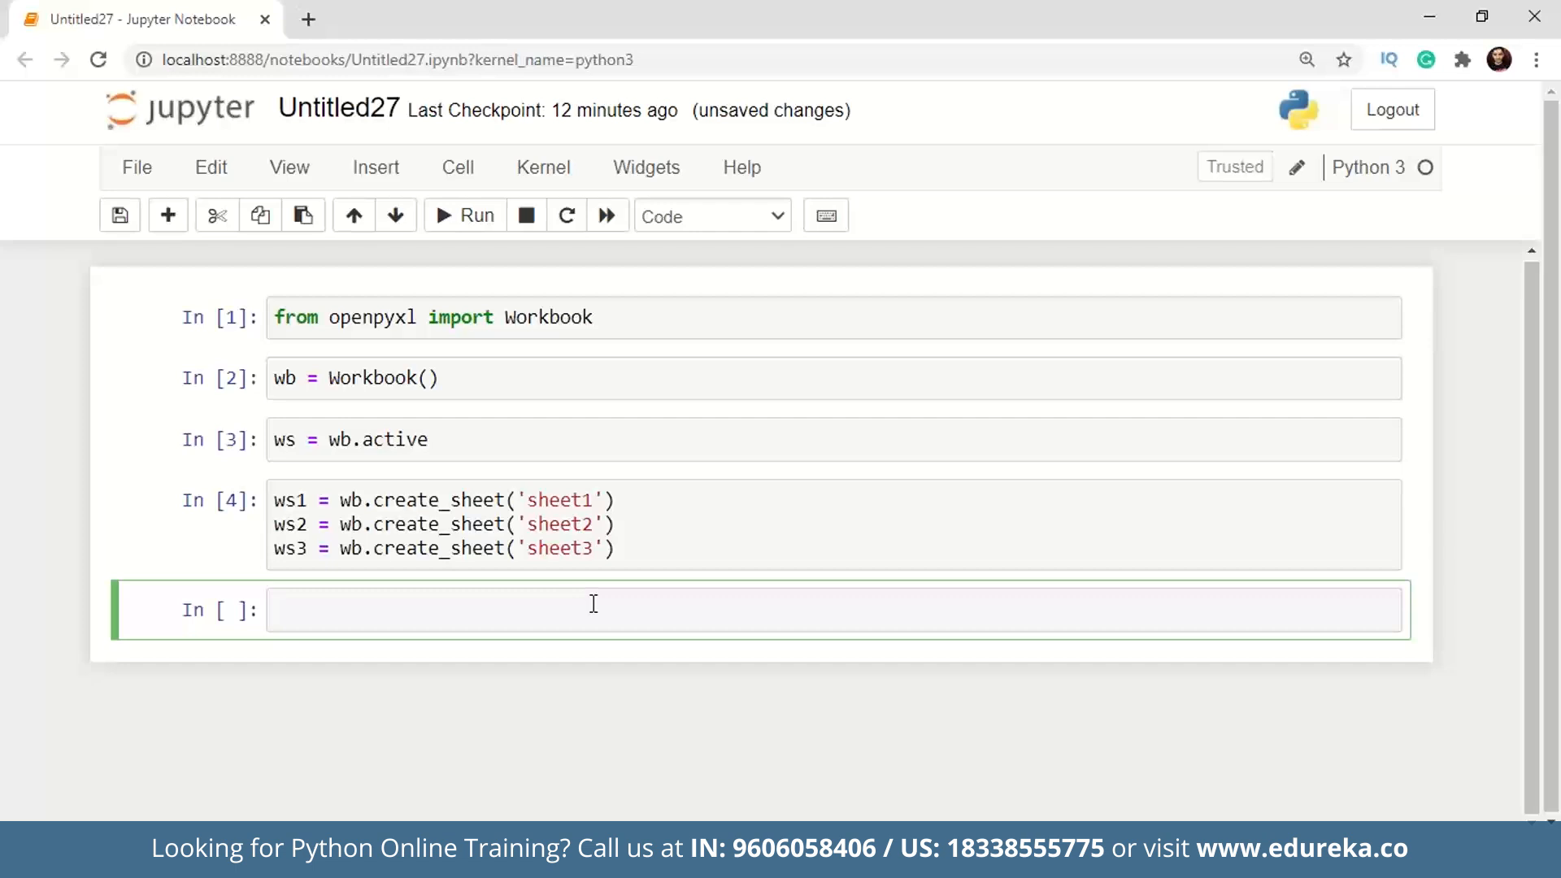
Save the workbook as xl.xlsx.
type("wb.s")
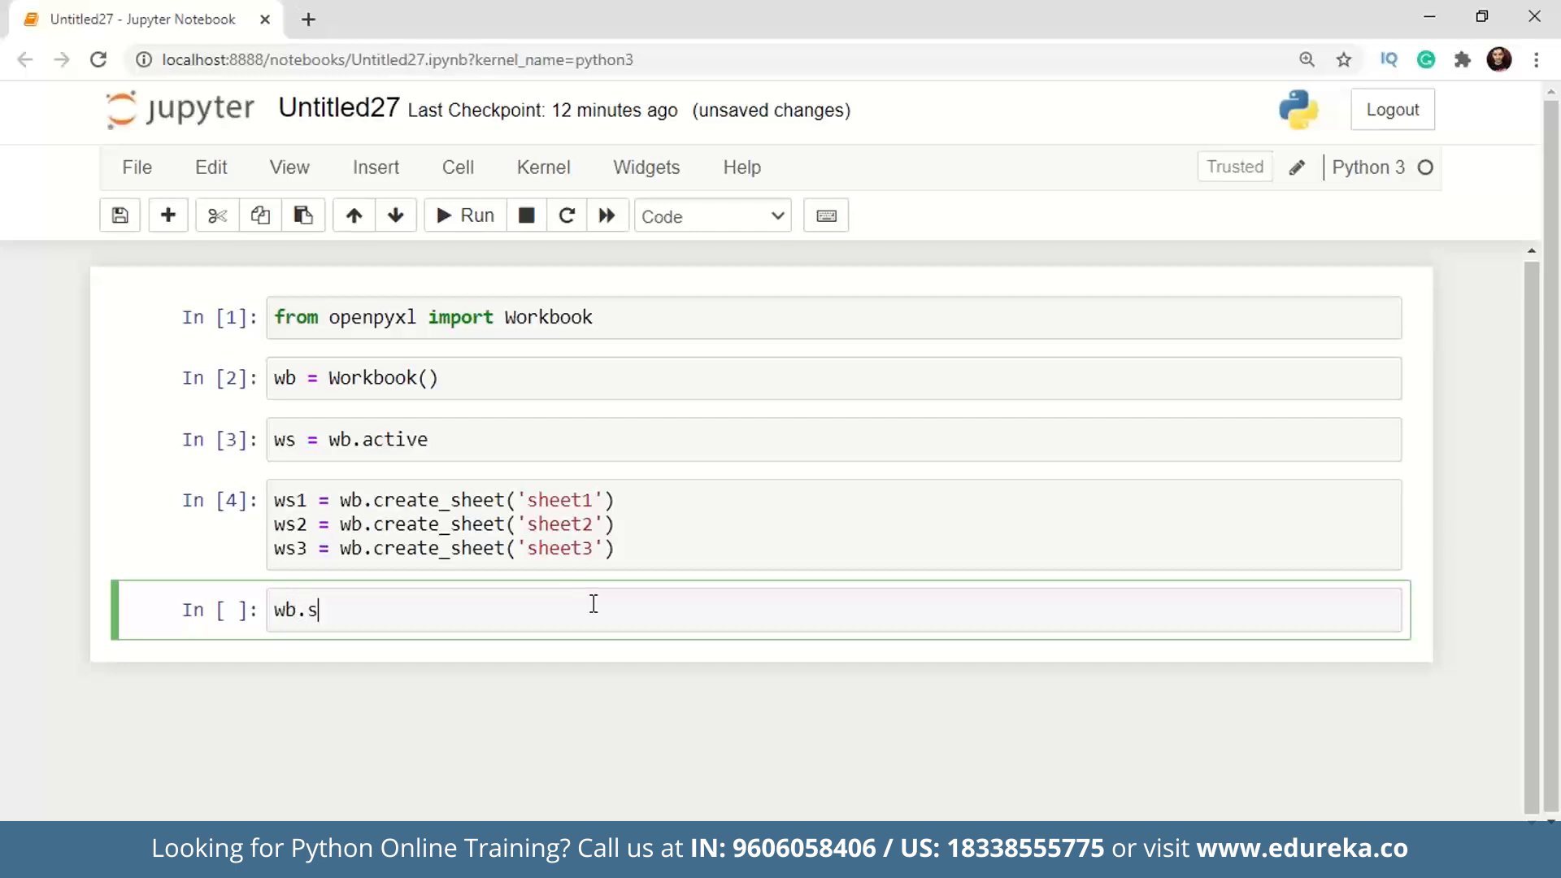
type("ave('')")
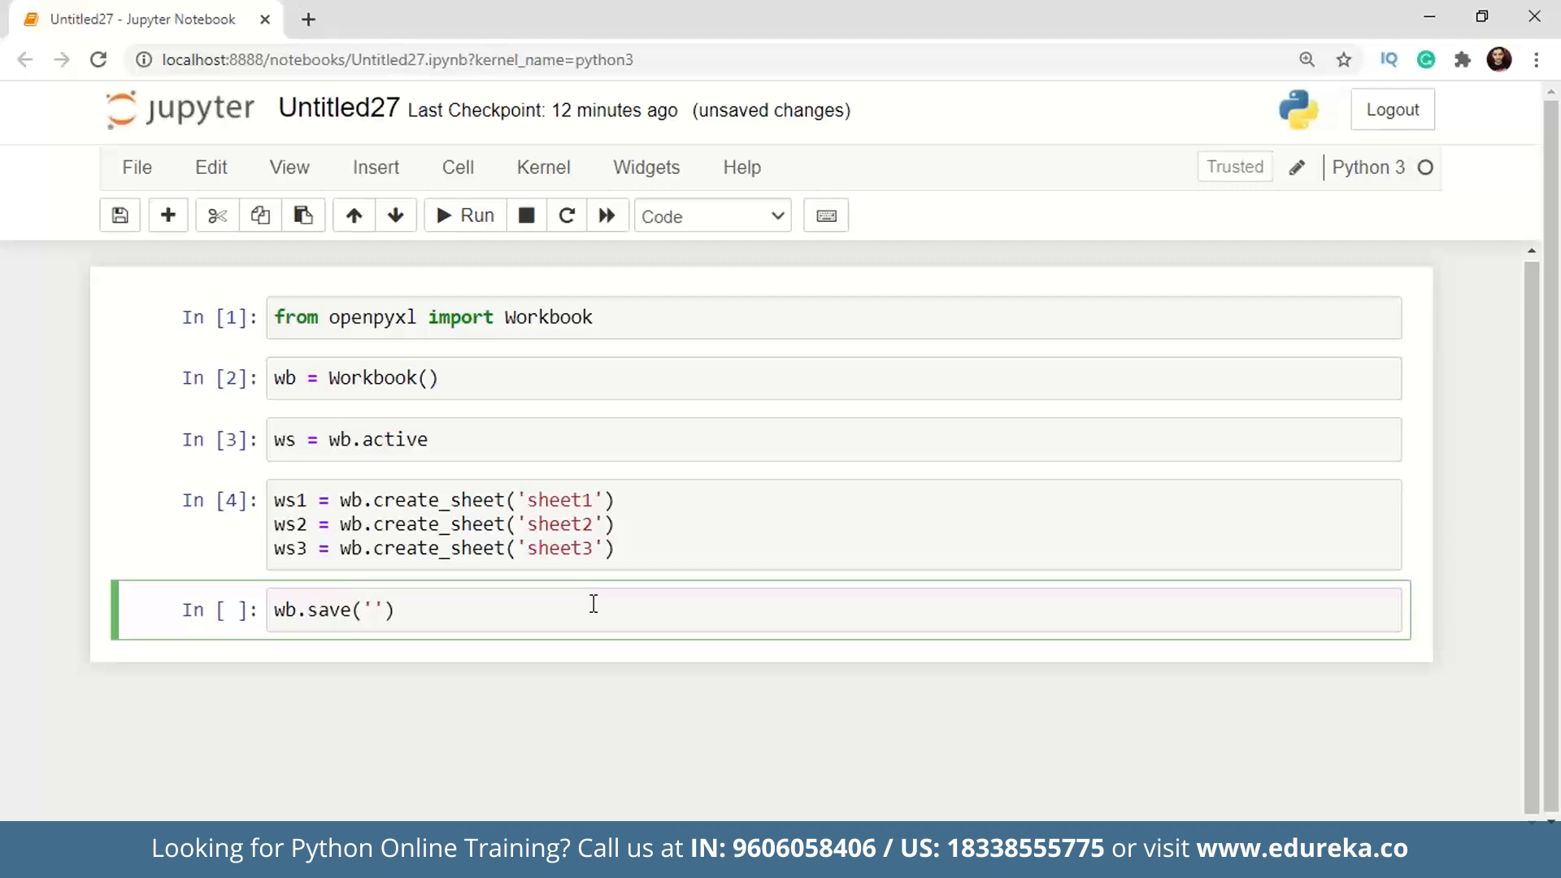
type("ex.")
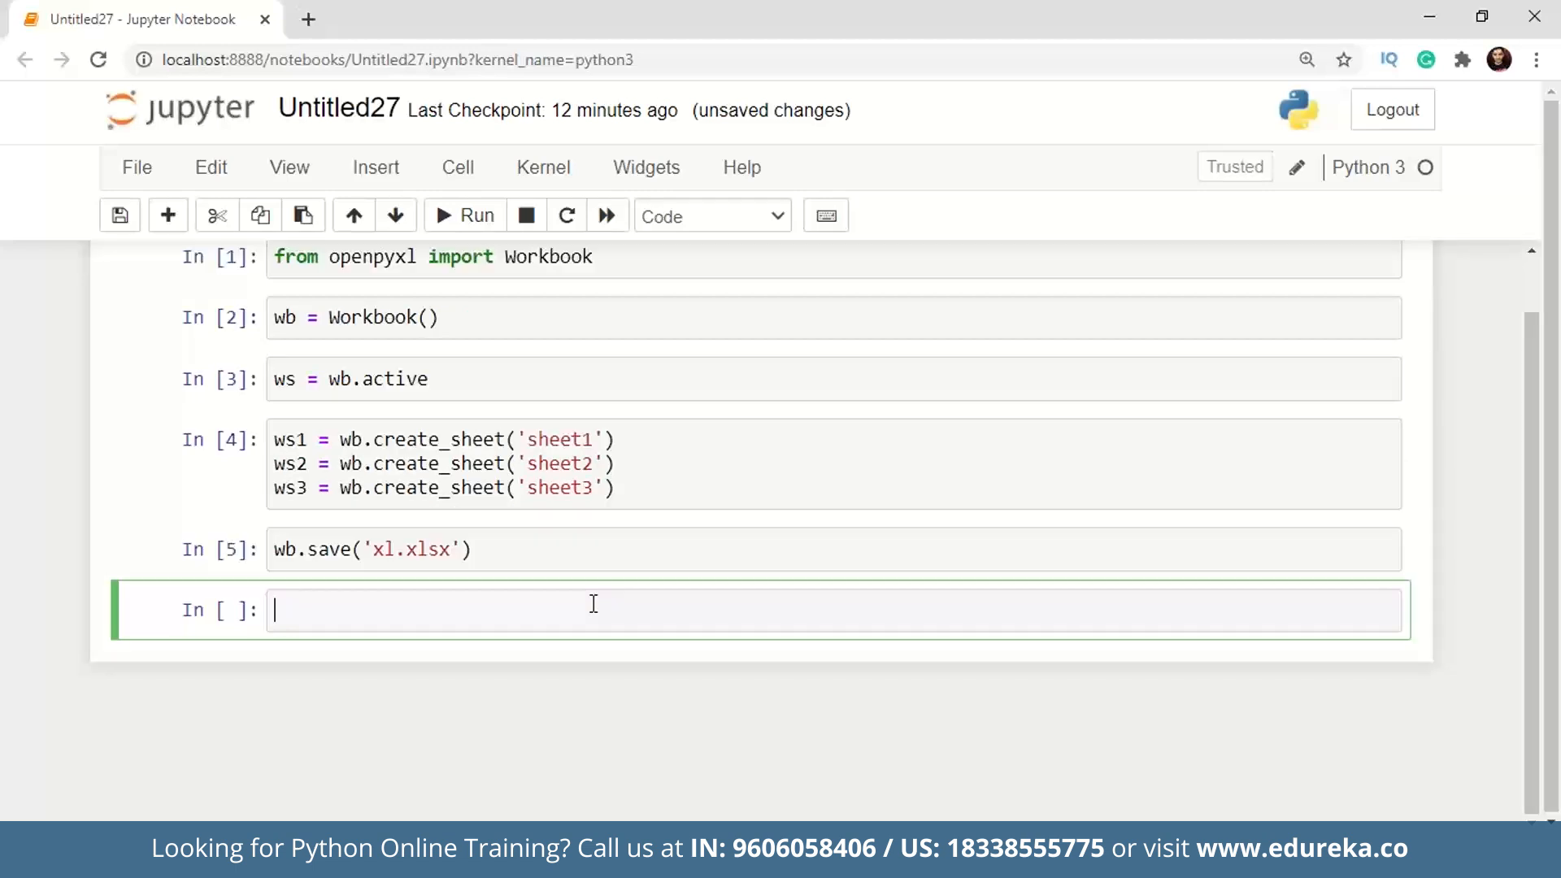
mouse_move(613, 683)
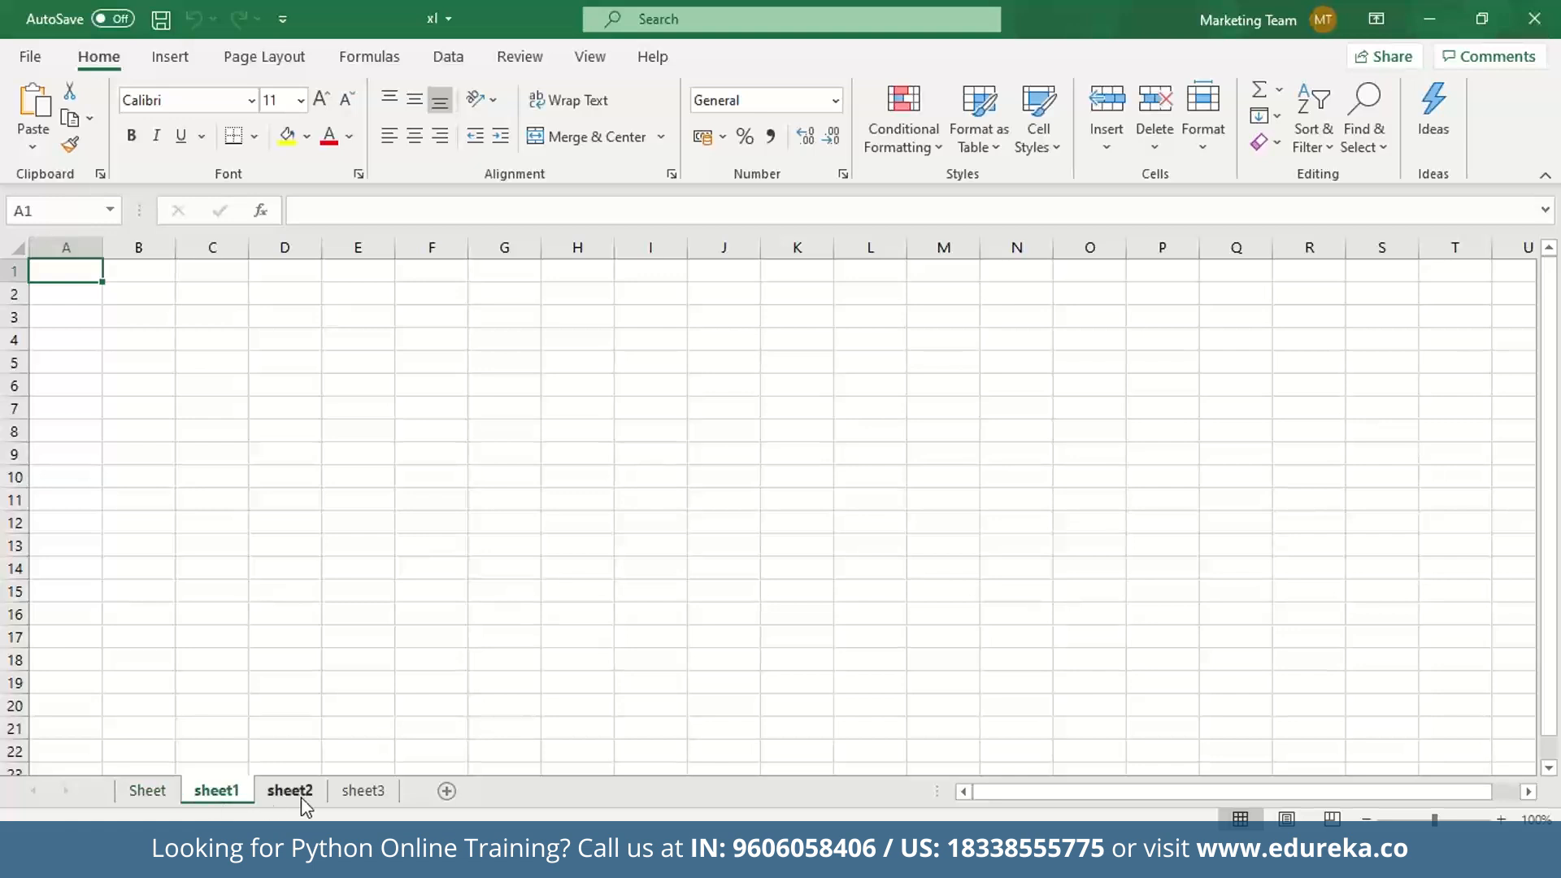
Look over the Sheet, sheet1, sheet2 and sheet3 tabs of xl.xlsx in Excel.
left_click(363, 790)
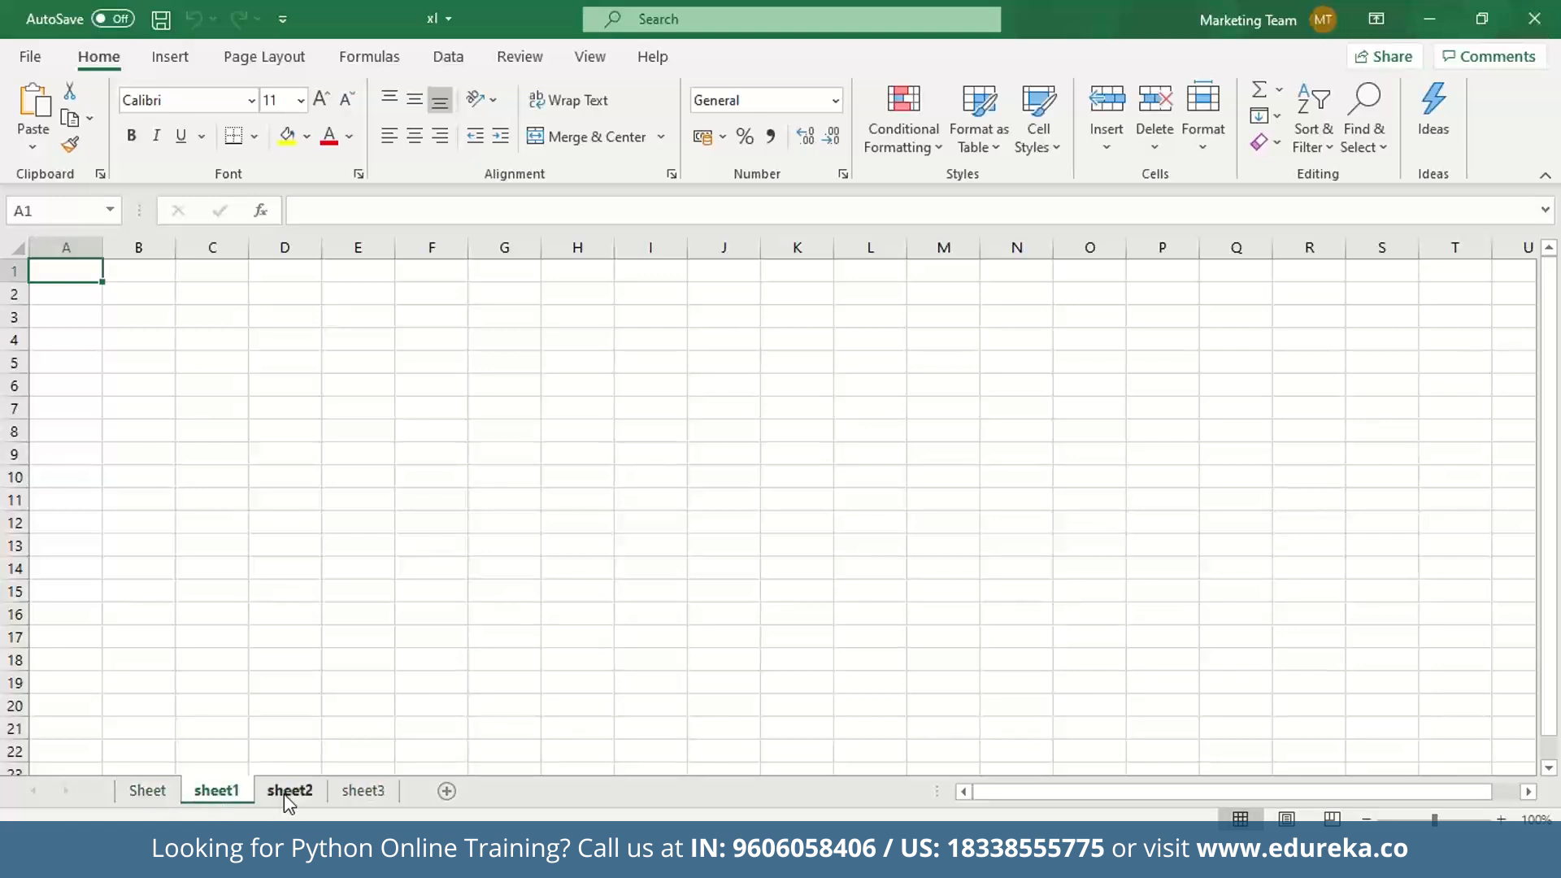
left_click(289, 790)
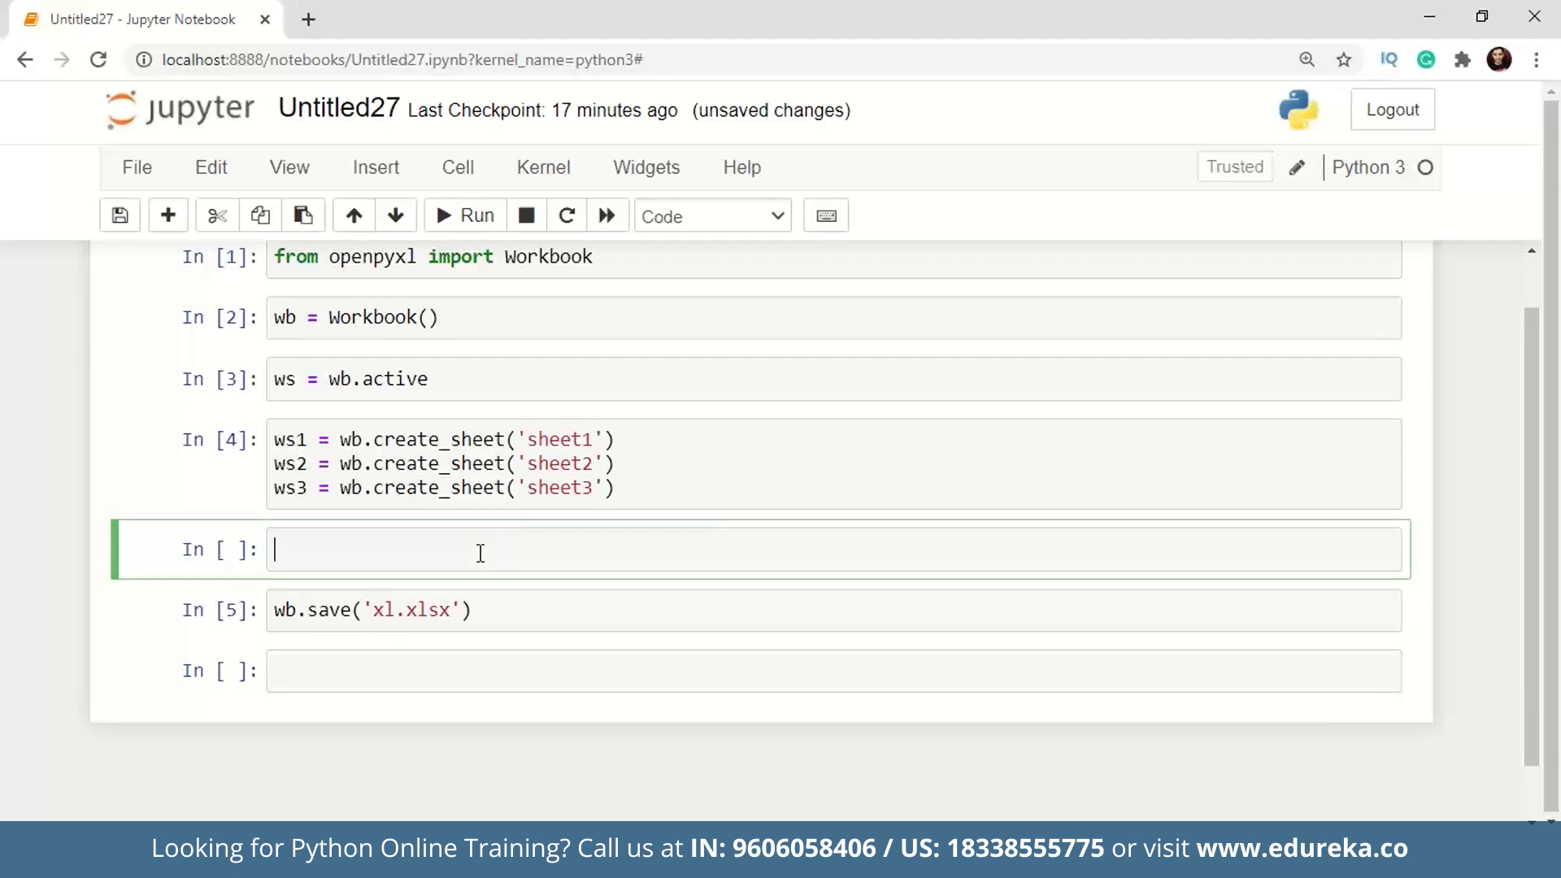
Add a line col = ws['C'] taking column C of the active sheet.
type("col[]")
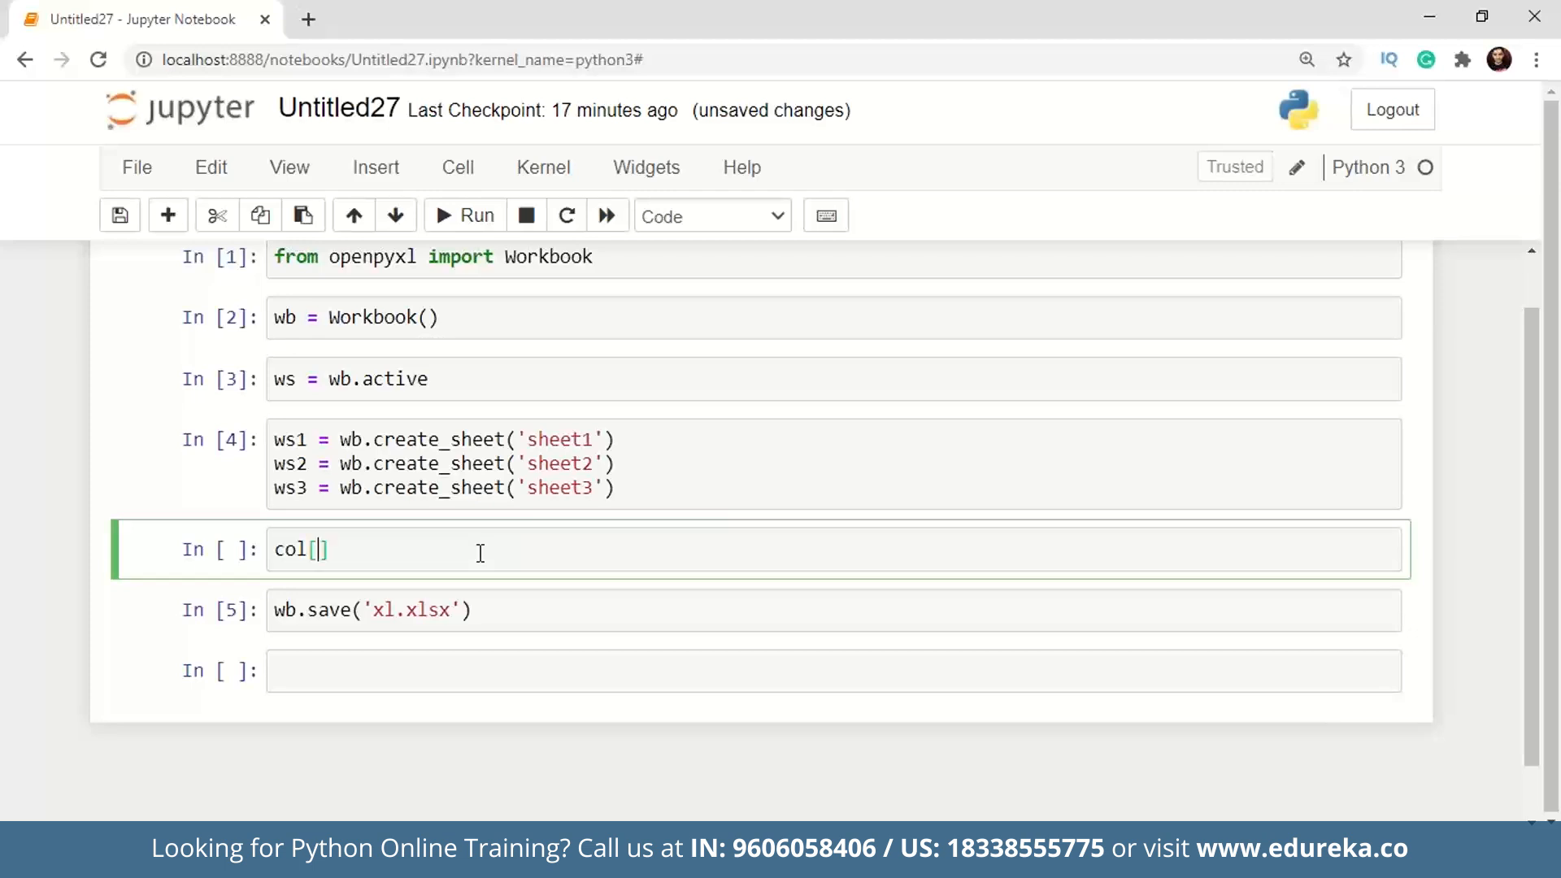
type("'C'] =")
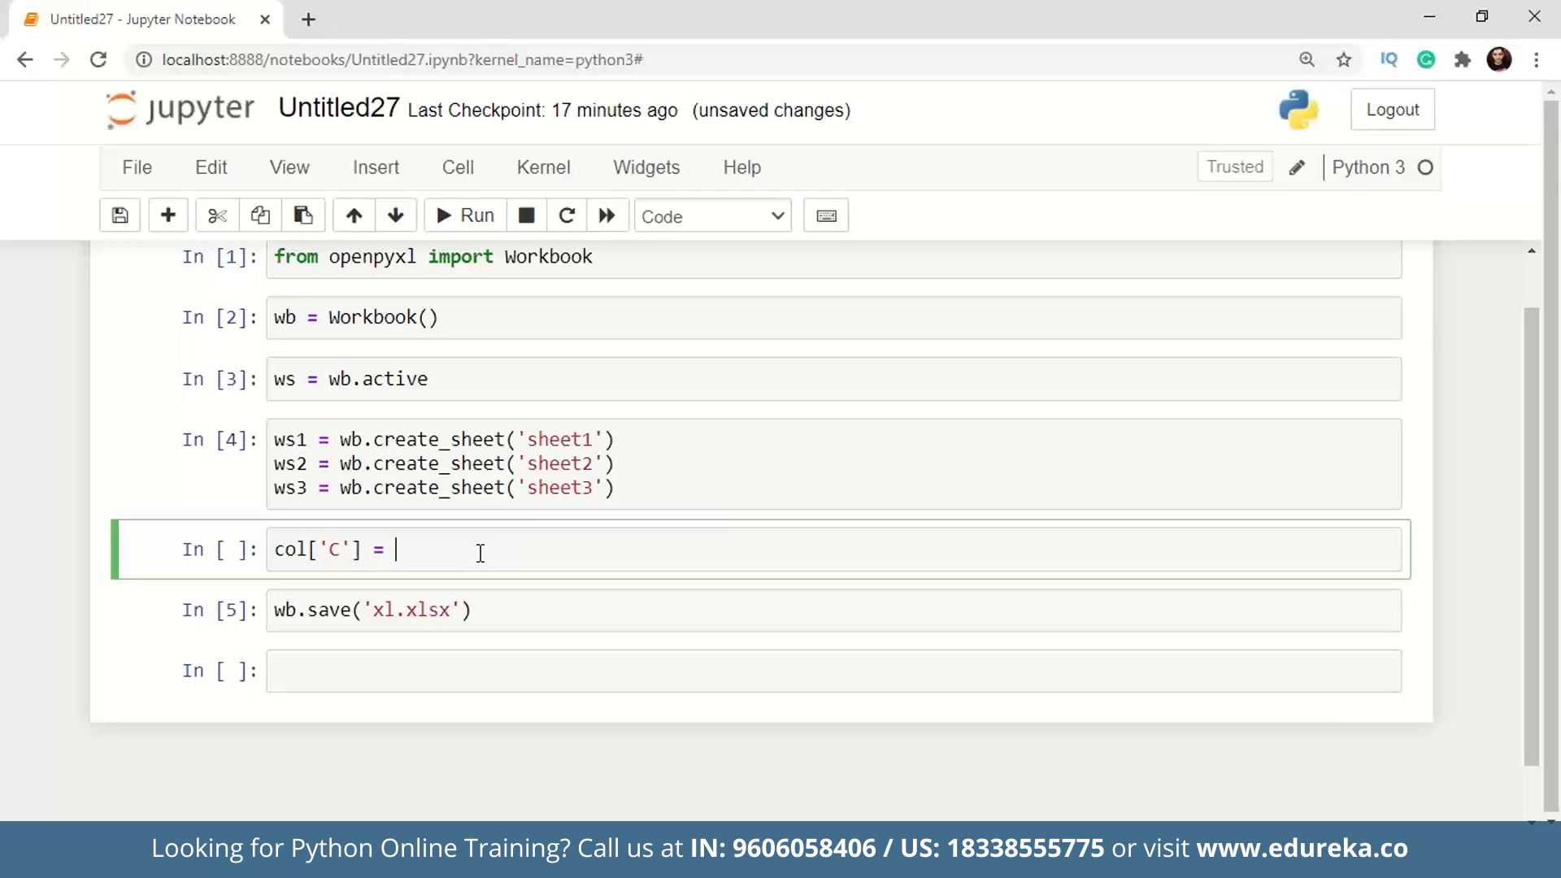
type("ws['C']")
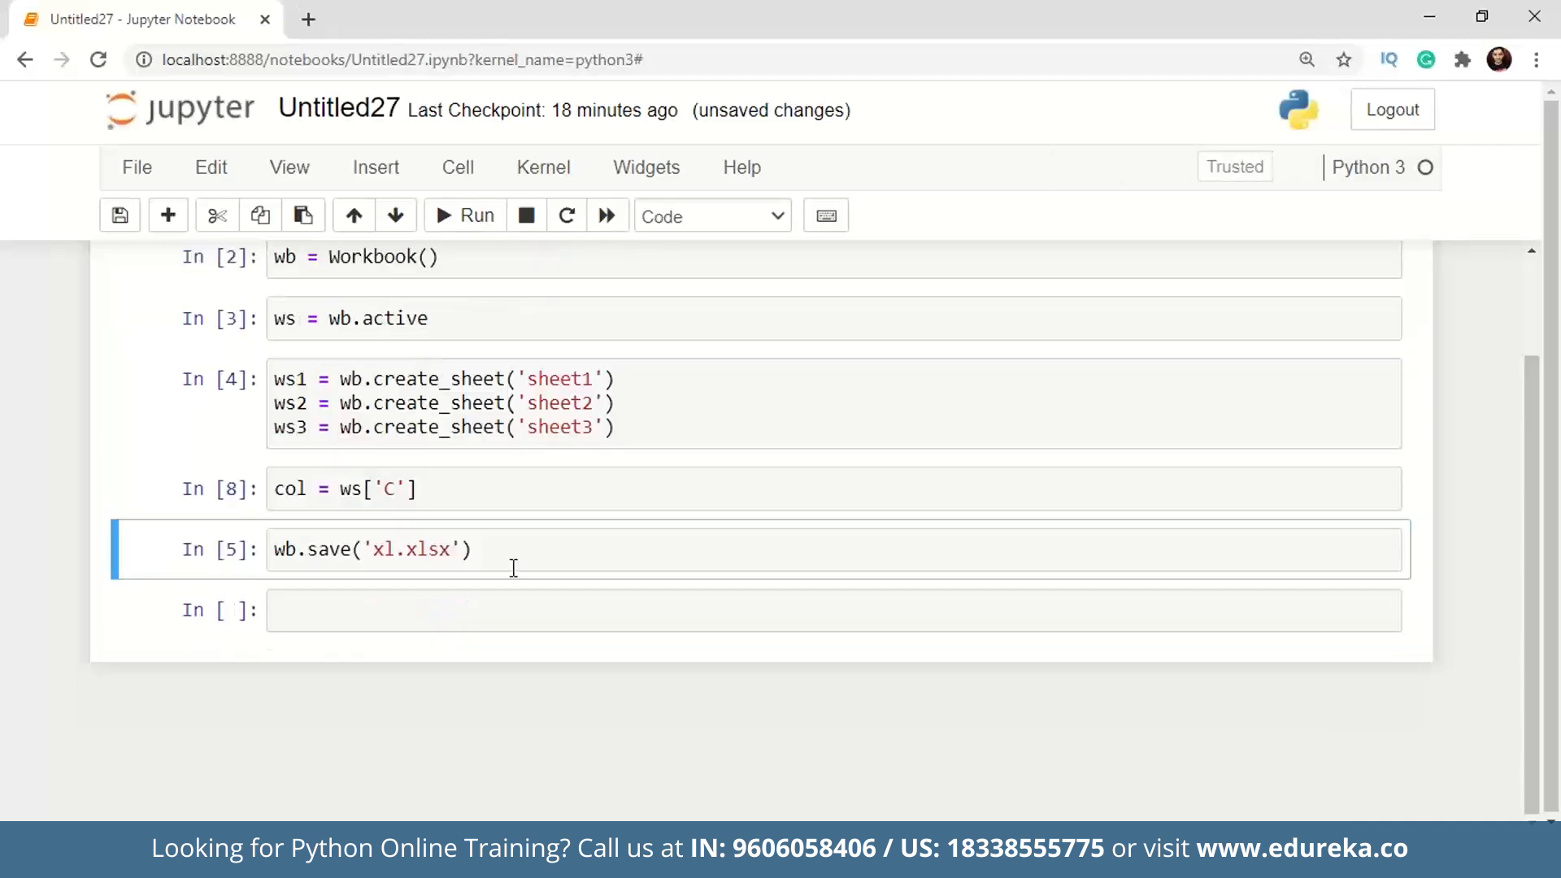
Add a cell setting col = 1 above the save cell and run the cells again.
left_click(168, 215)
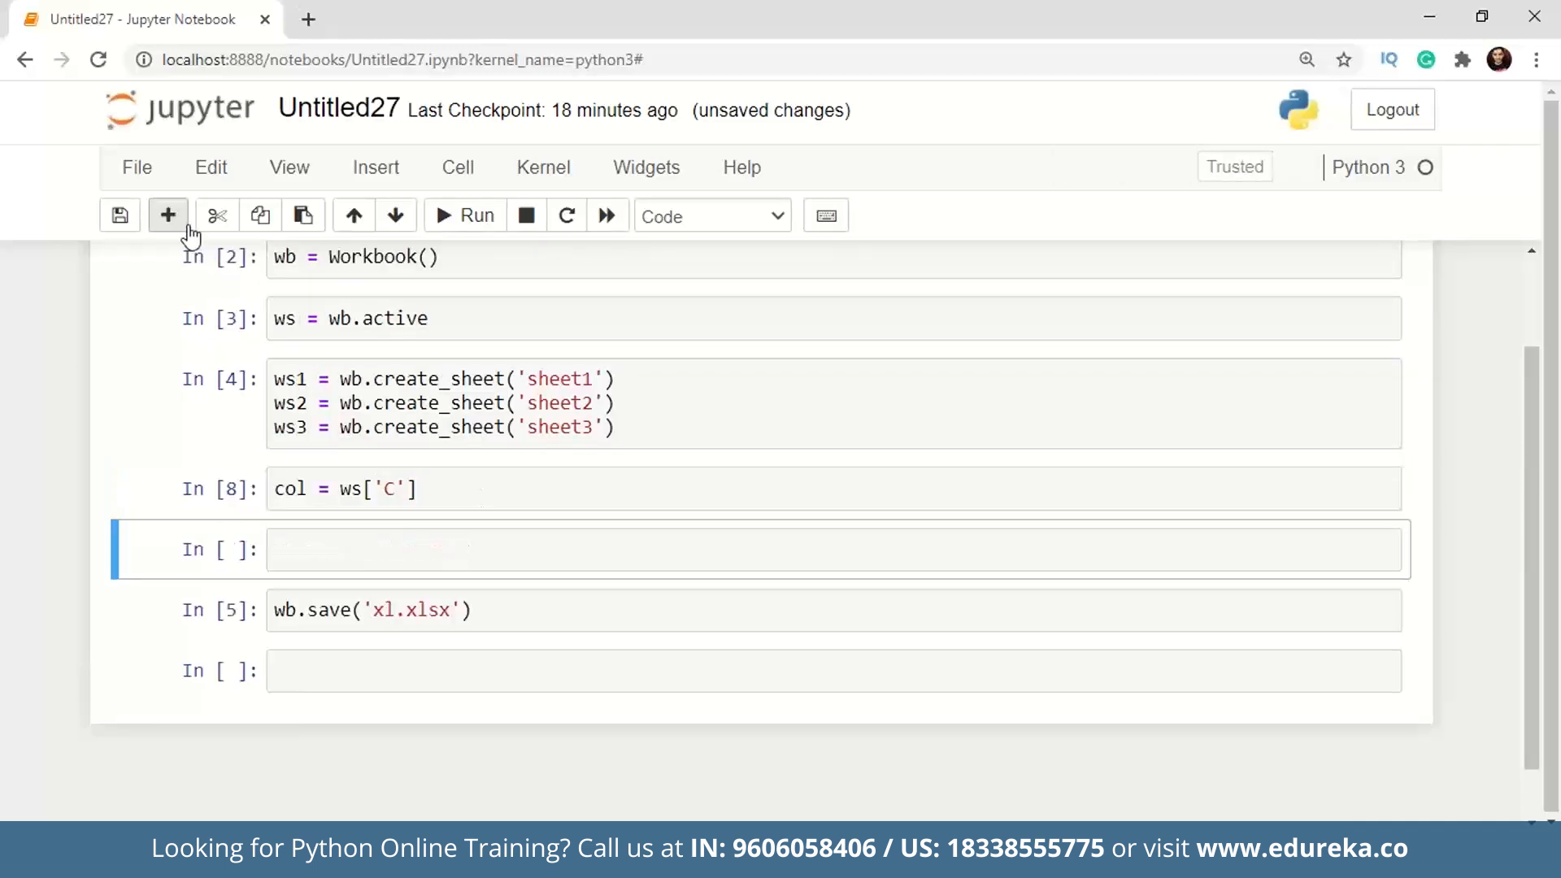
type("col")
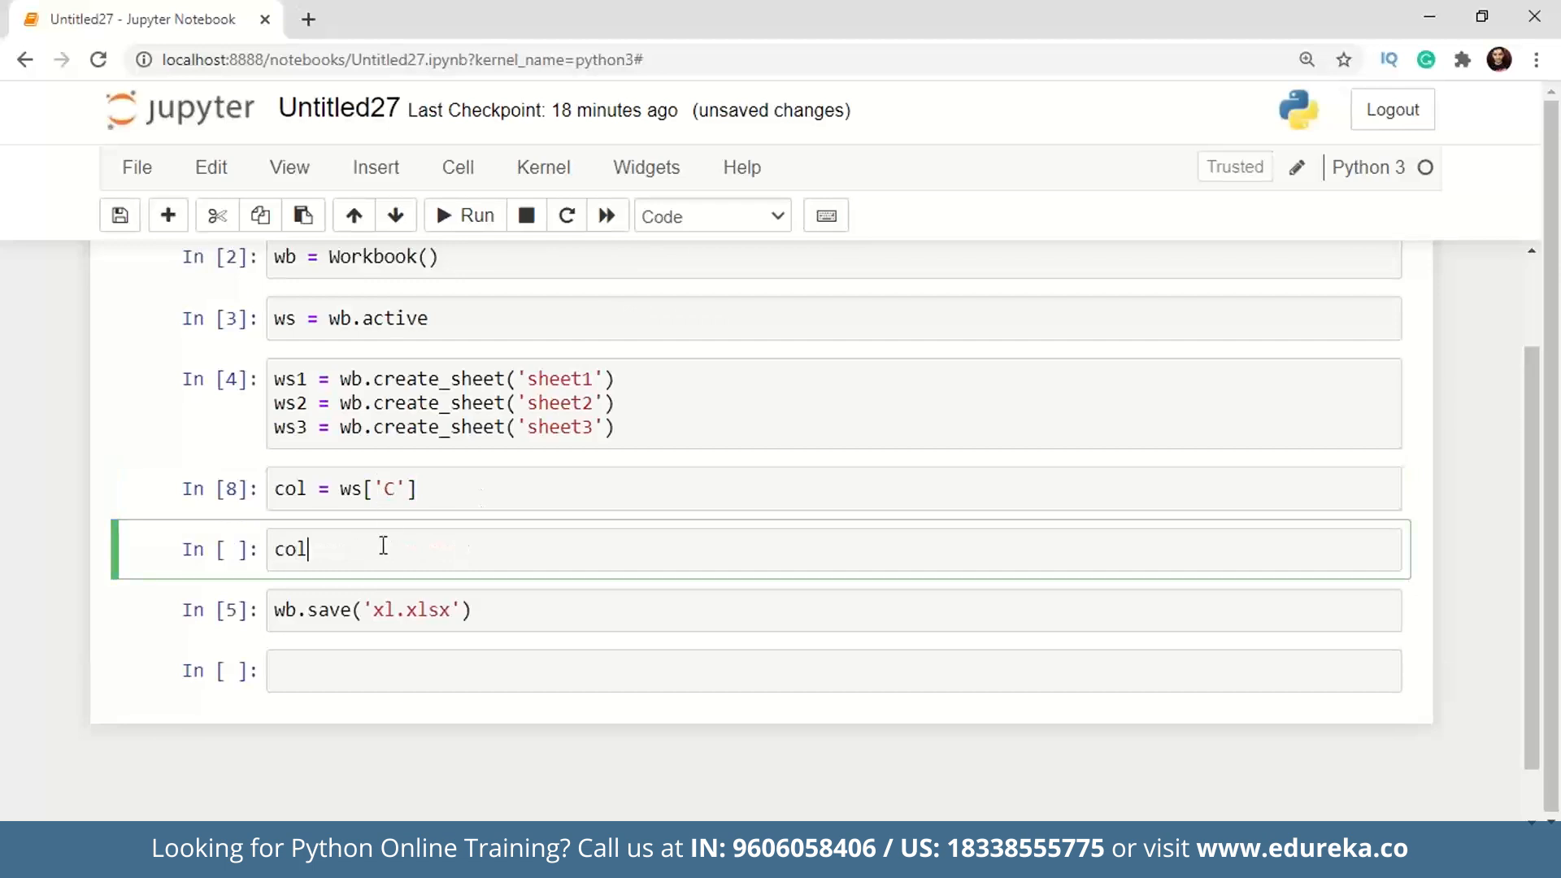
type("= 1")
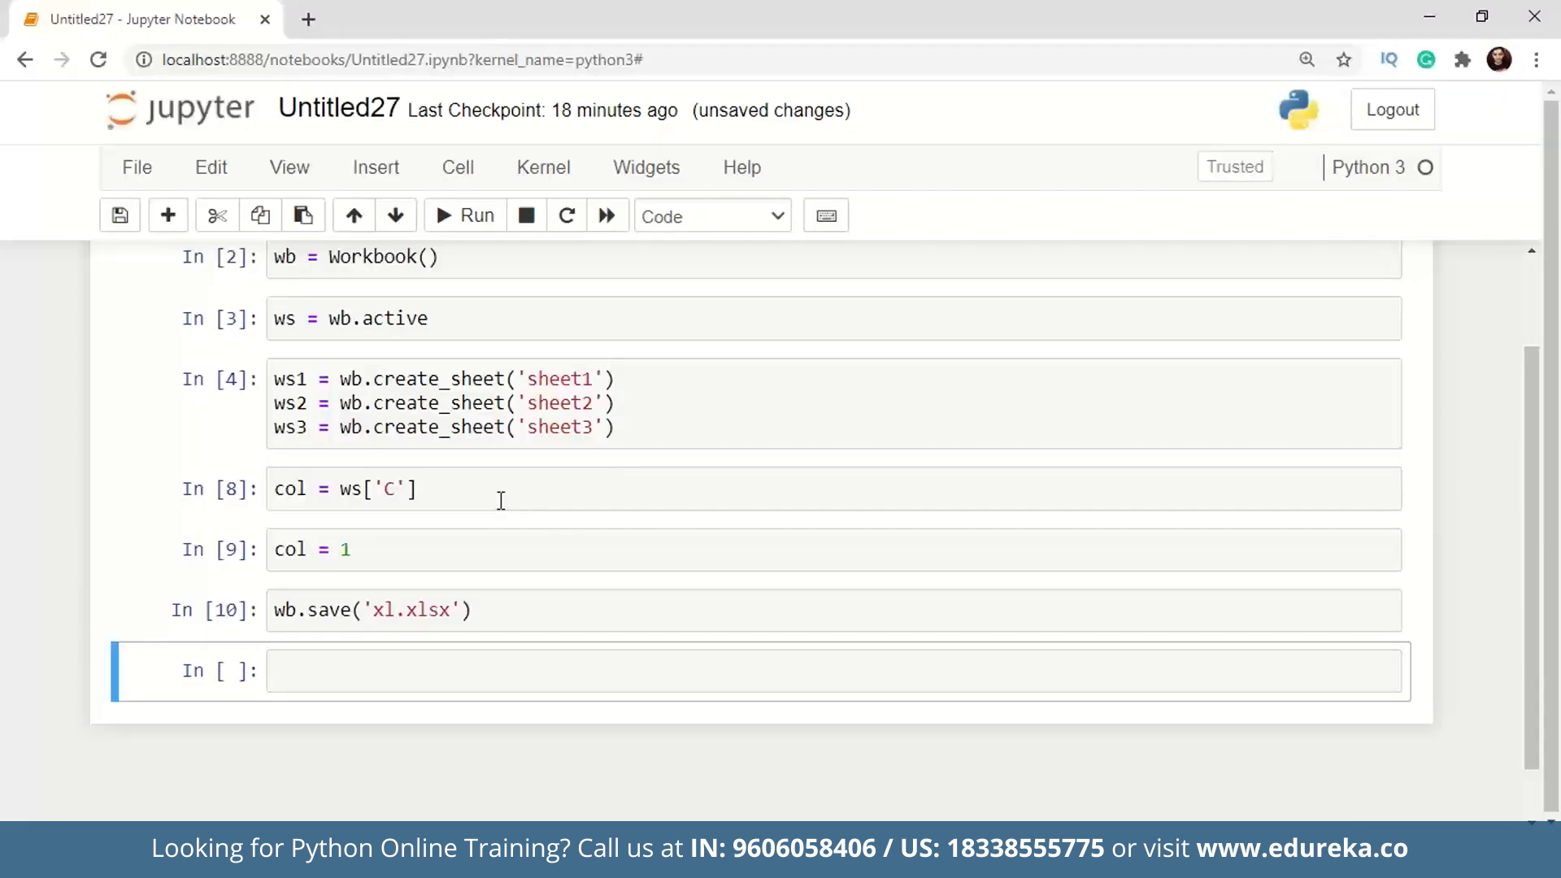
left_click(299, 488)
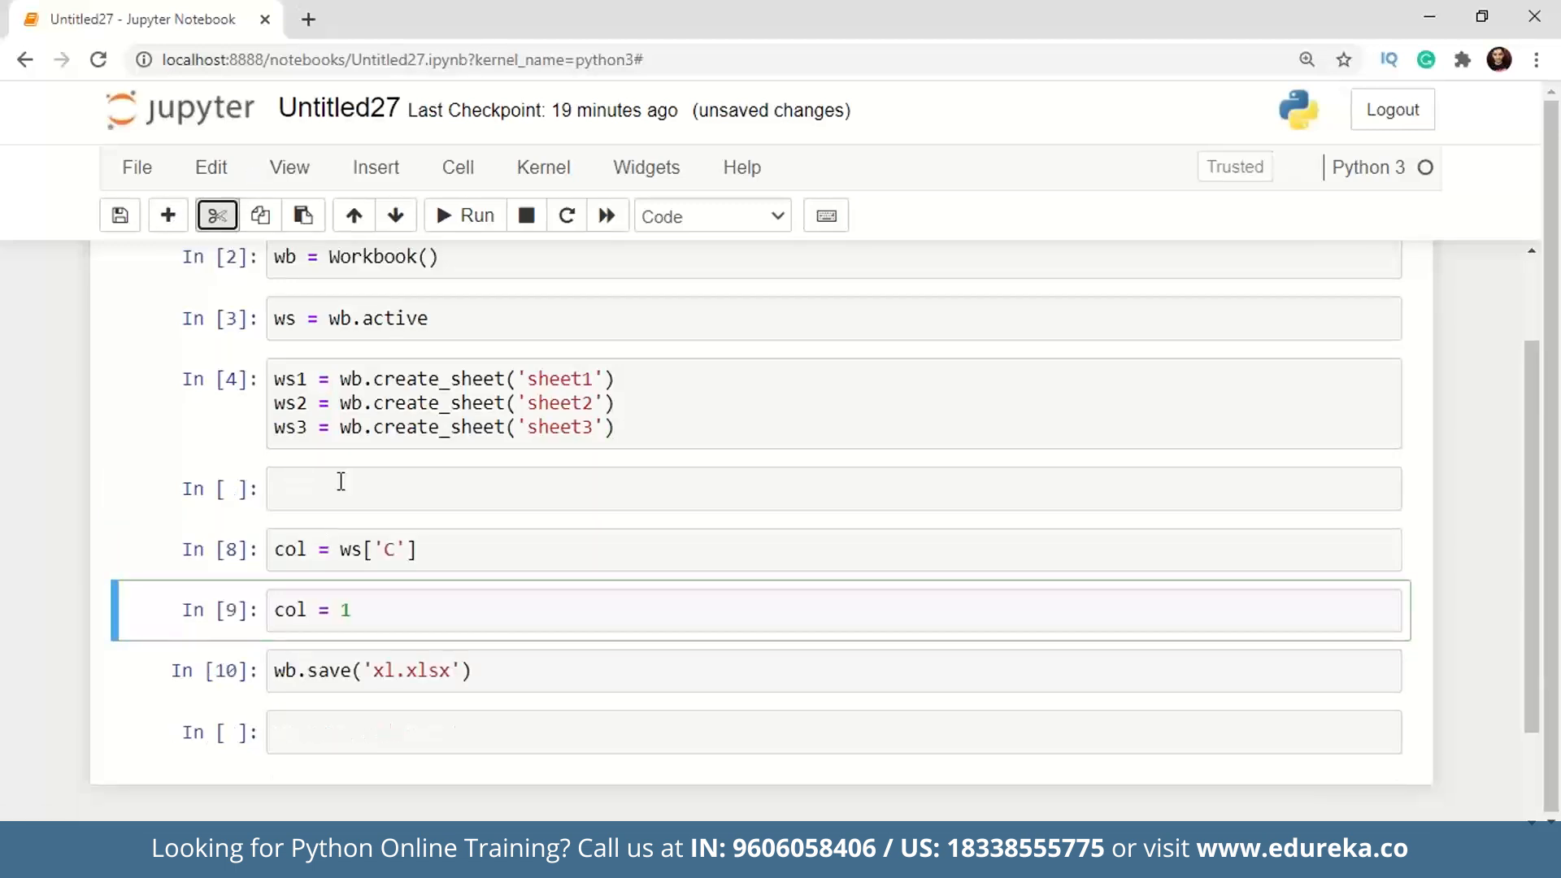
Write a nested for x/y in range(1,11) loop calling ws.cell(row=x, column=y) and set col to [1].
type("for x in")
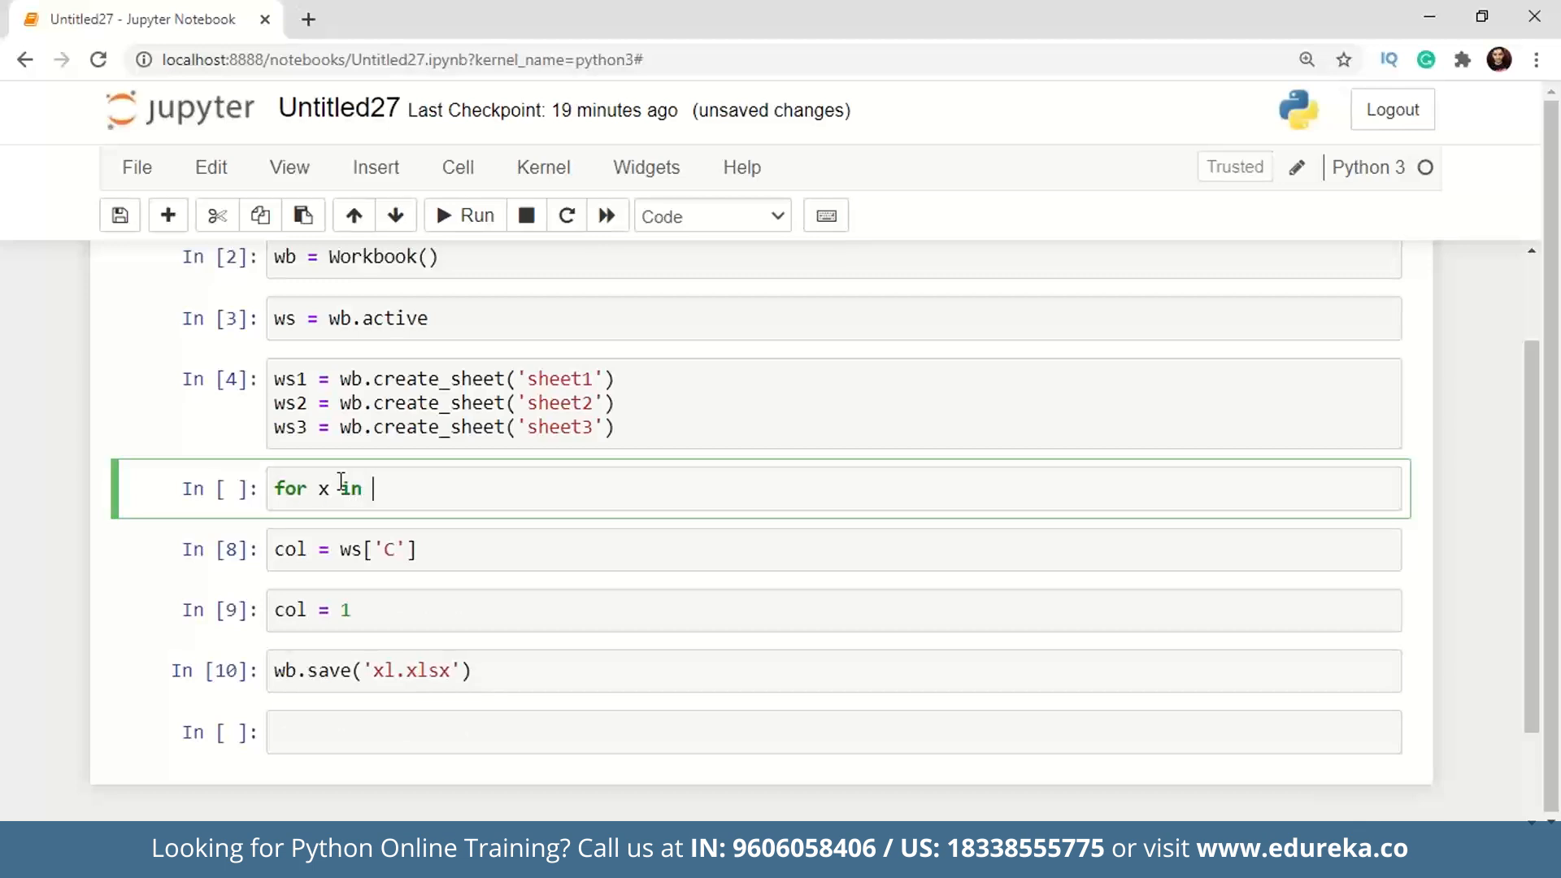
type("range(")
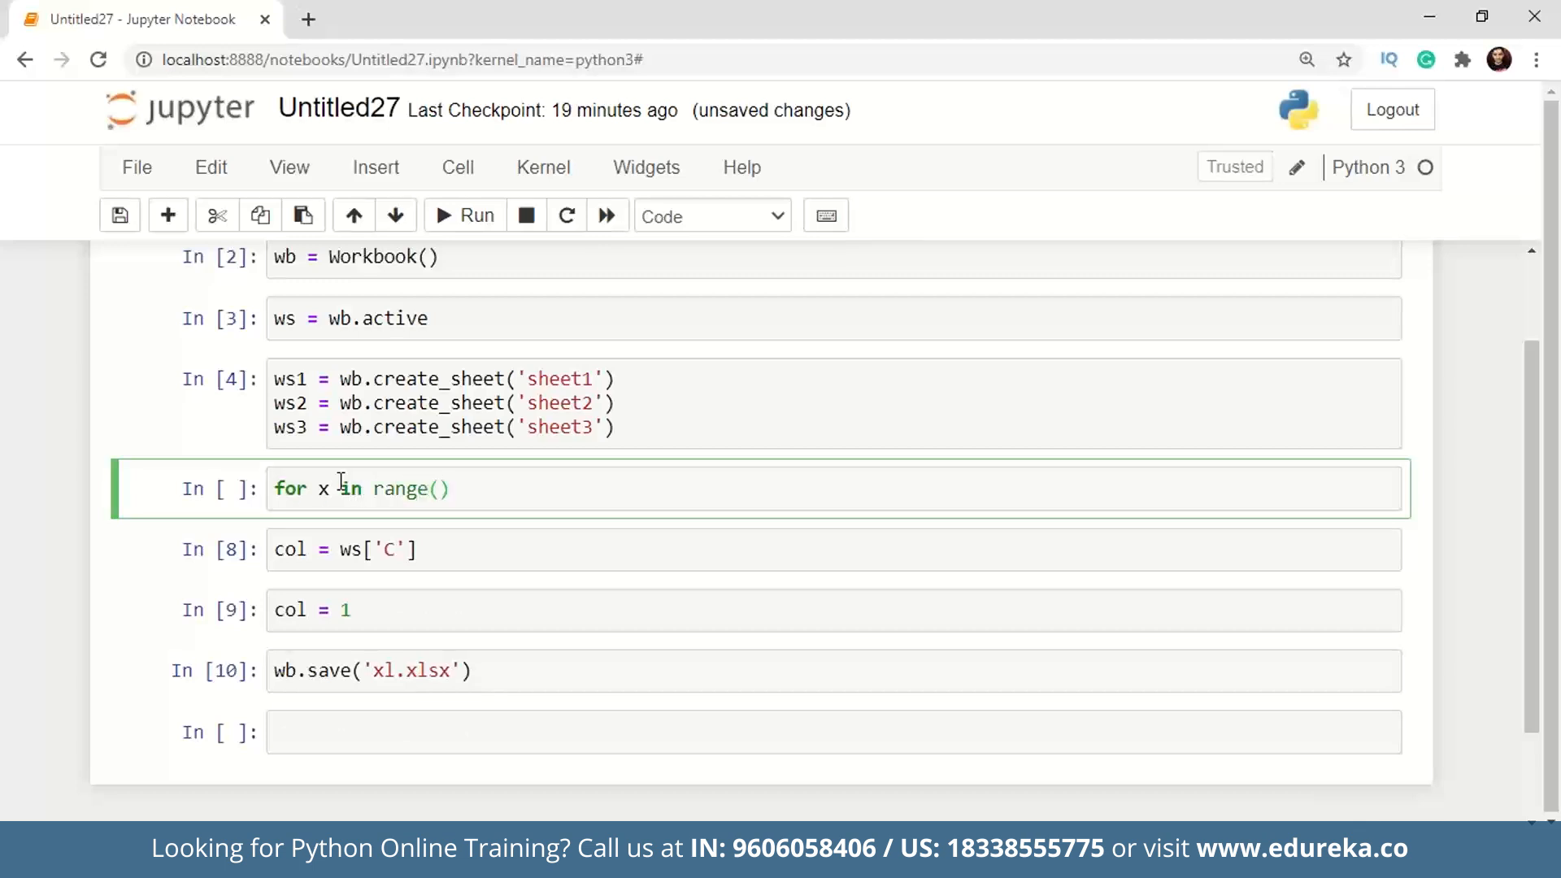
type("1,11")
type("for y i")
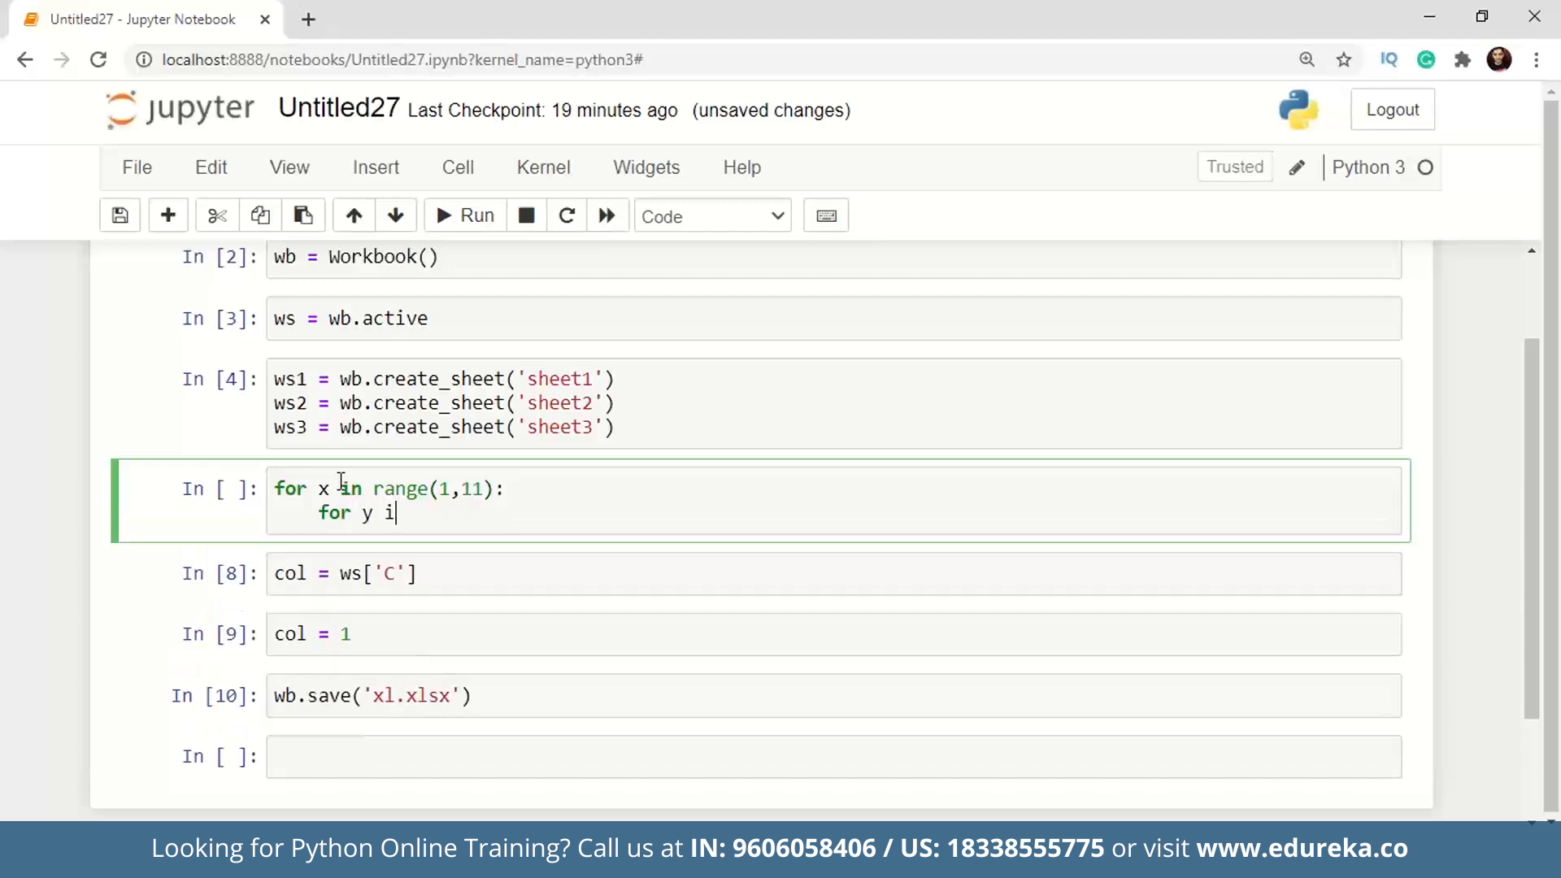
type("n range(1, 1)")
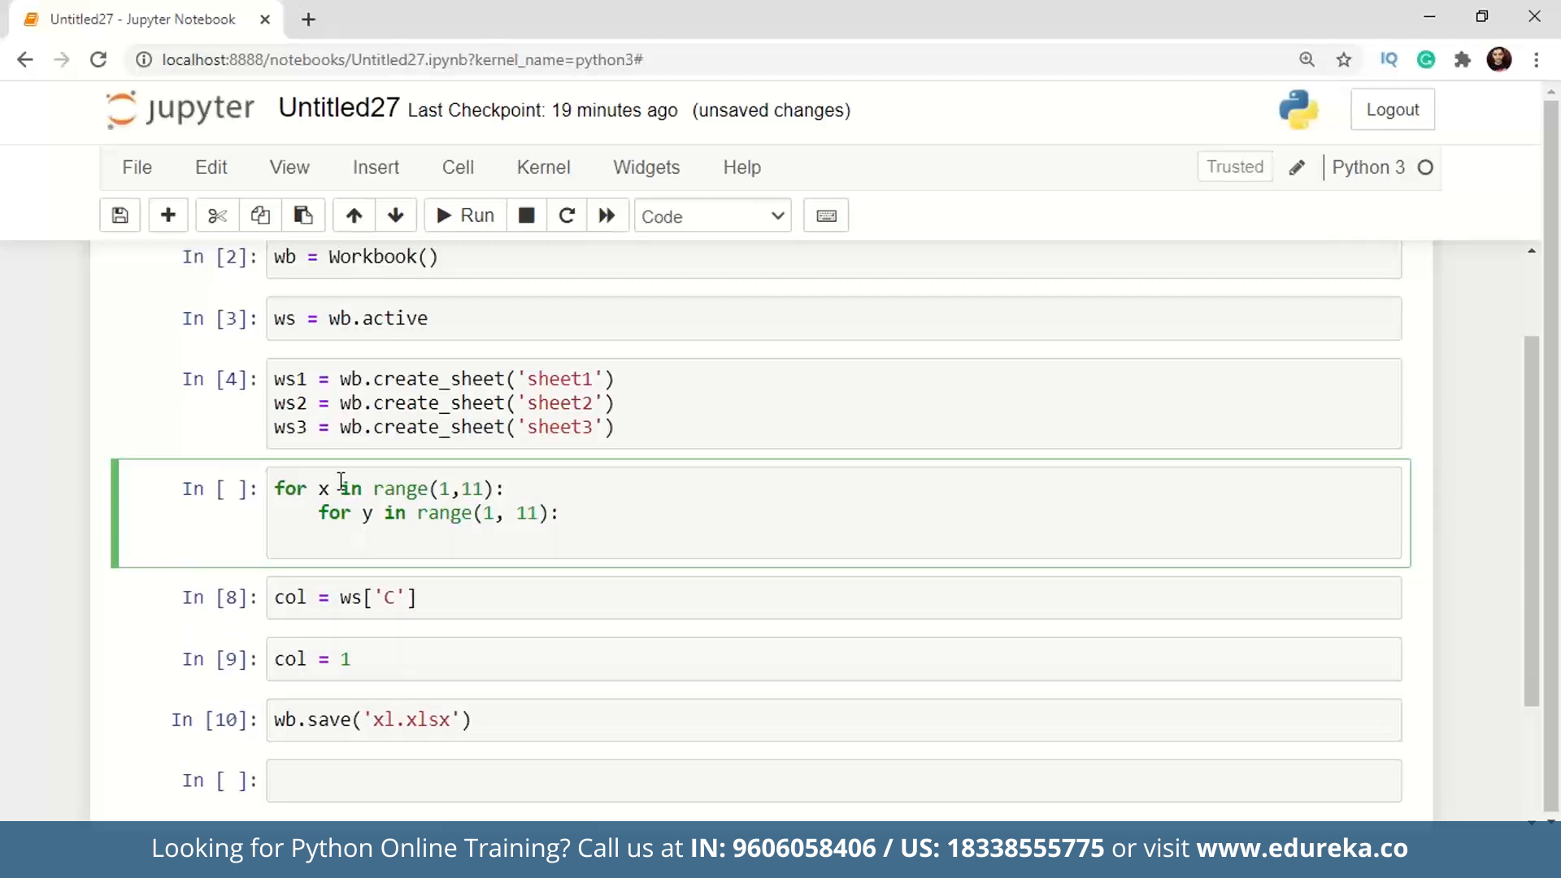
type("w.")
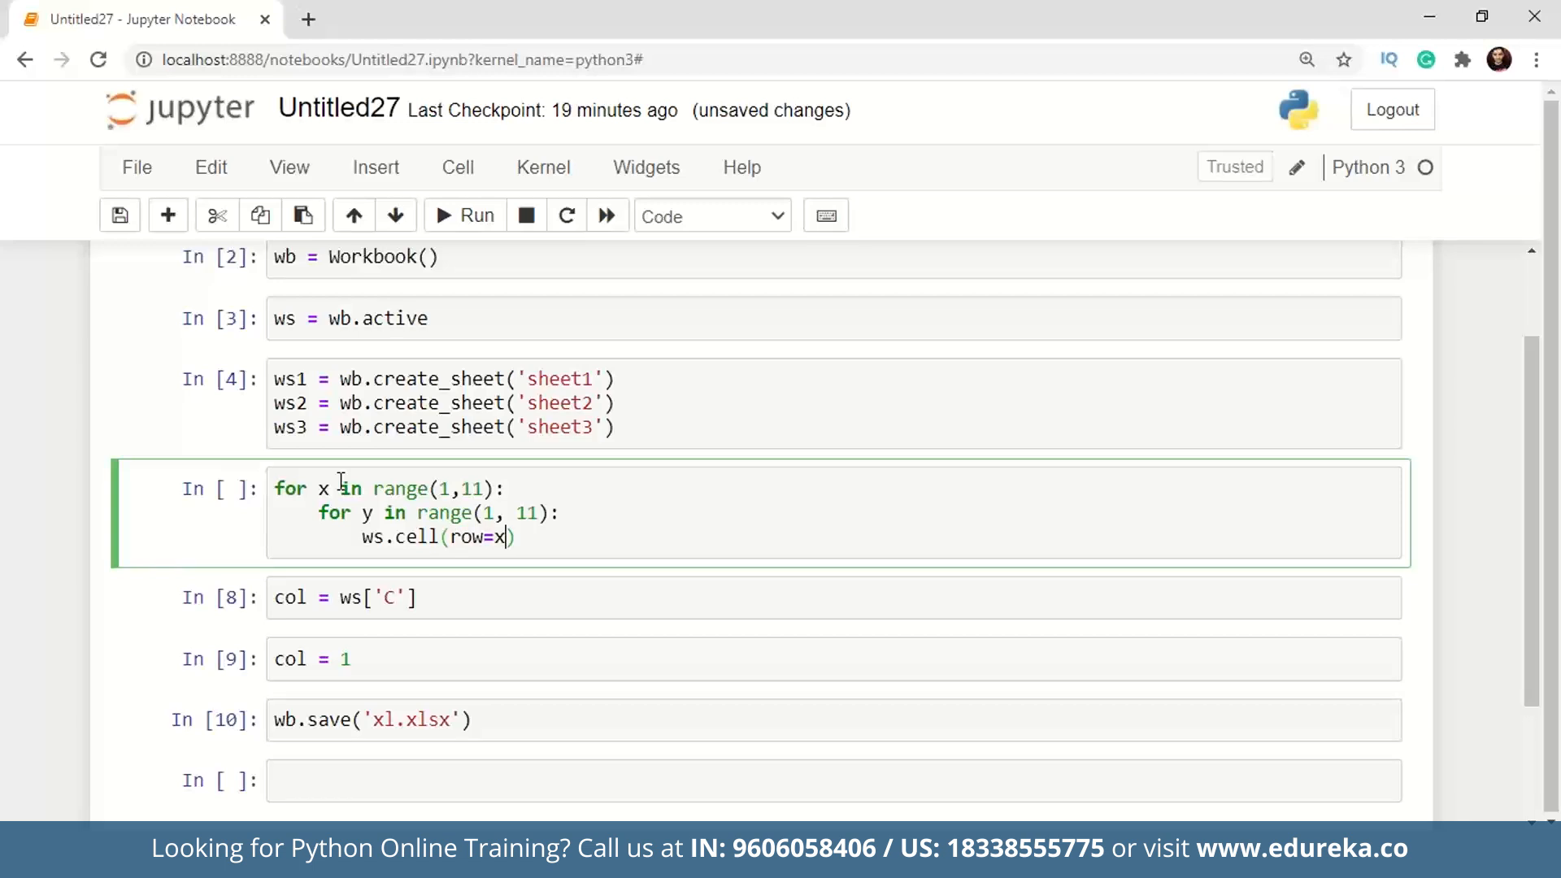
type(",")
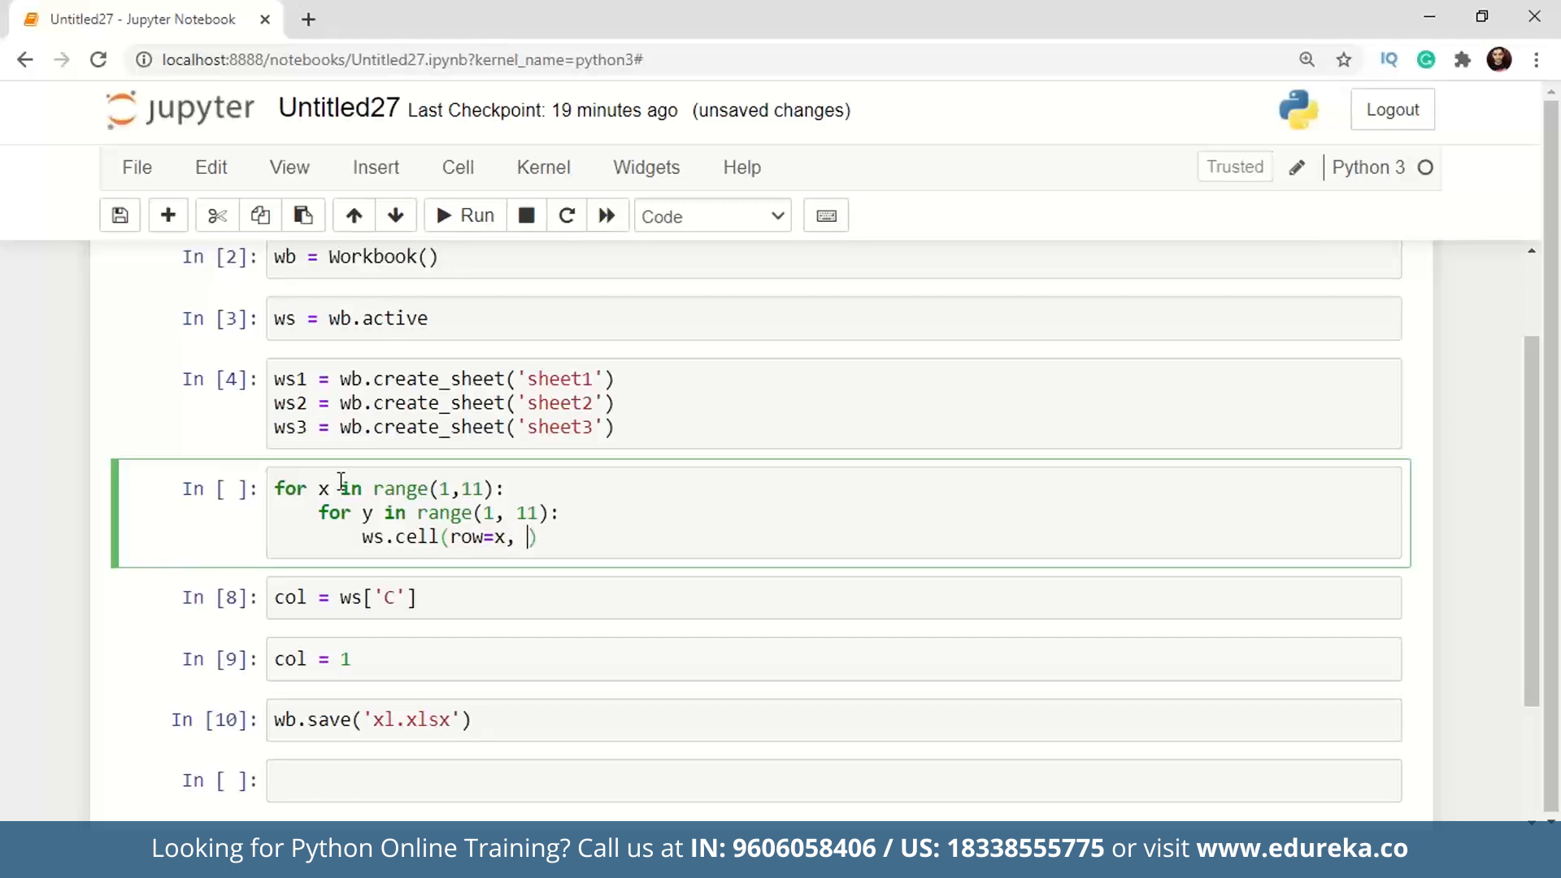
type("column=y")
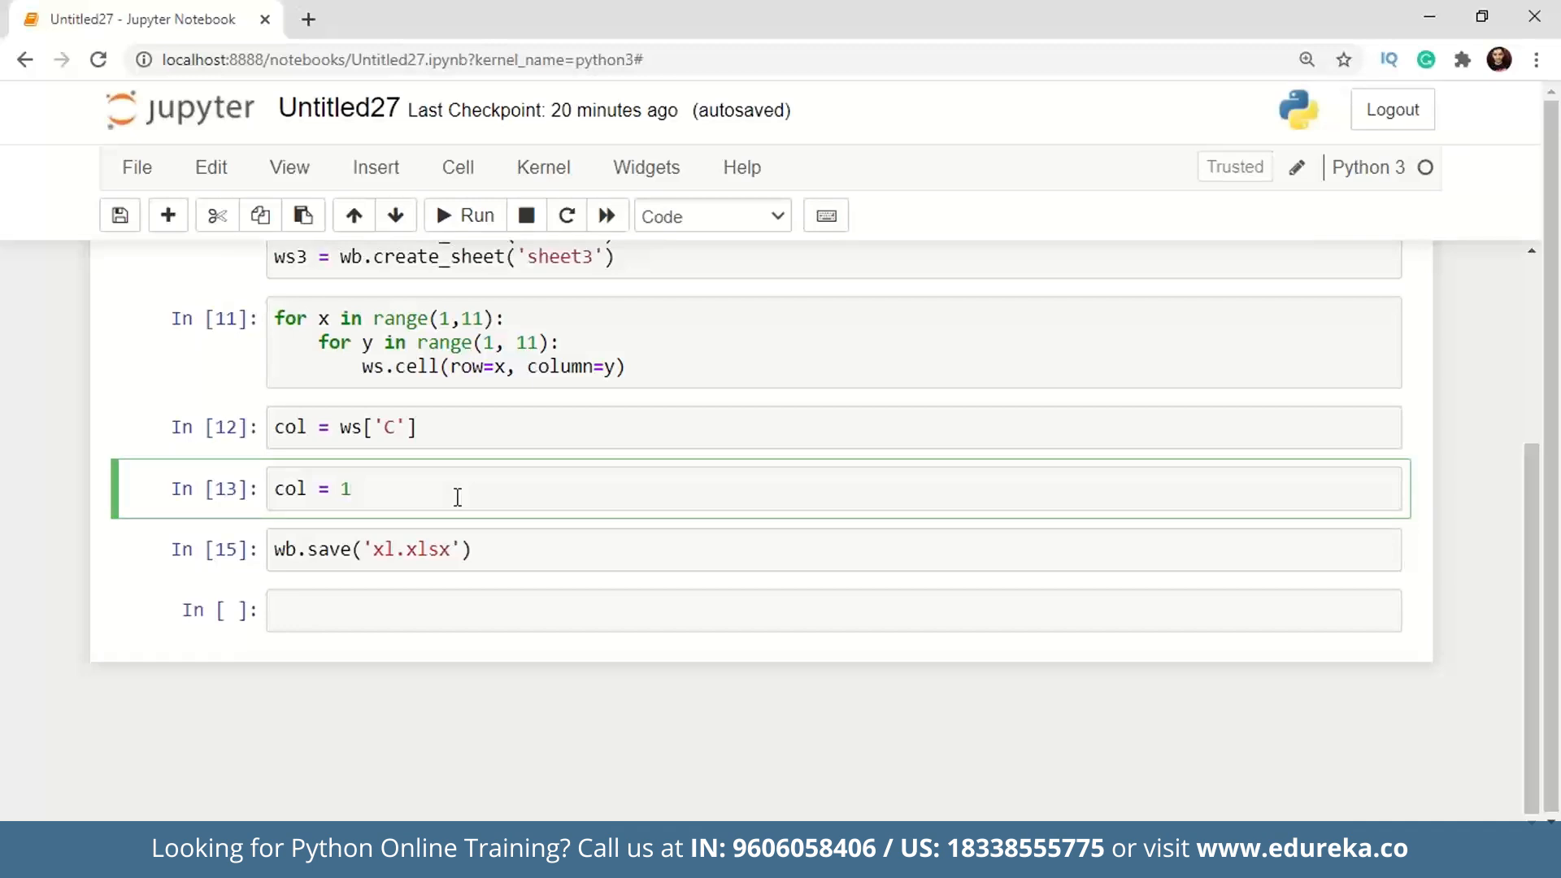
type("[1]")
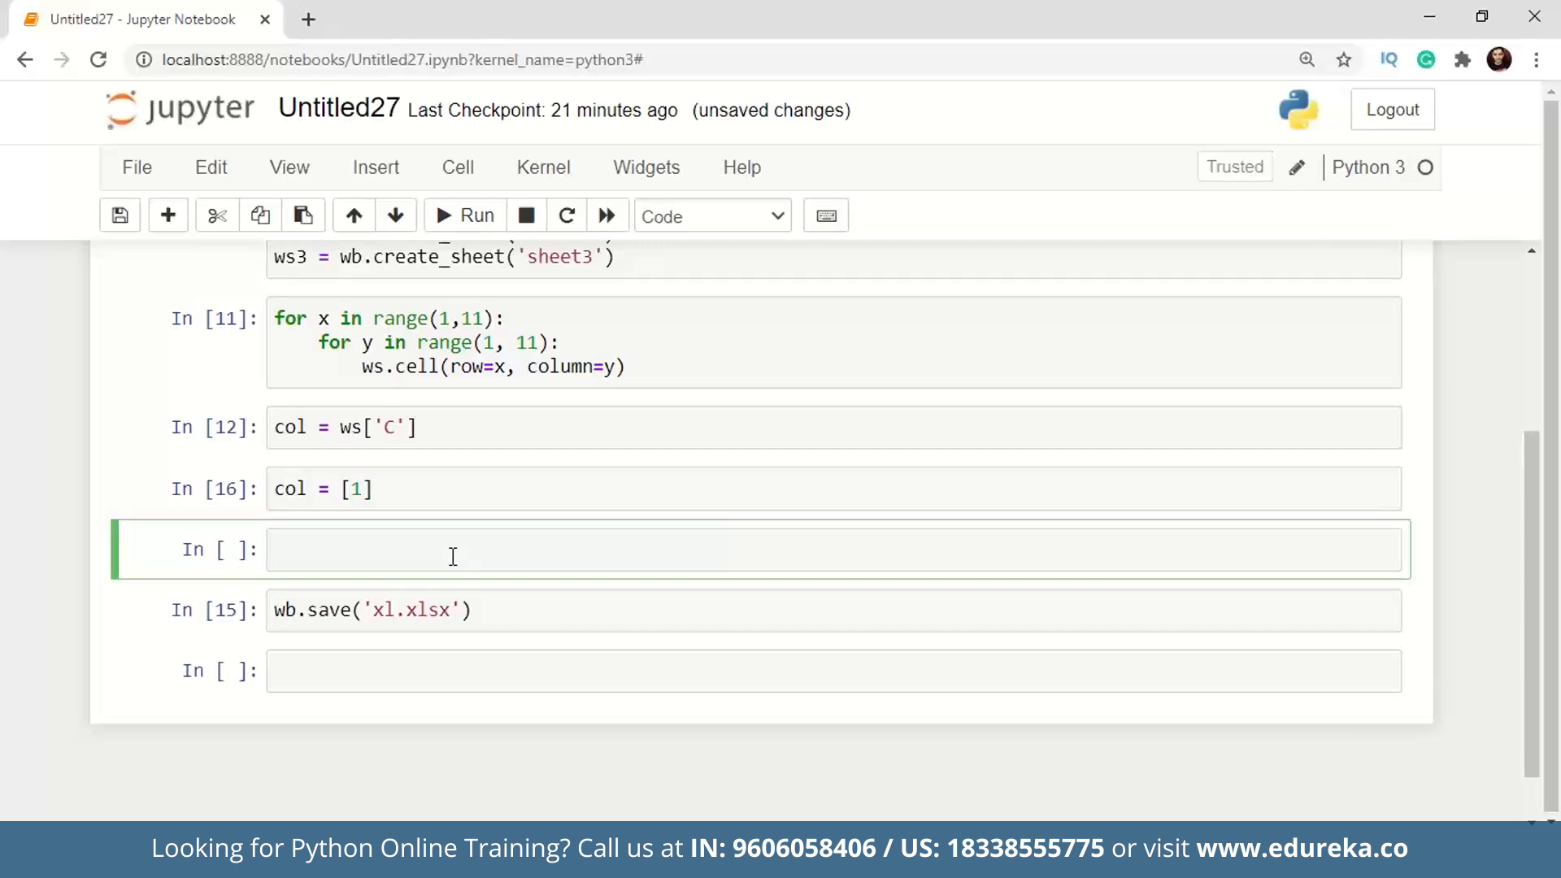
Add ws.append(col) to append the list as a row, run and resave, then select the list cells.
left_click(448, 550)
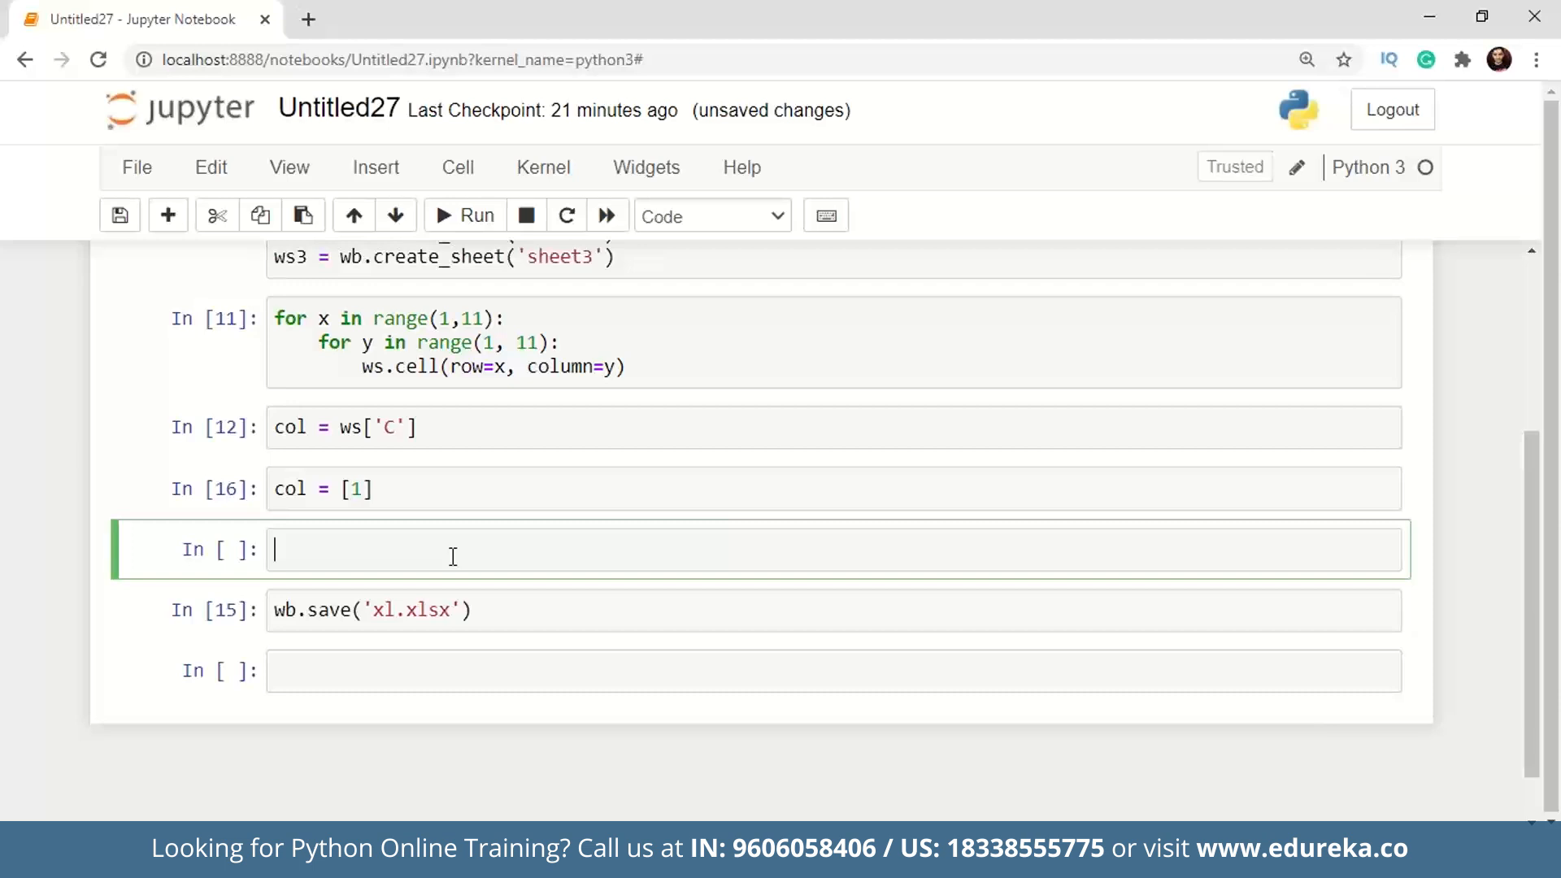
type("ws.append(col")
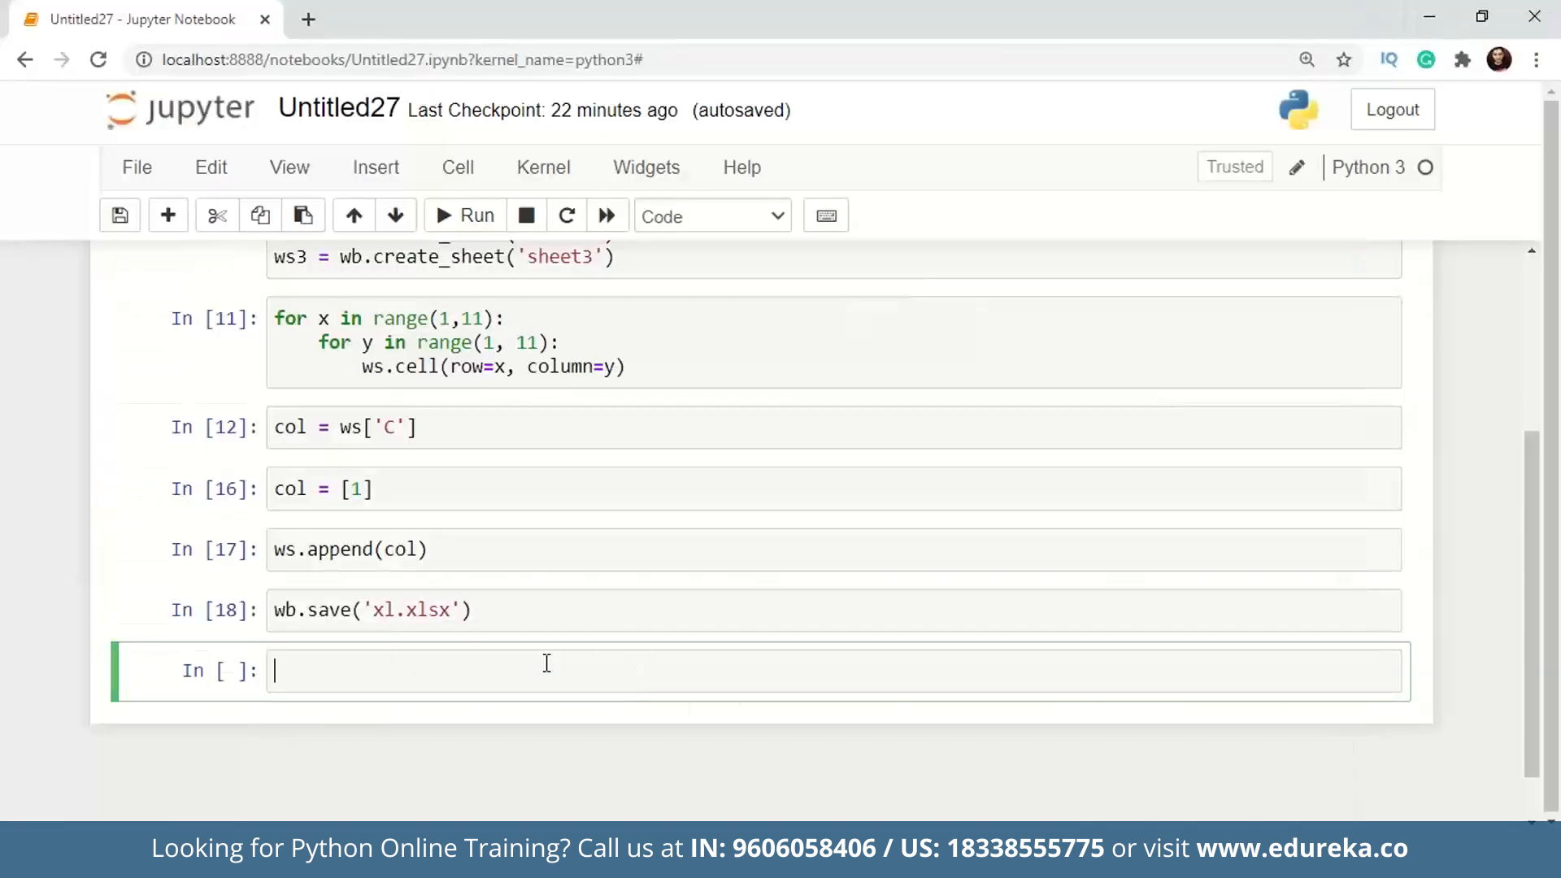
left_click(545, 670)
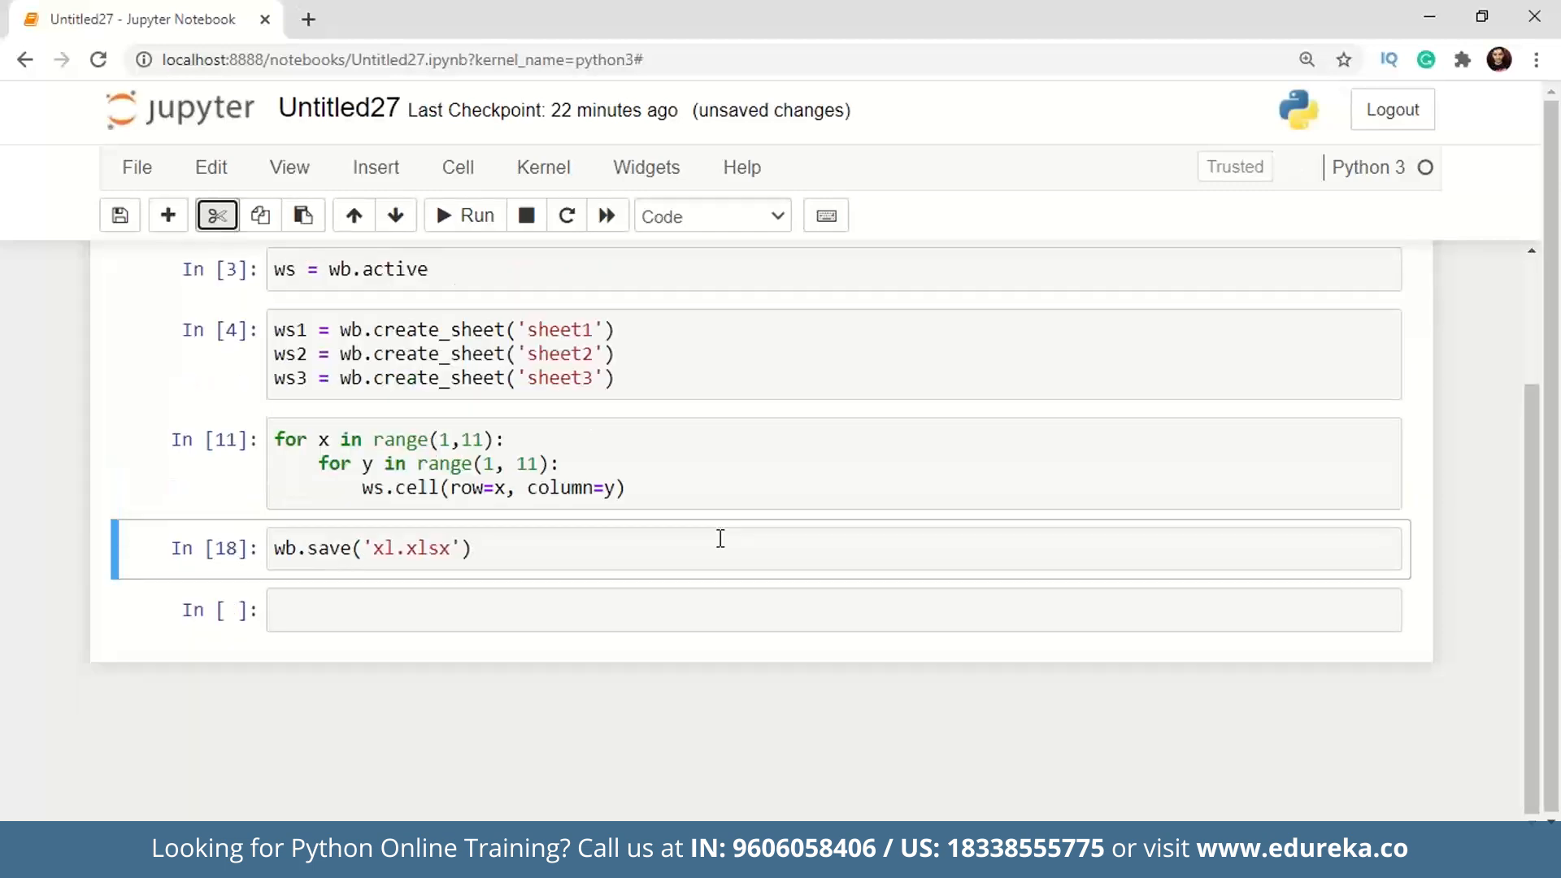
Define columns = list(range(0,10)).
type("c")
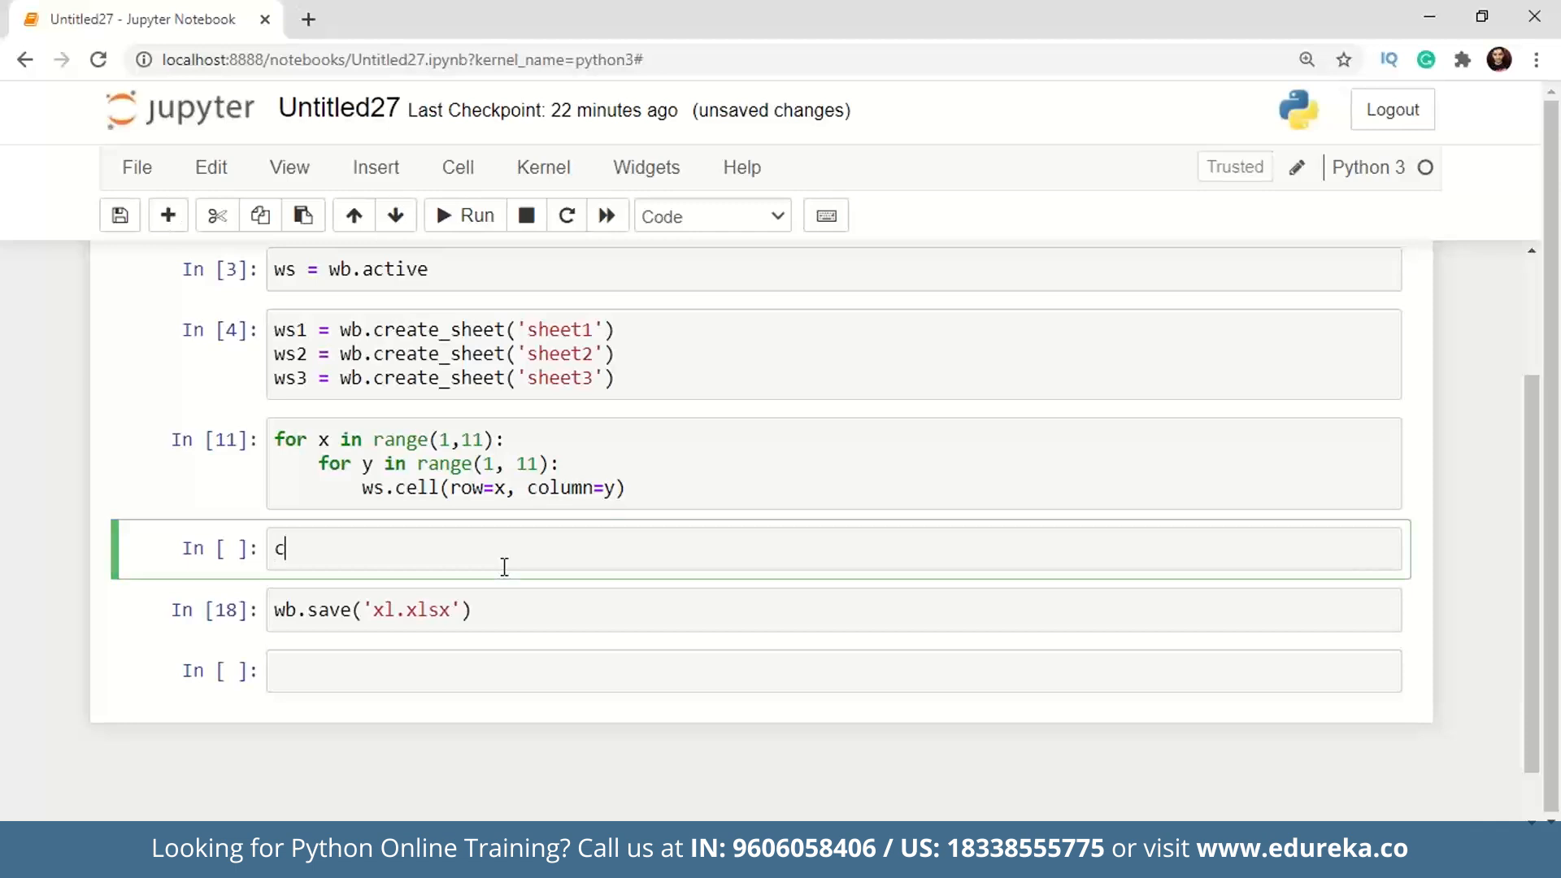
type("olumns = l")
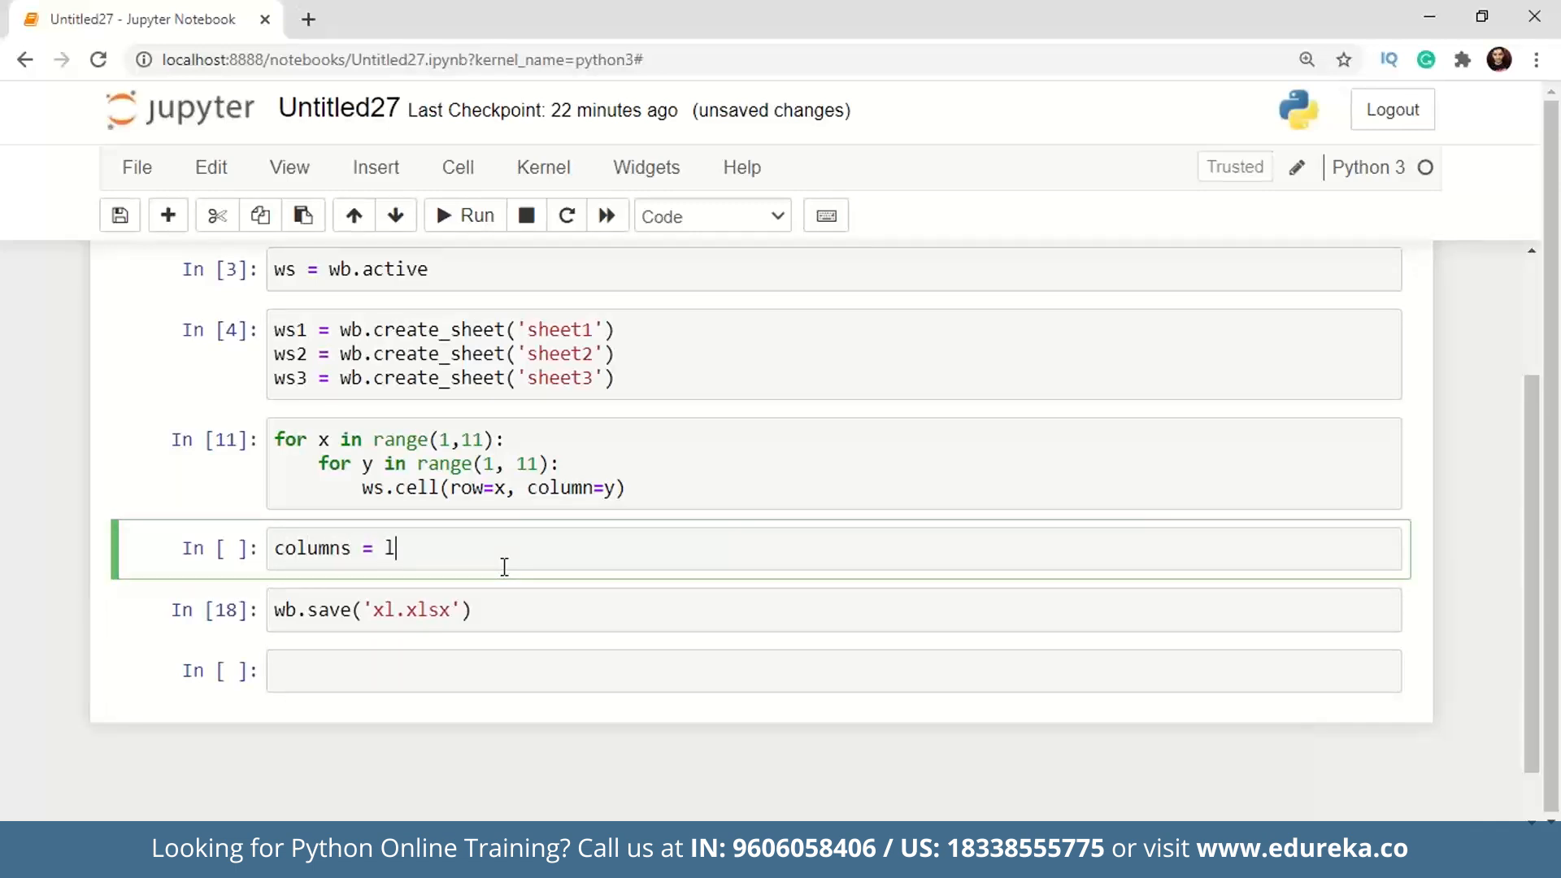
type("ist(range")
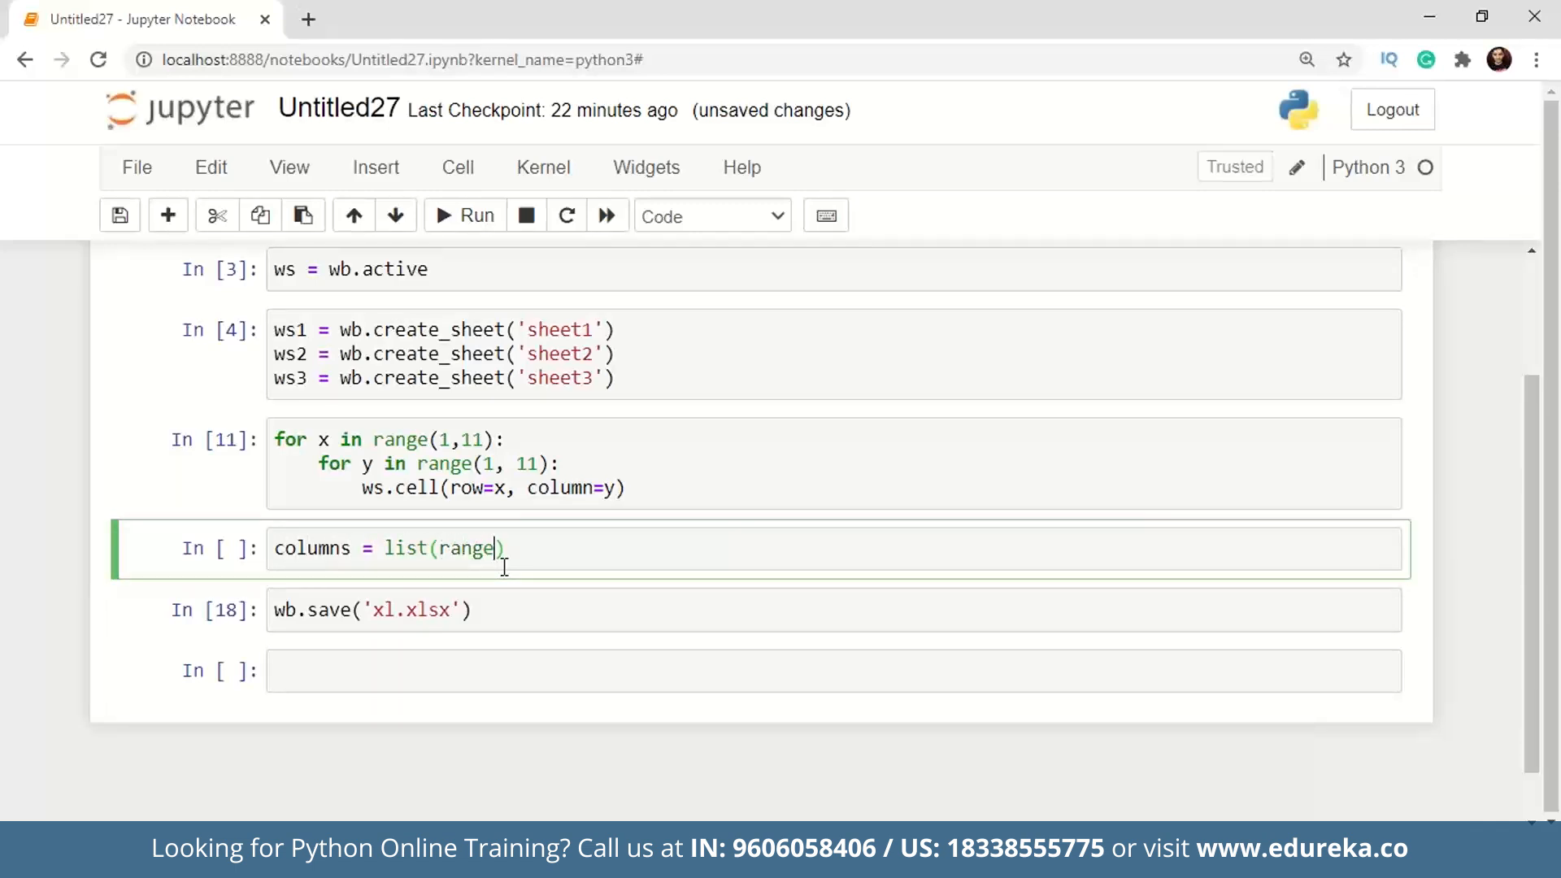
type("0,10")
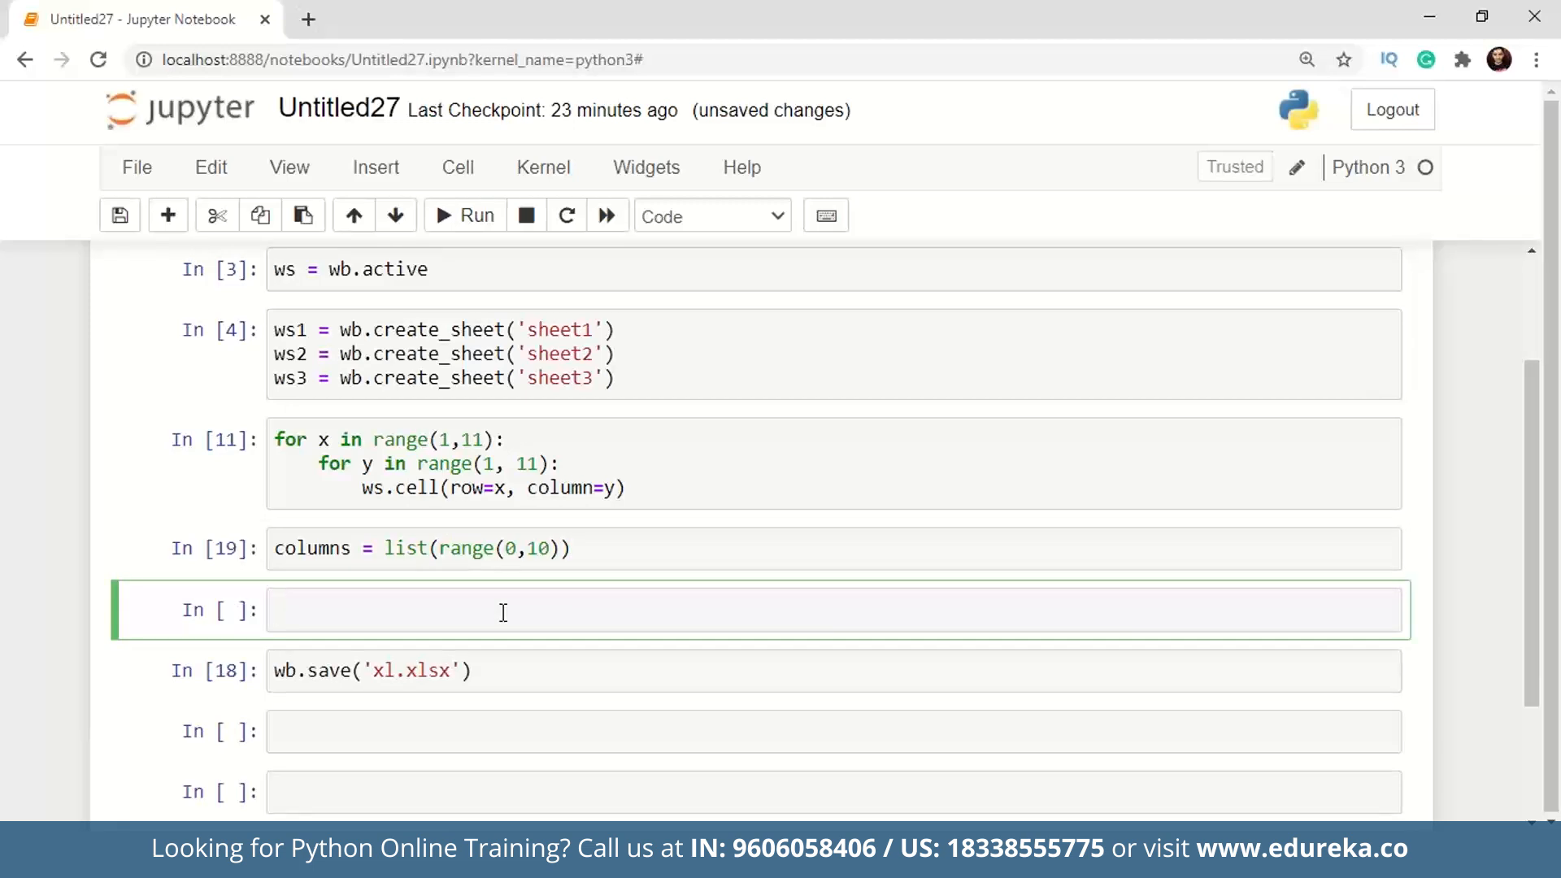
Write a for col in ws.iter_cols(min_col=0, max_col=3, max_row=5) loop header.
type("for col in")
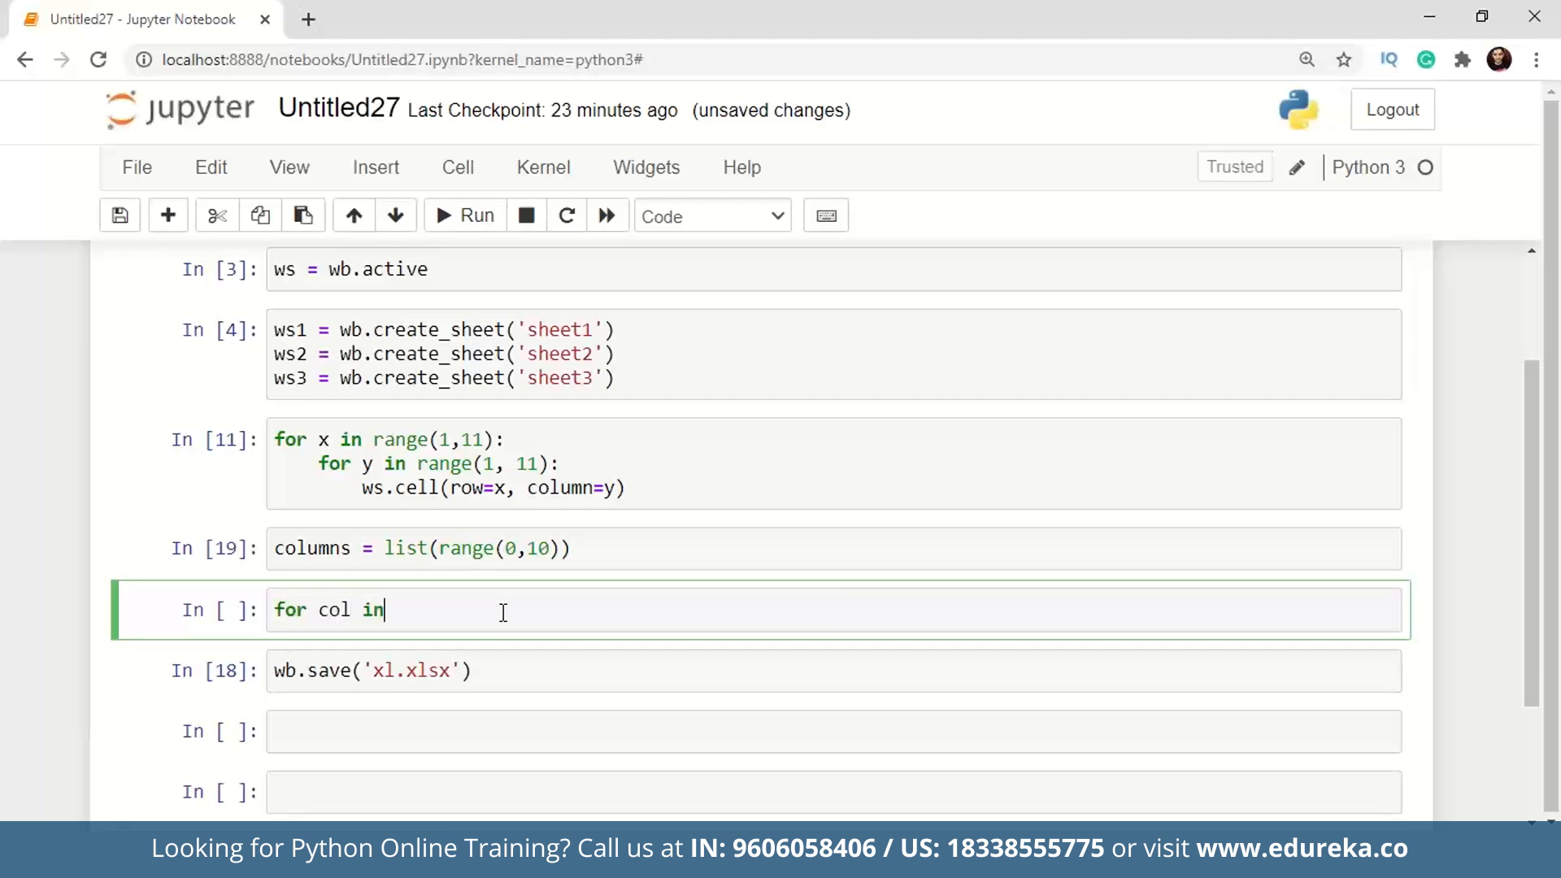
type("iterc")
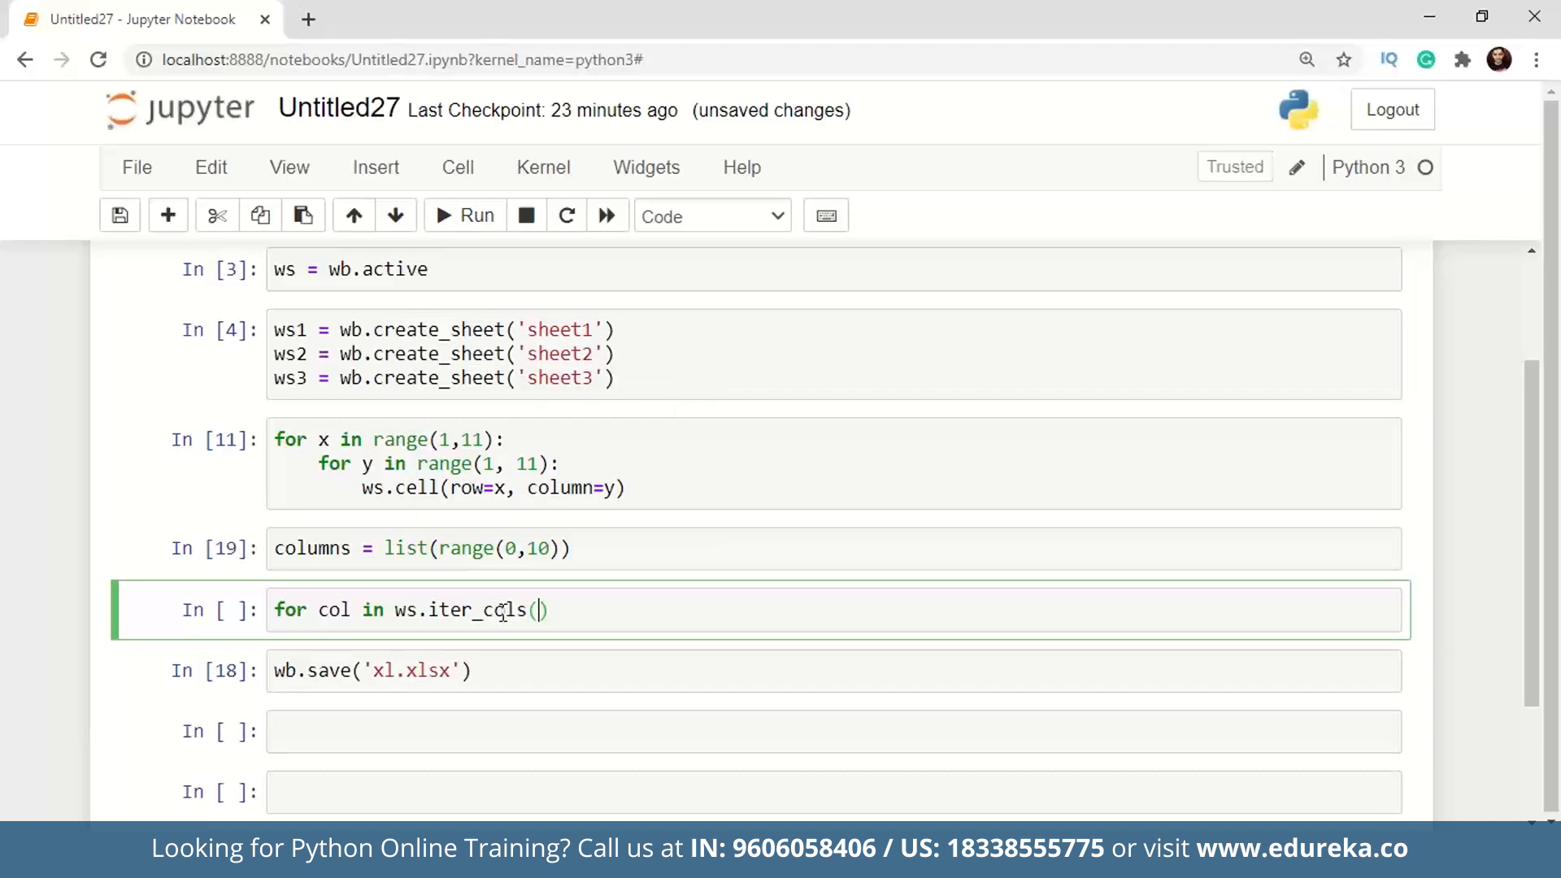
type("min")
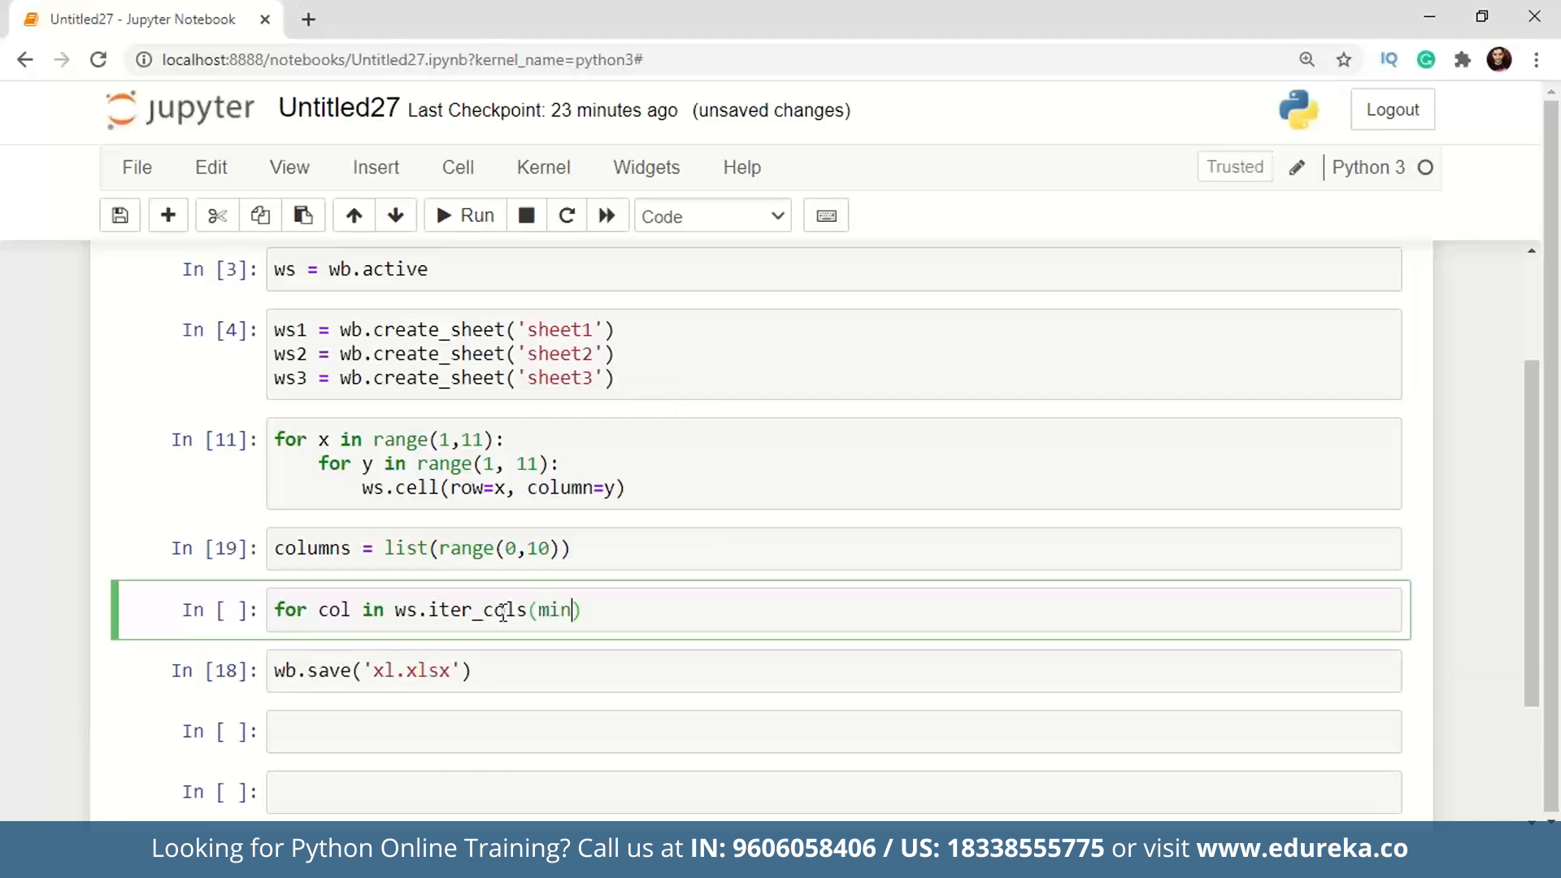
type("_col=0,")
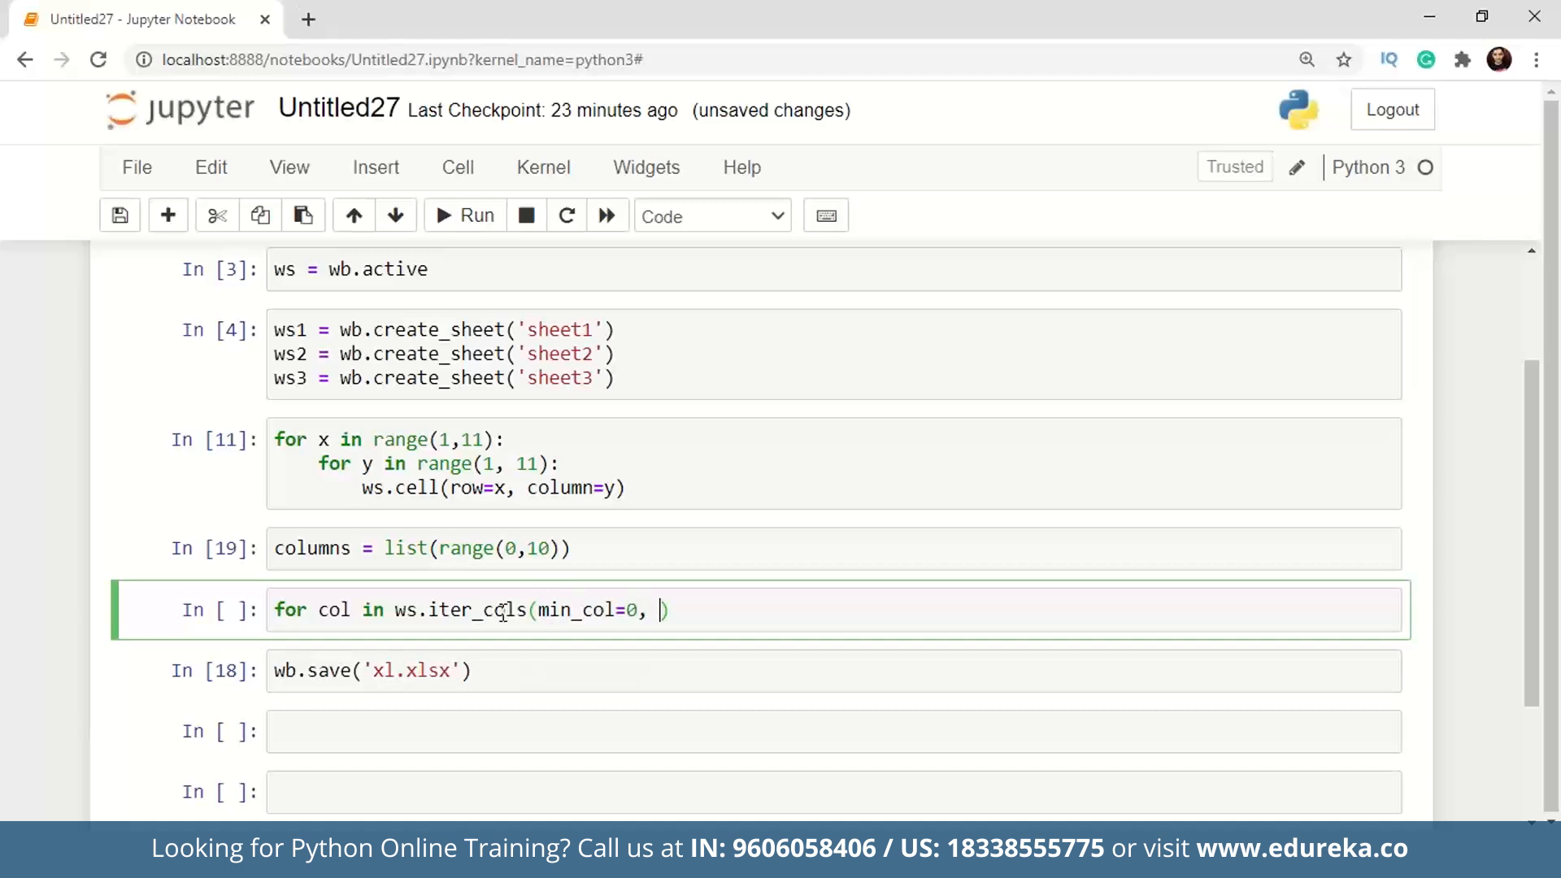
type("ma")
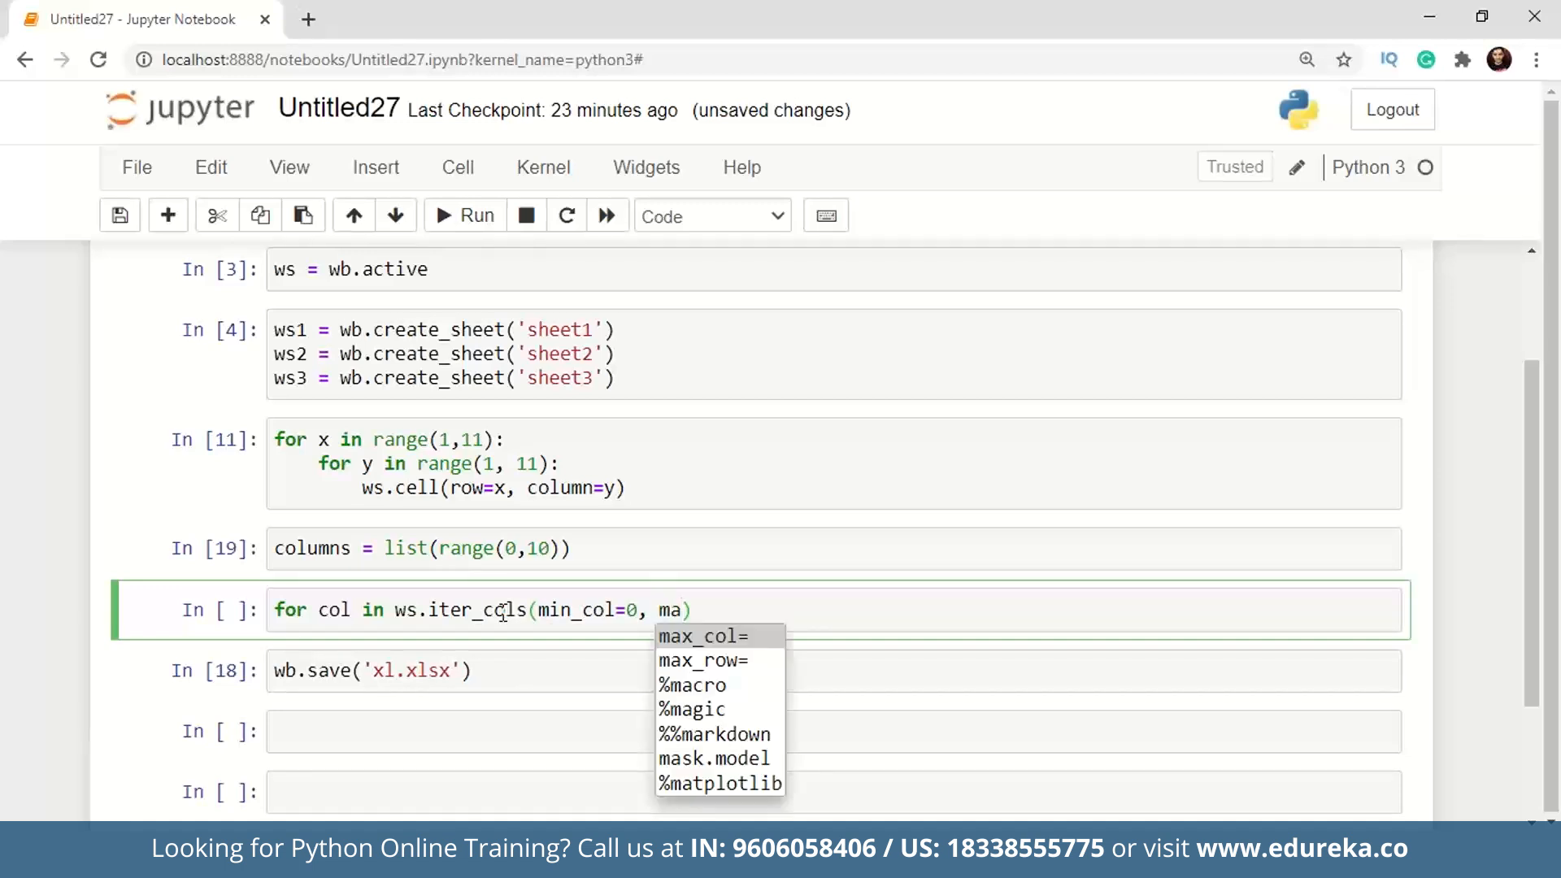
type("max_col=3")
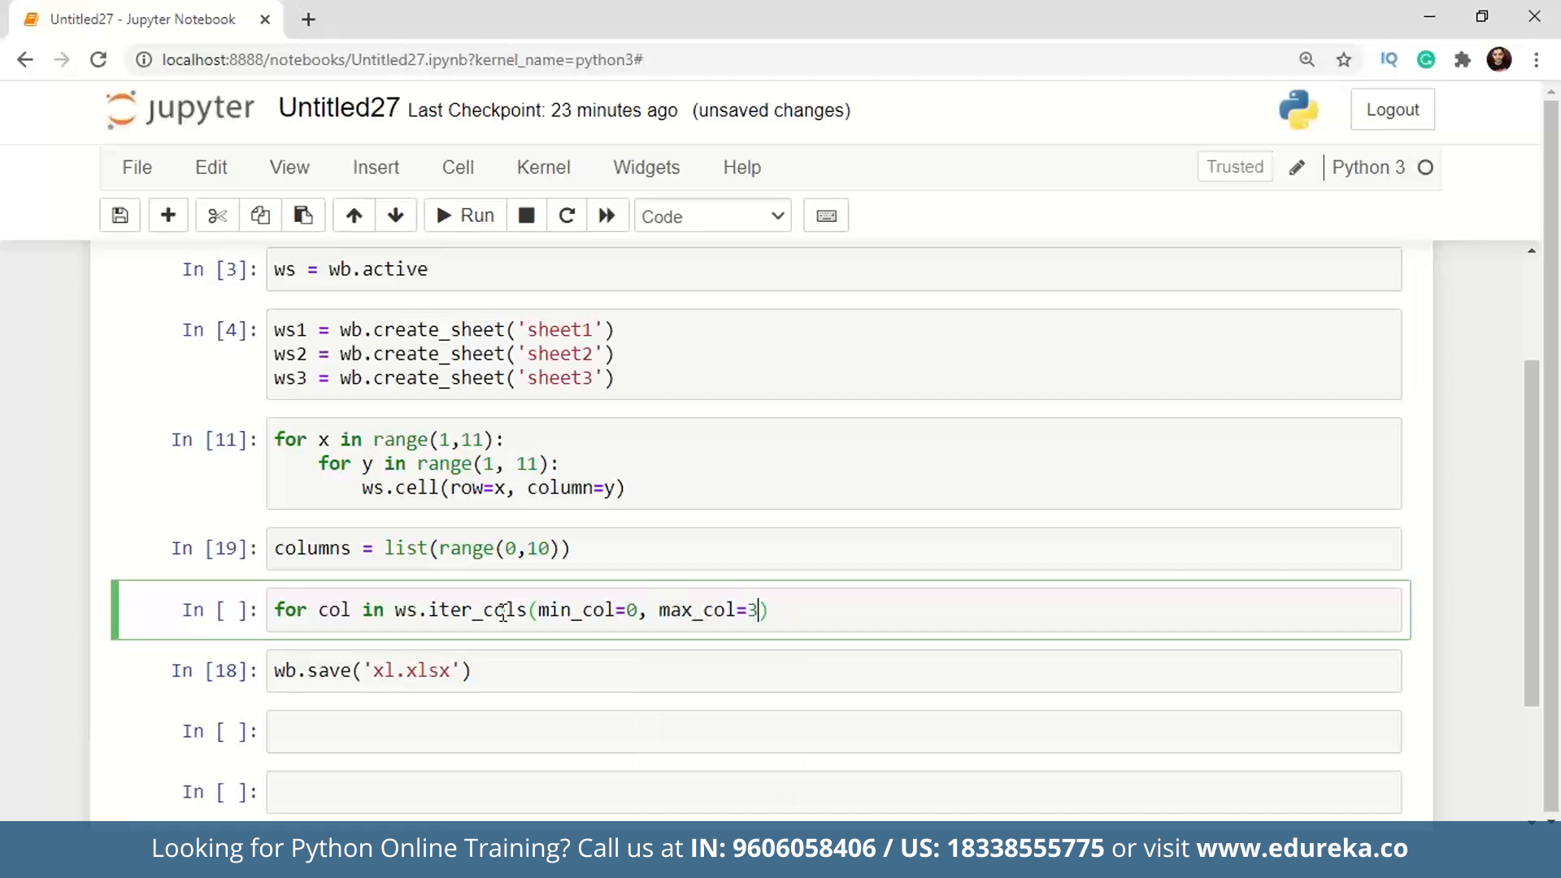
type(", ma")
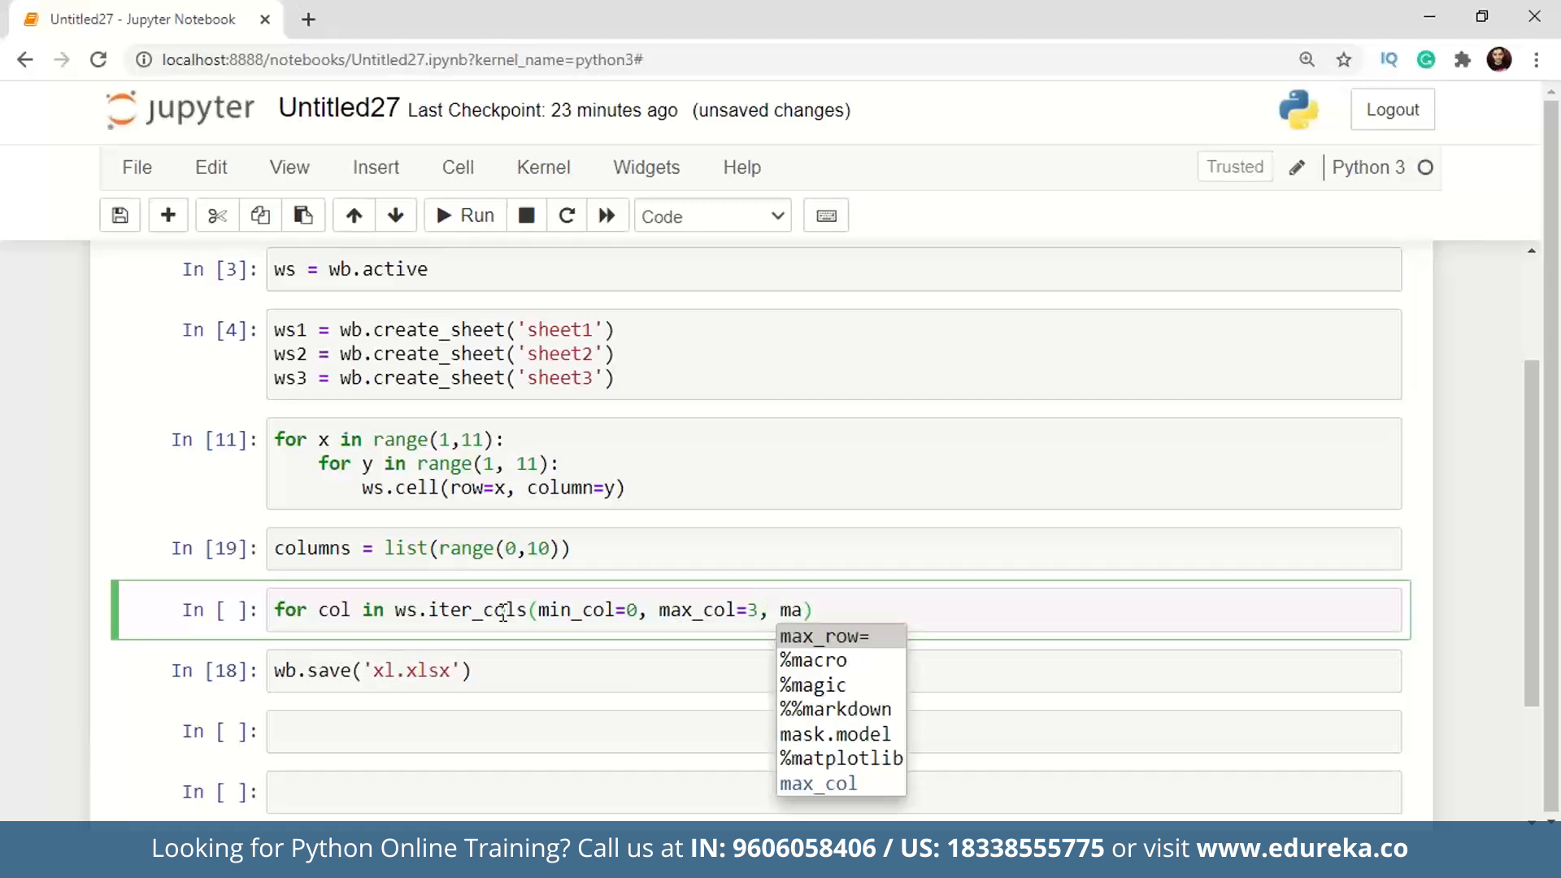
left_click(813, 636)
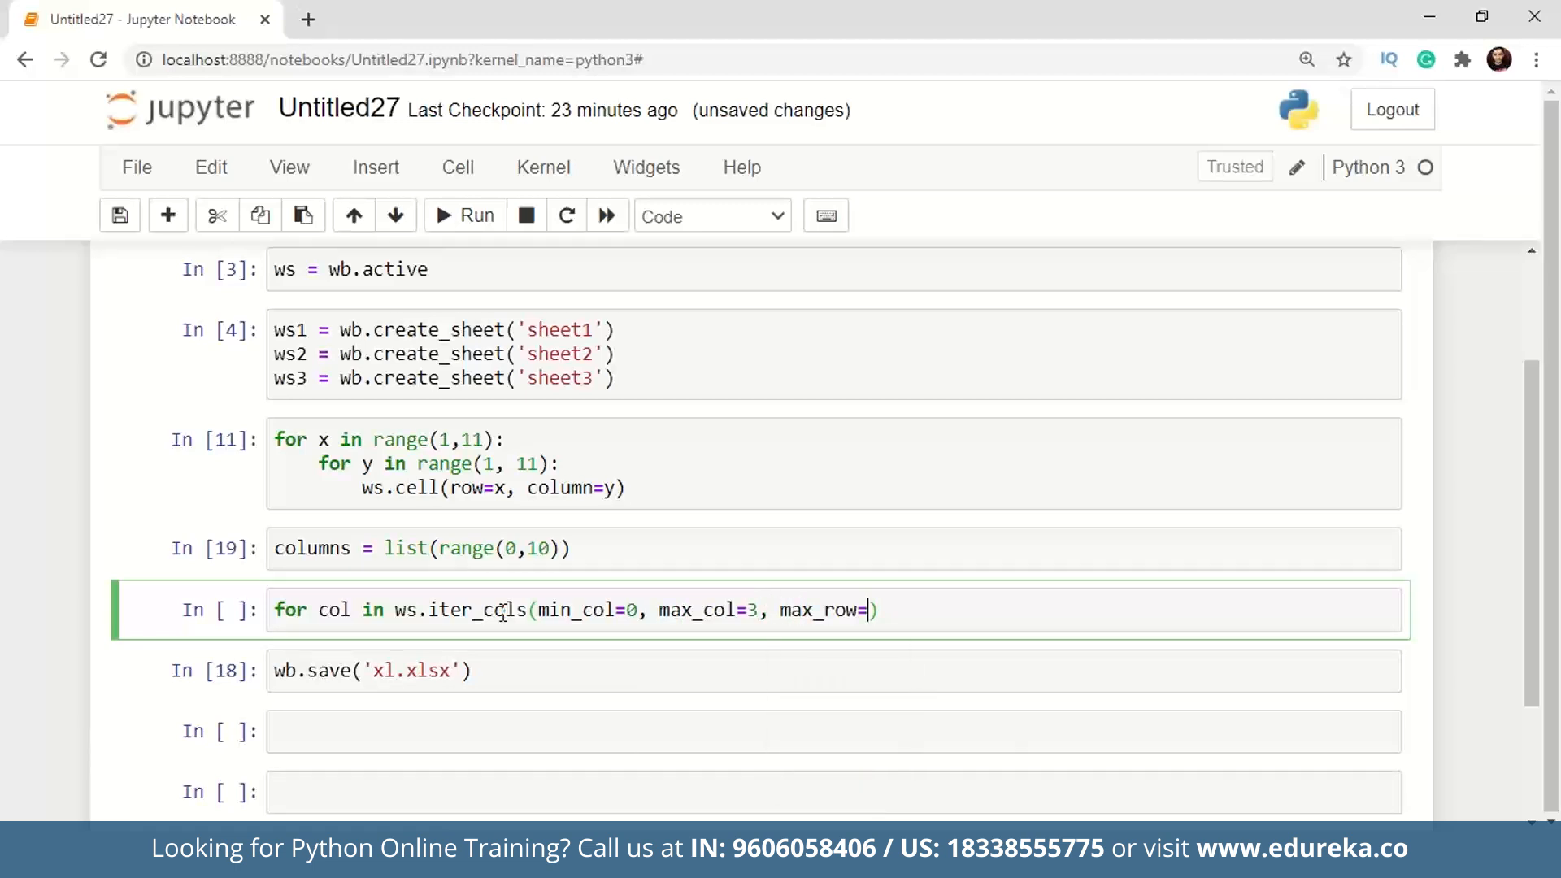
type("5")
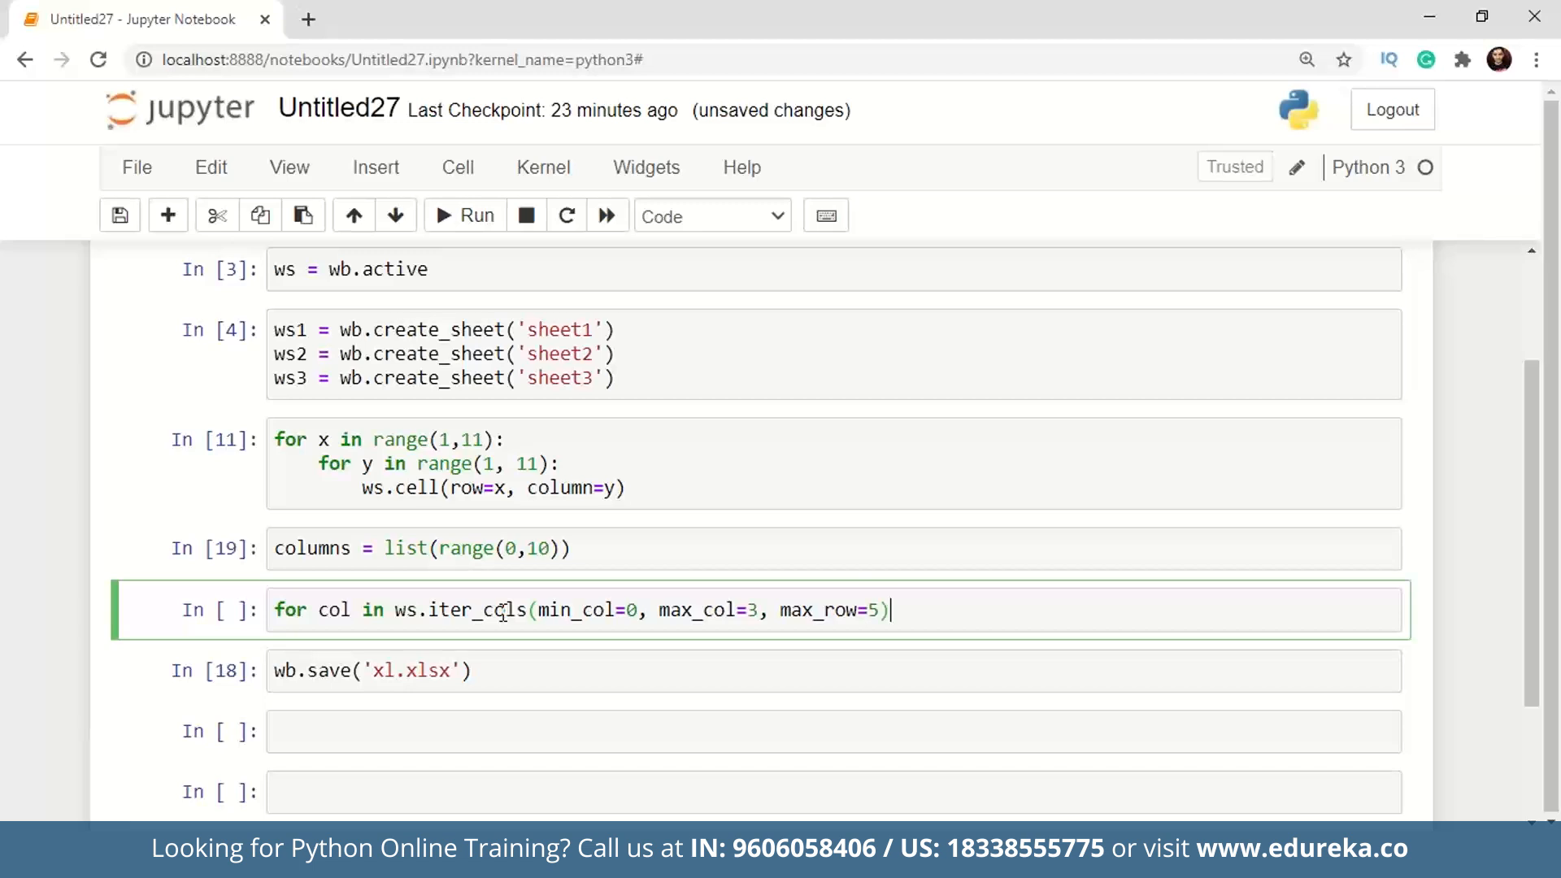
type(":")
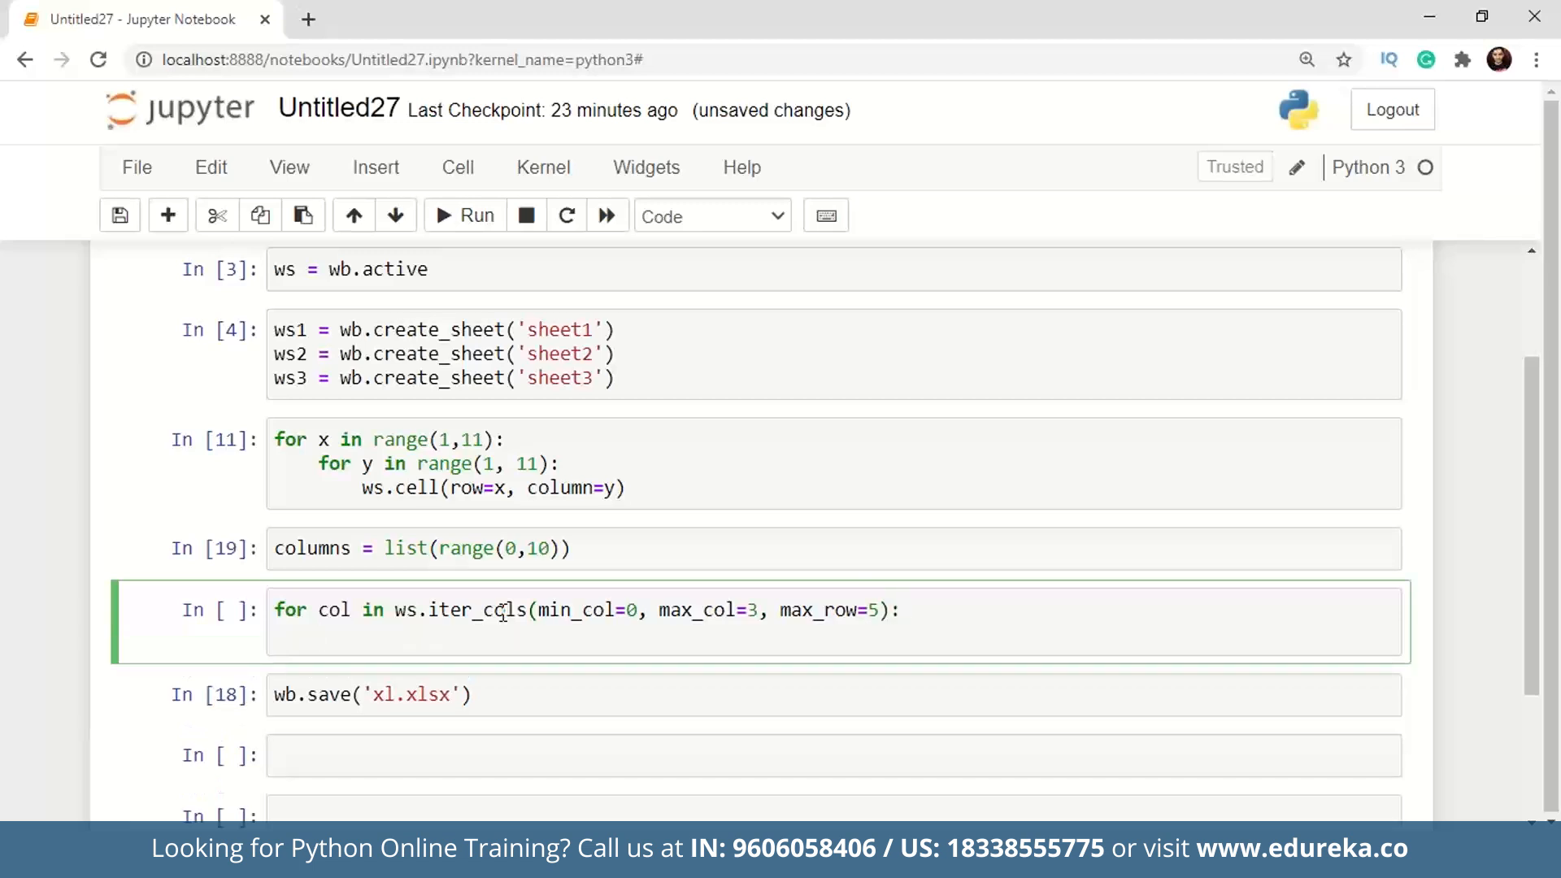
Inside it, loop for cell in col and call ws.append(columns).
type("for cell")
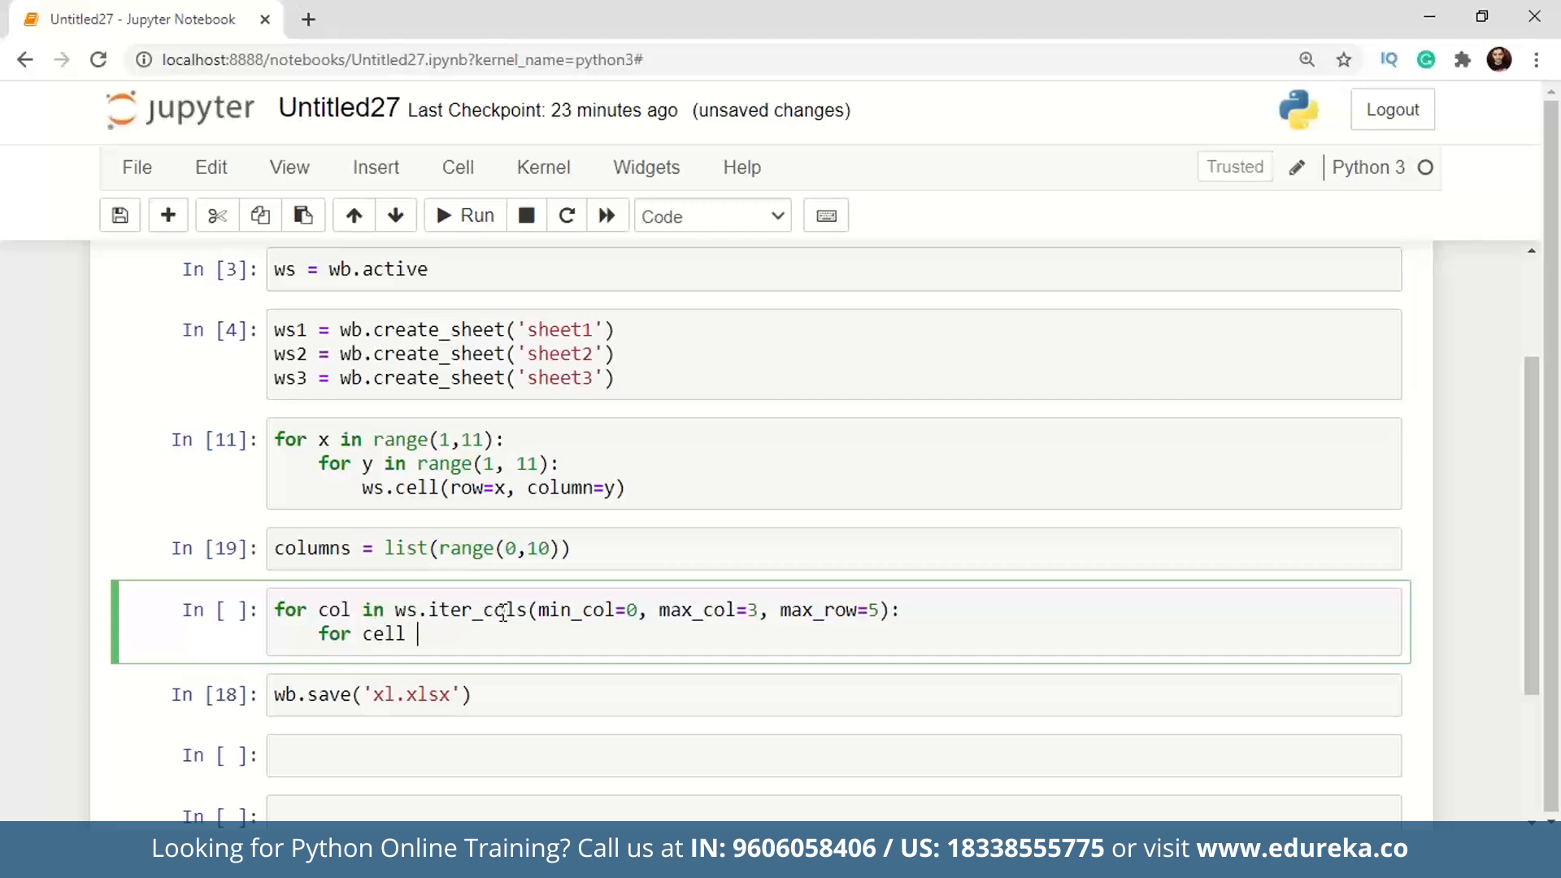
type("in col")
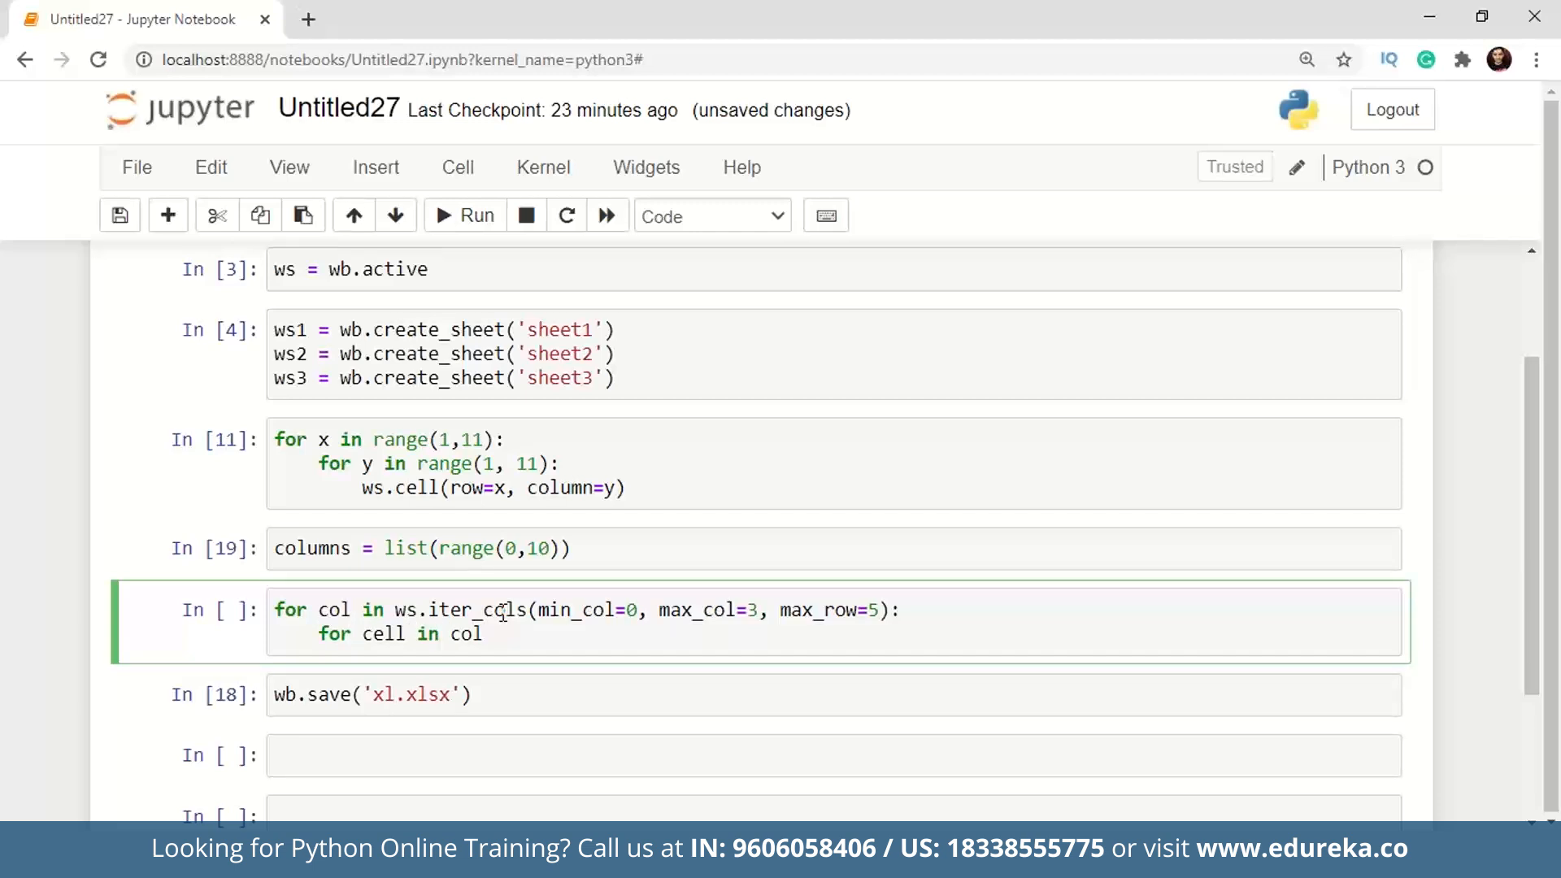
type("ws.append(columns)")
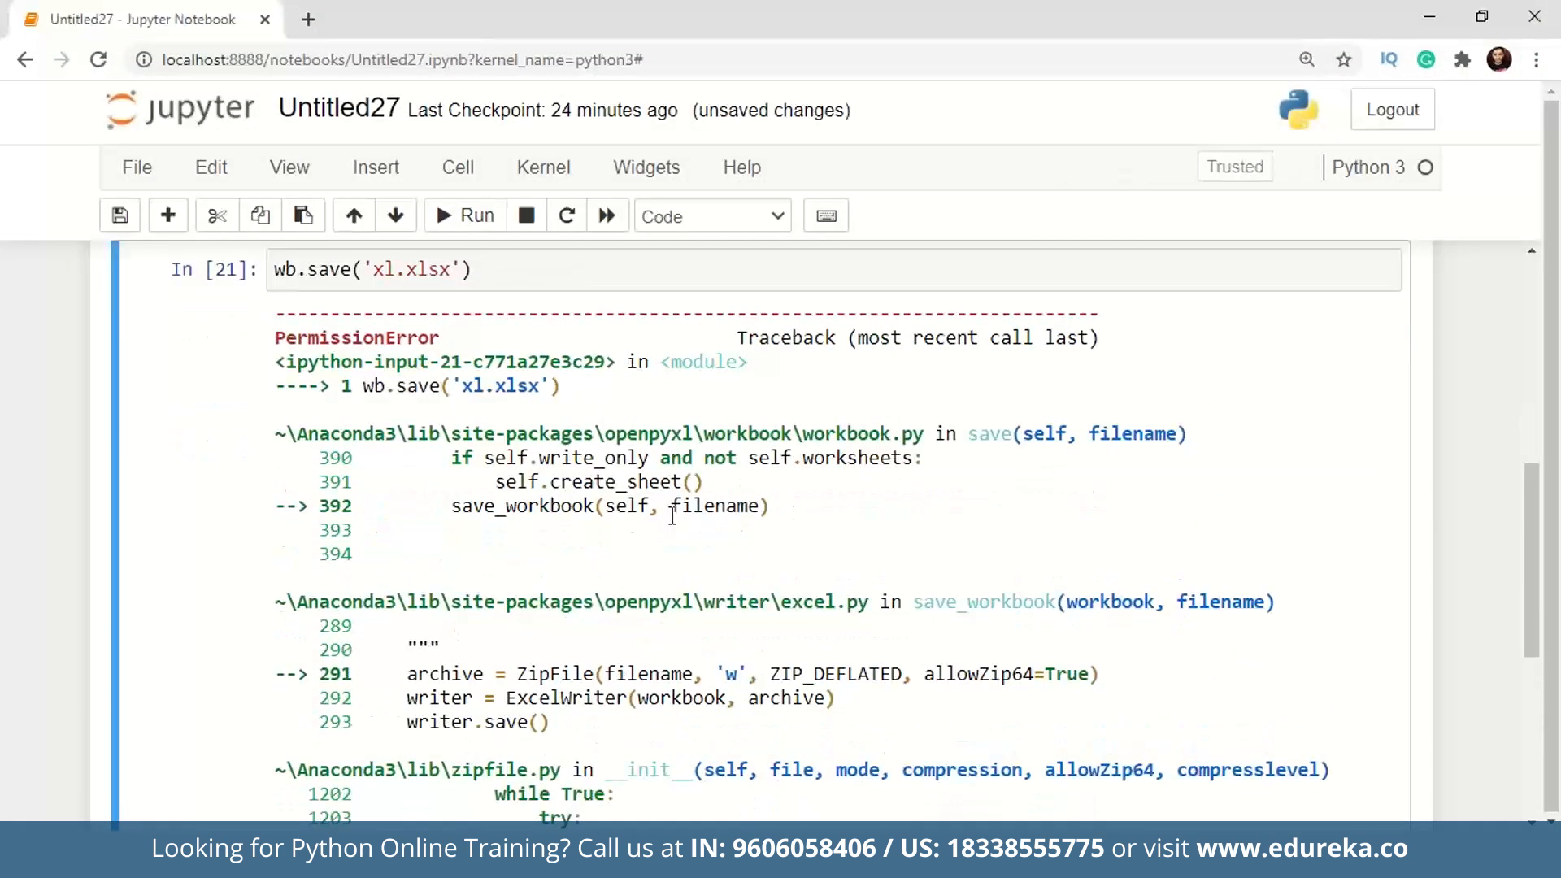
Review the Sheet in Excel showing rows of 0 to 9 appended below the 1.
left_click(167, 215)
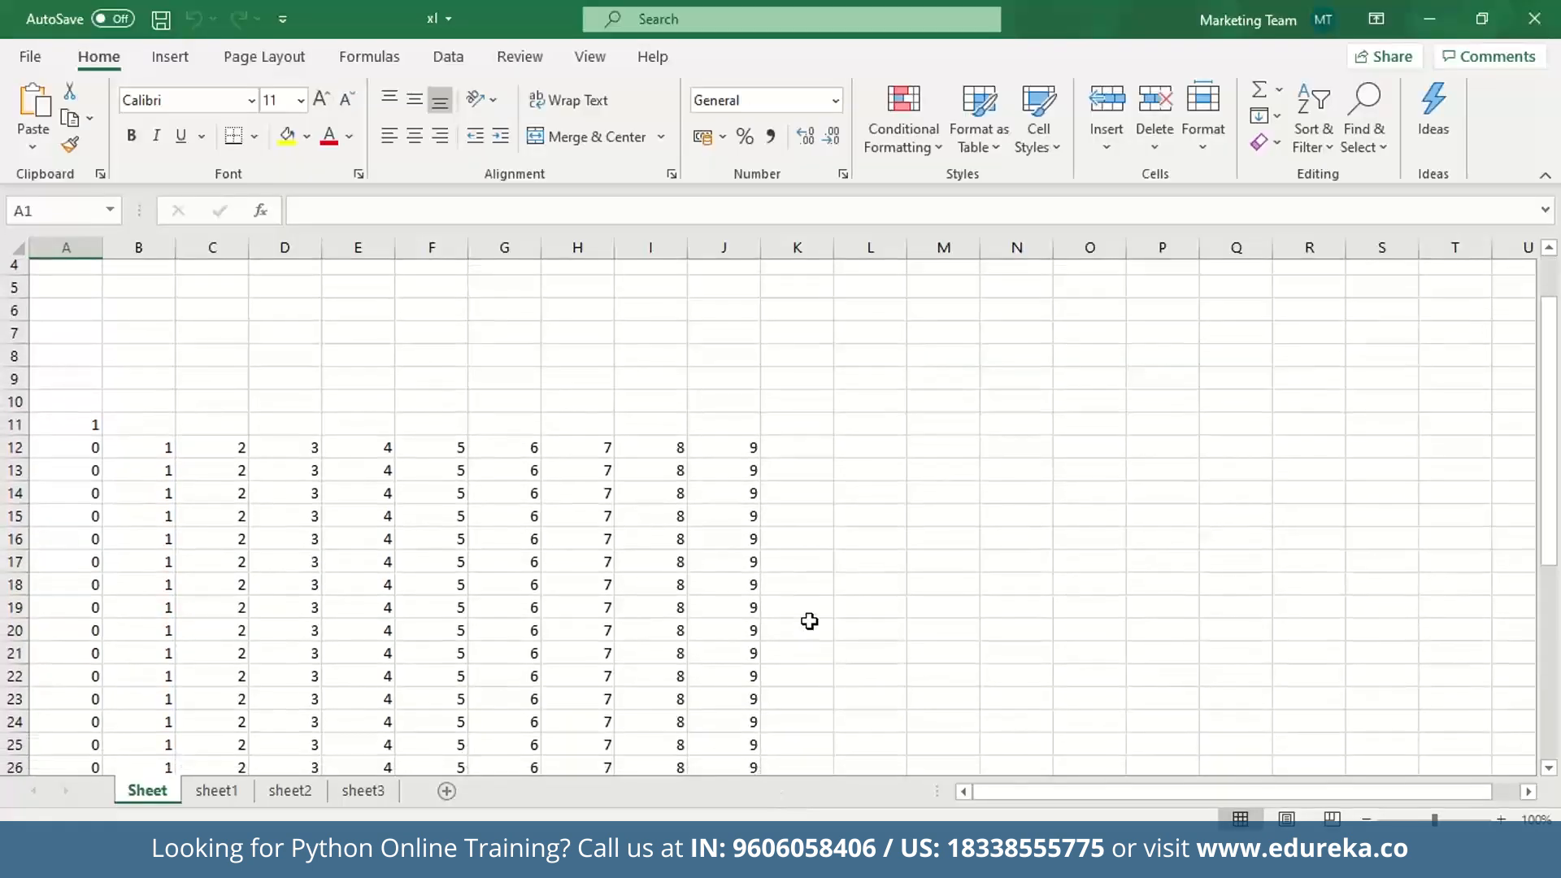
scroll("down", 3)
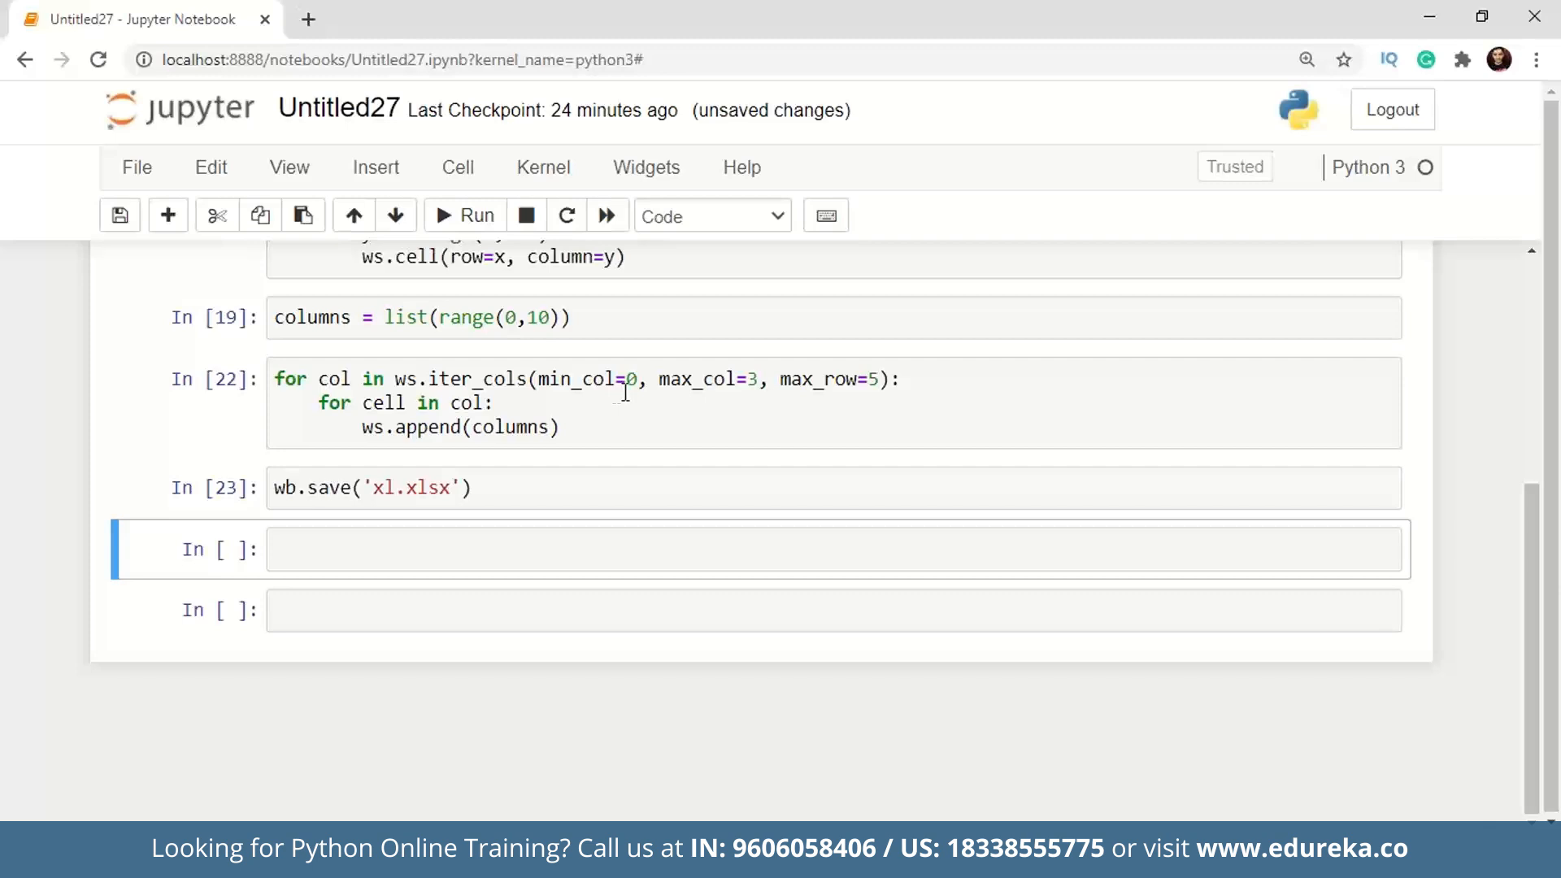
Change the iter_cols loop to min_col=2 and max_col=5.
left_click(637, 389)
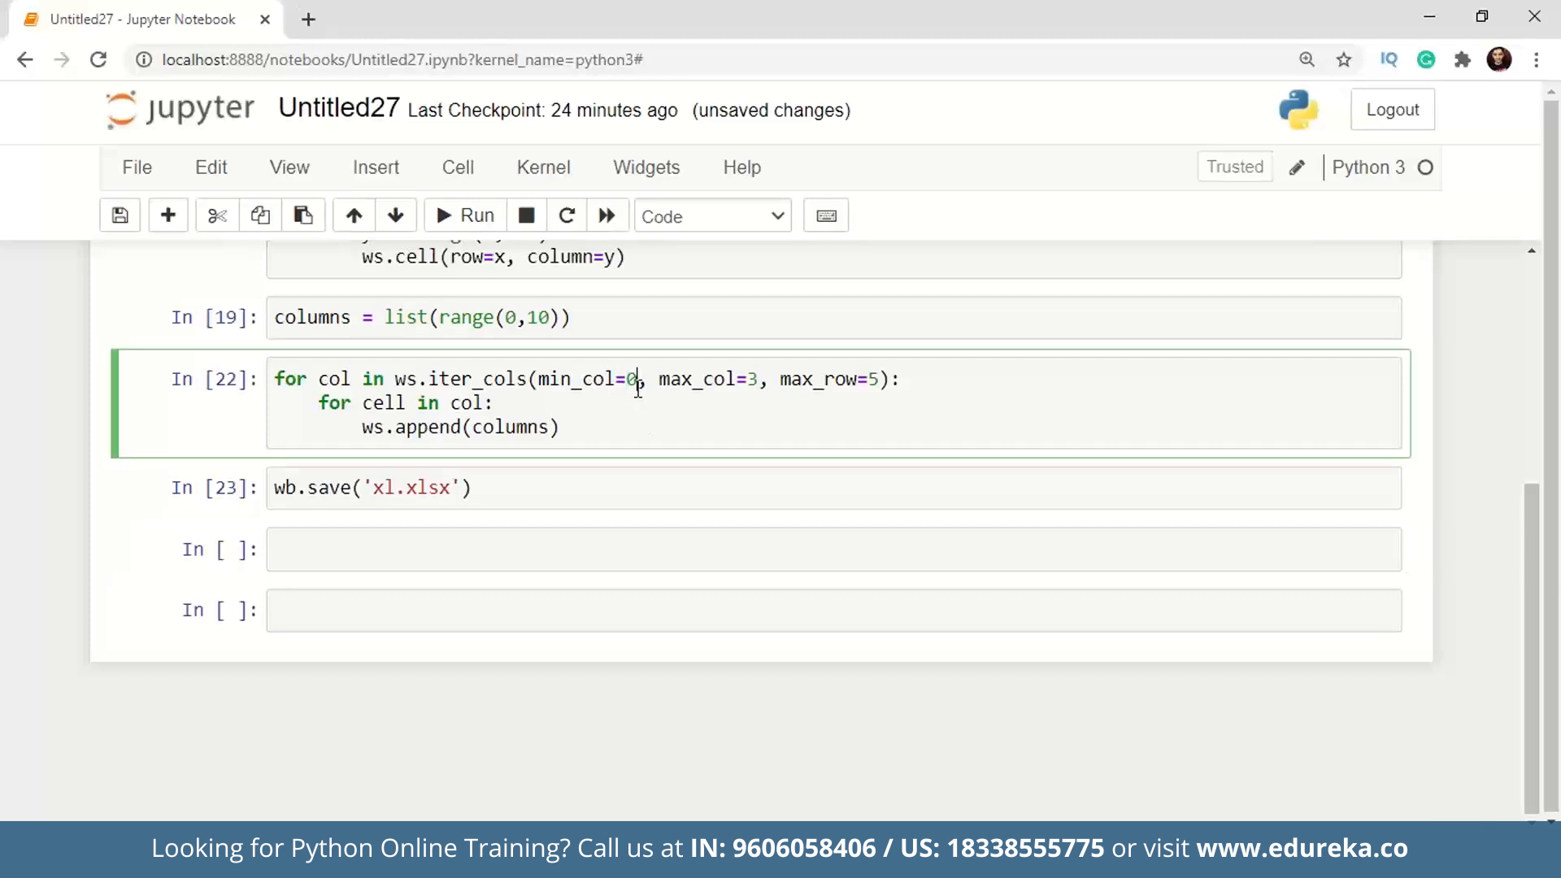
type("2")
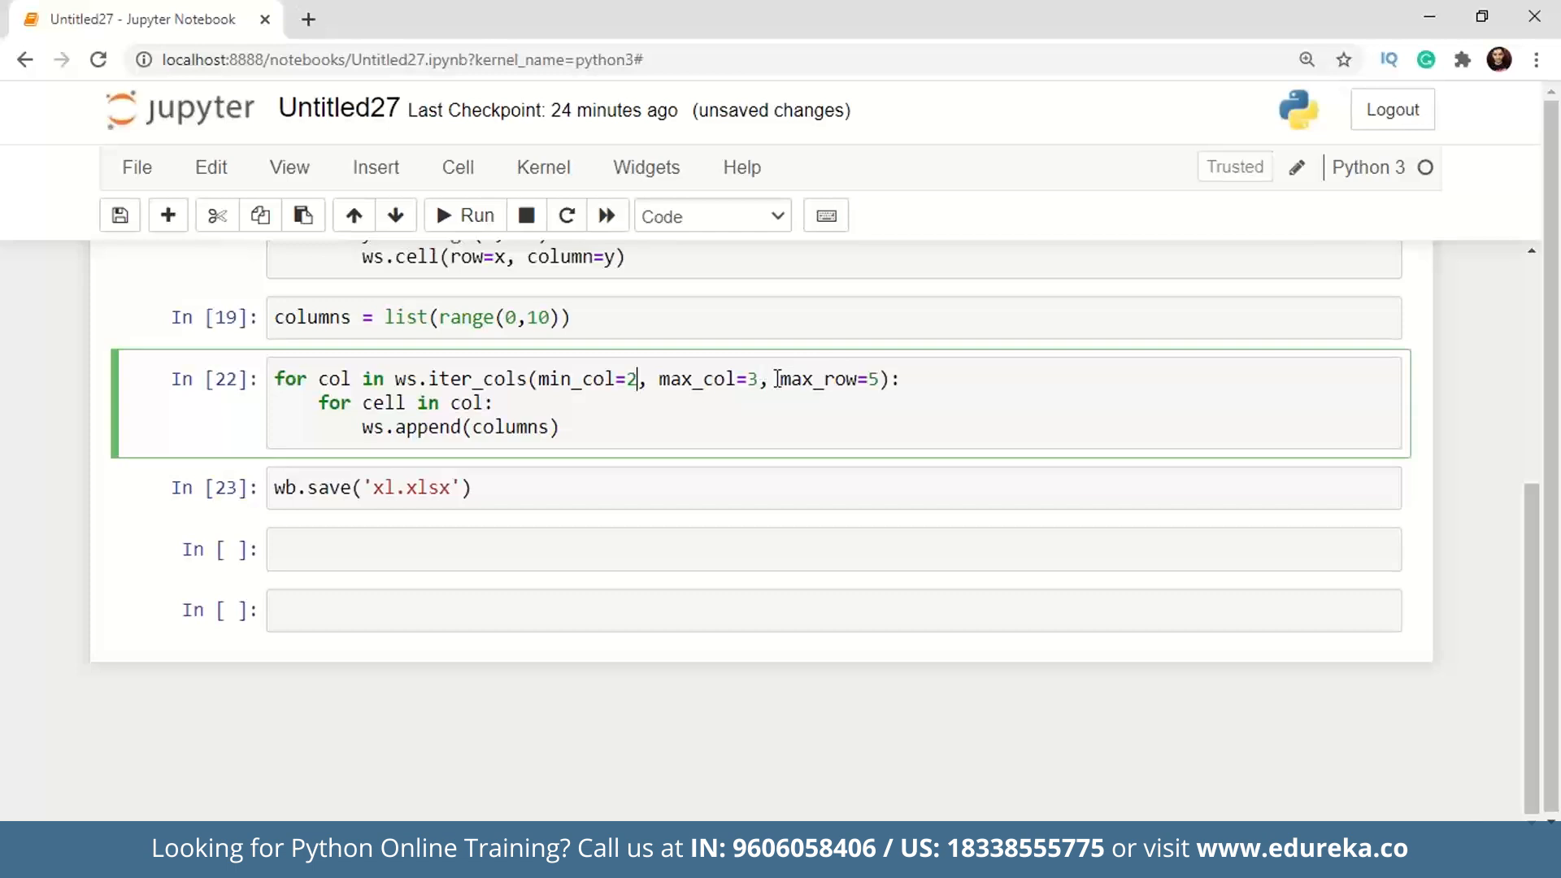
key("Backspace")
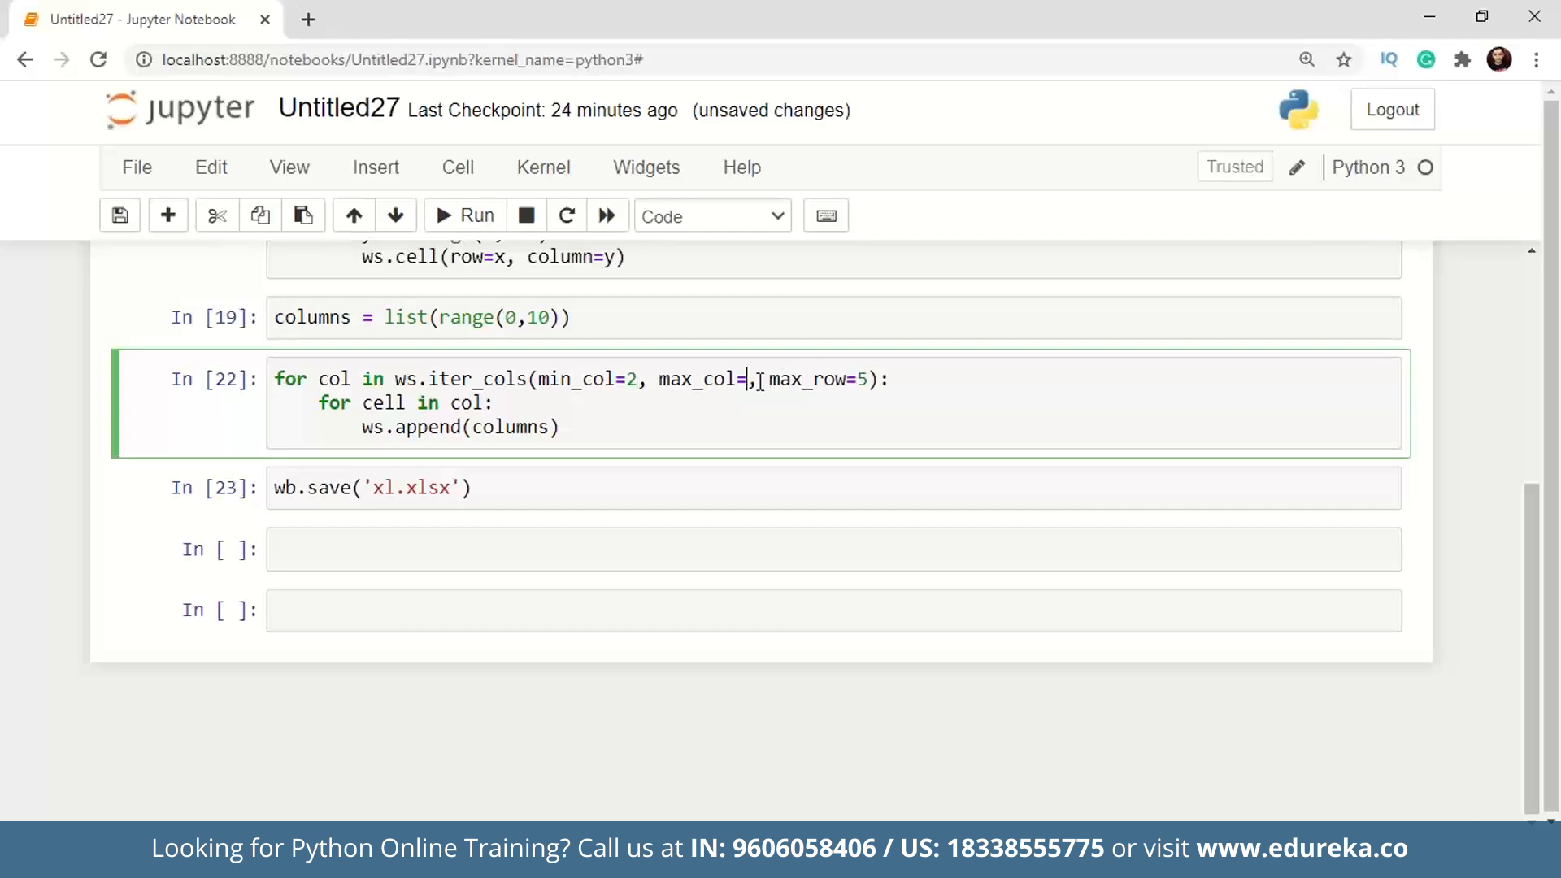
type("5")
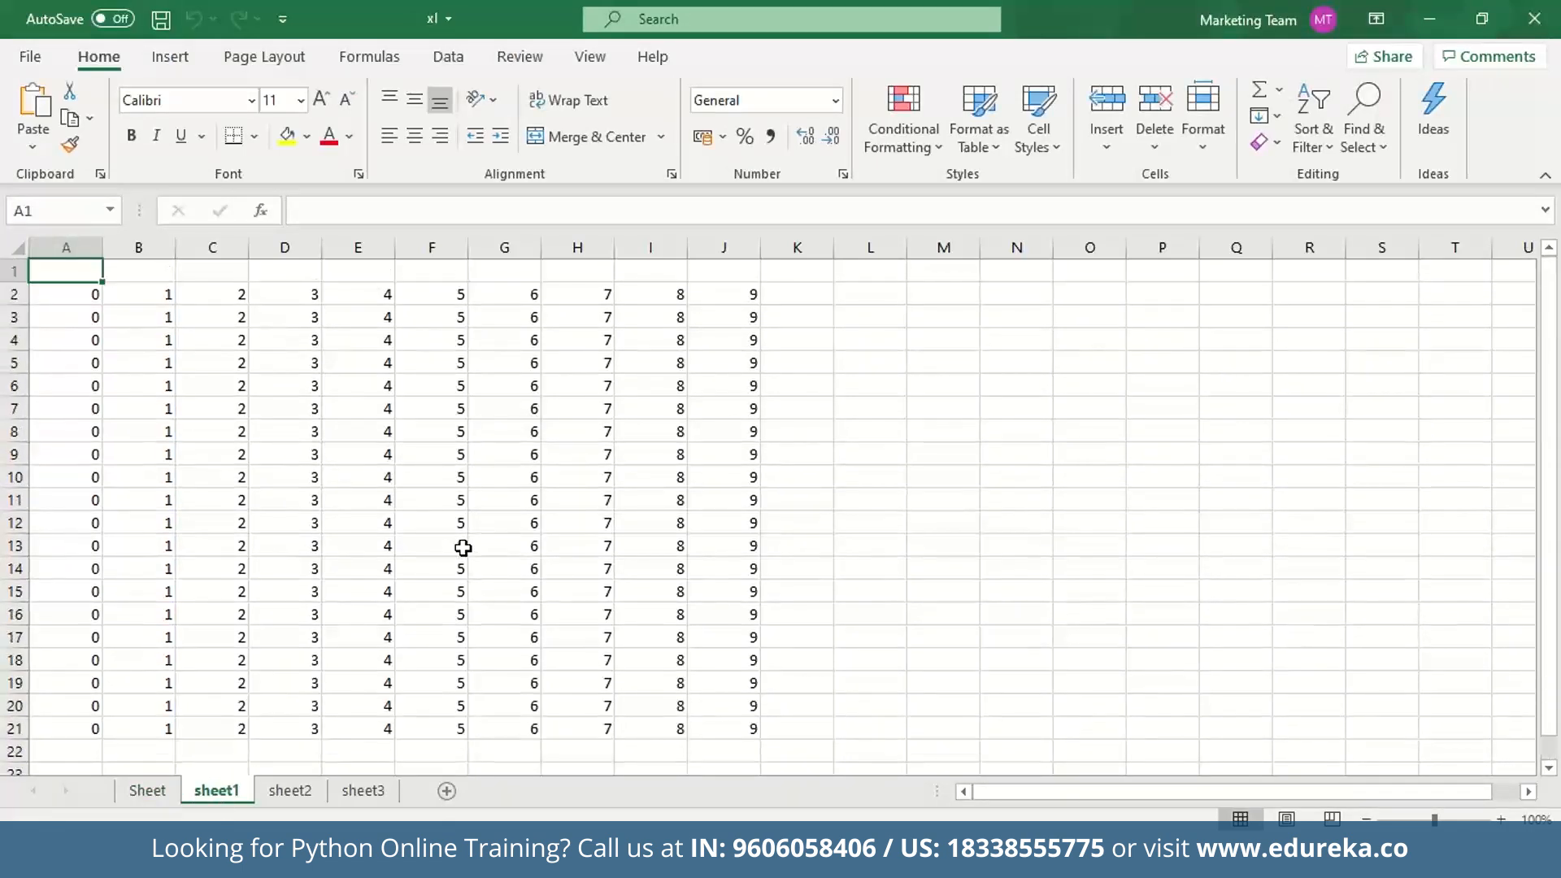
Inspect sheet1's twenty appended rows of 0 to 9 in Excel.
left_click(66, 294)
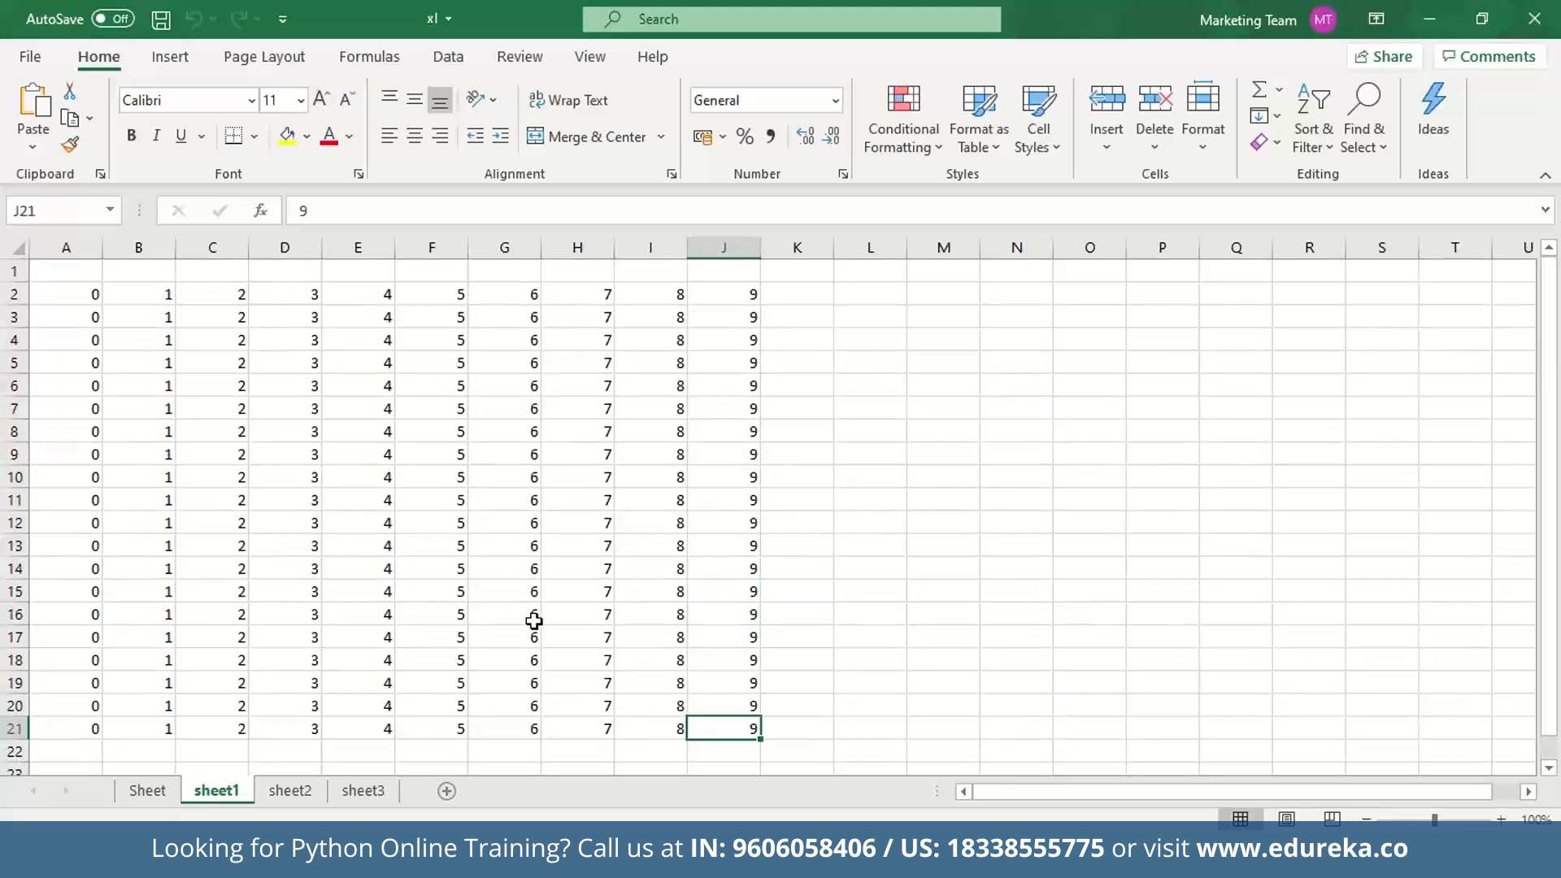
mouse_move(907, 572)
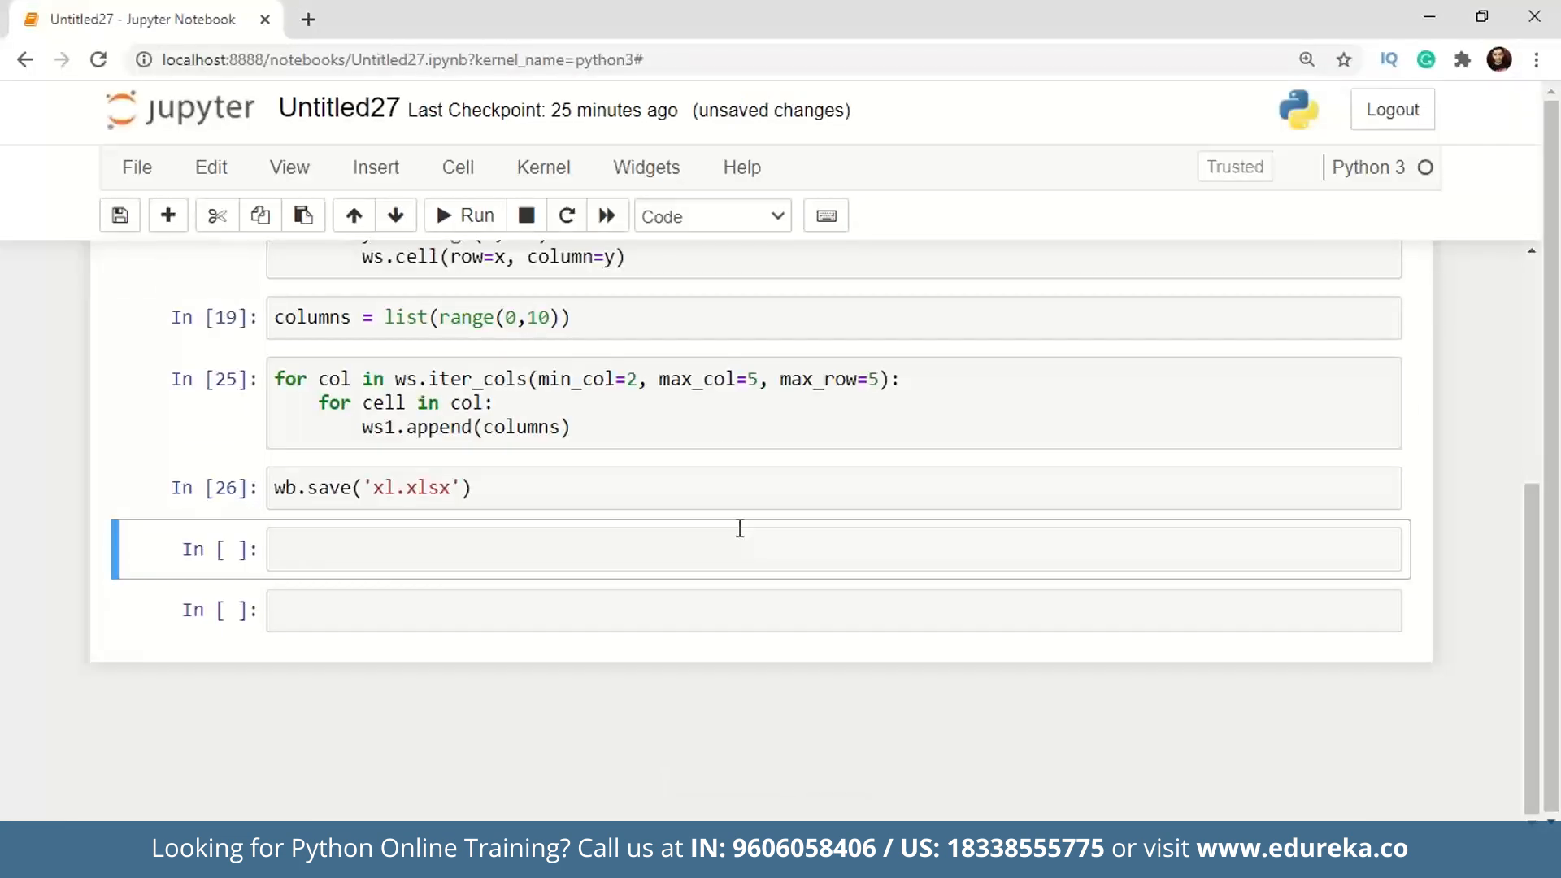
Start a ws1[...] assignment and pick cell A2 as the target after checking the spreadsheet.
type("w")
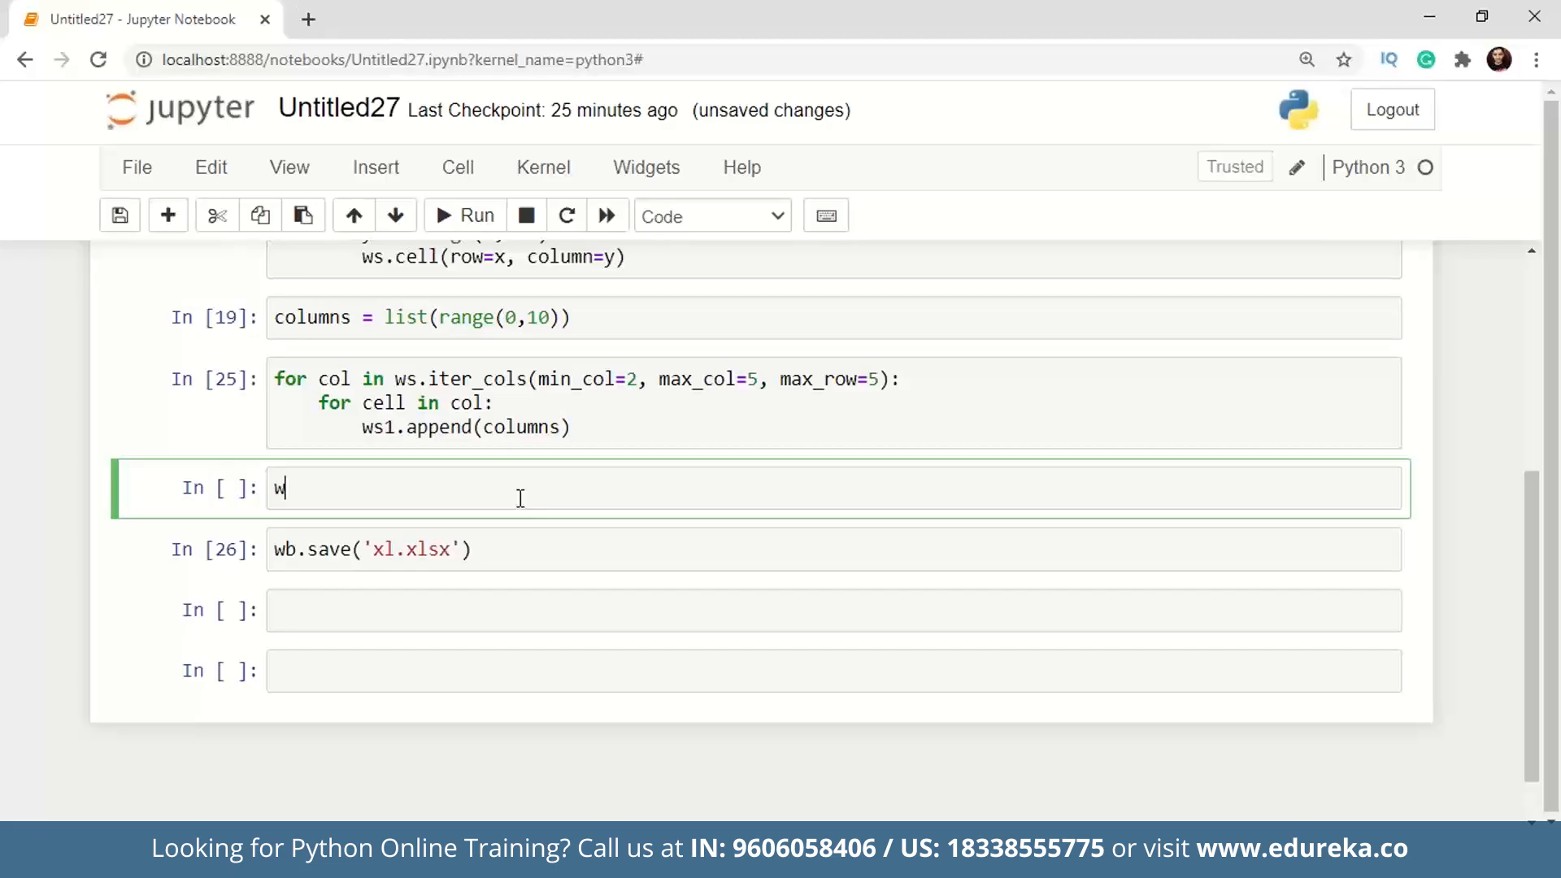
type("s1['']")
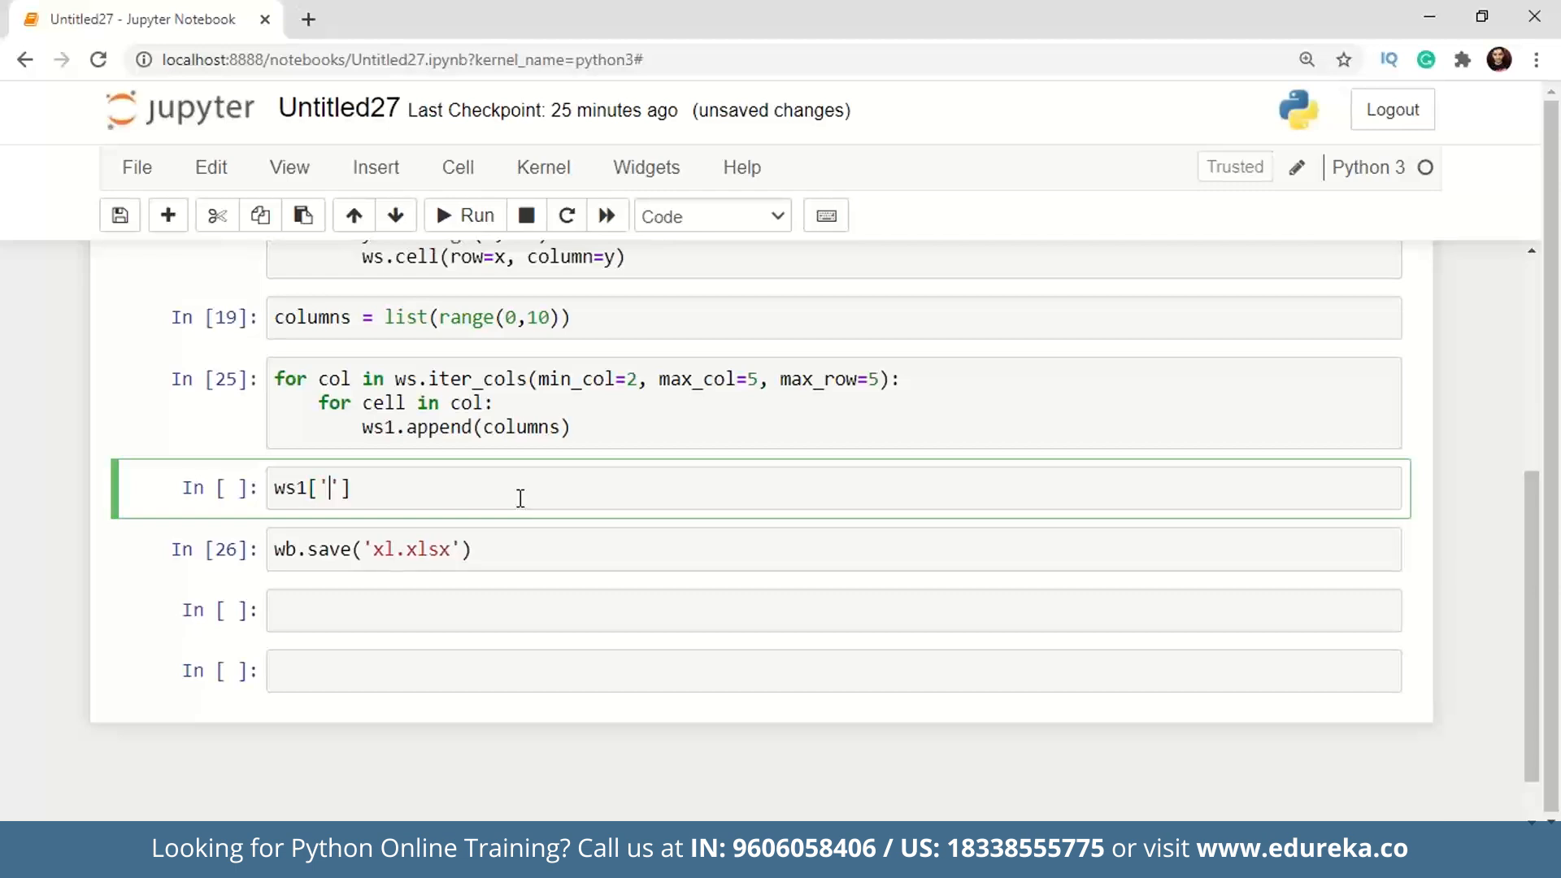
type("A1")
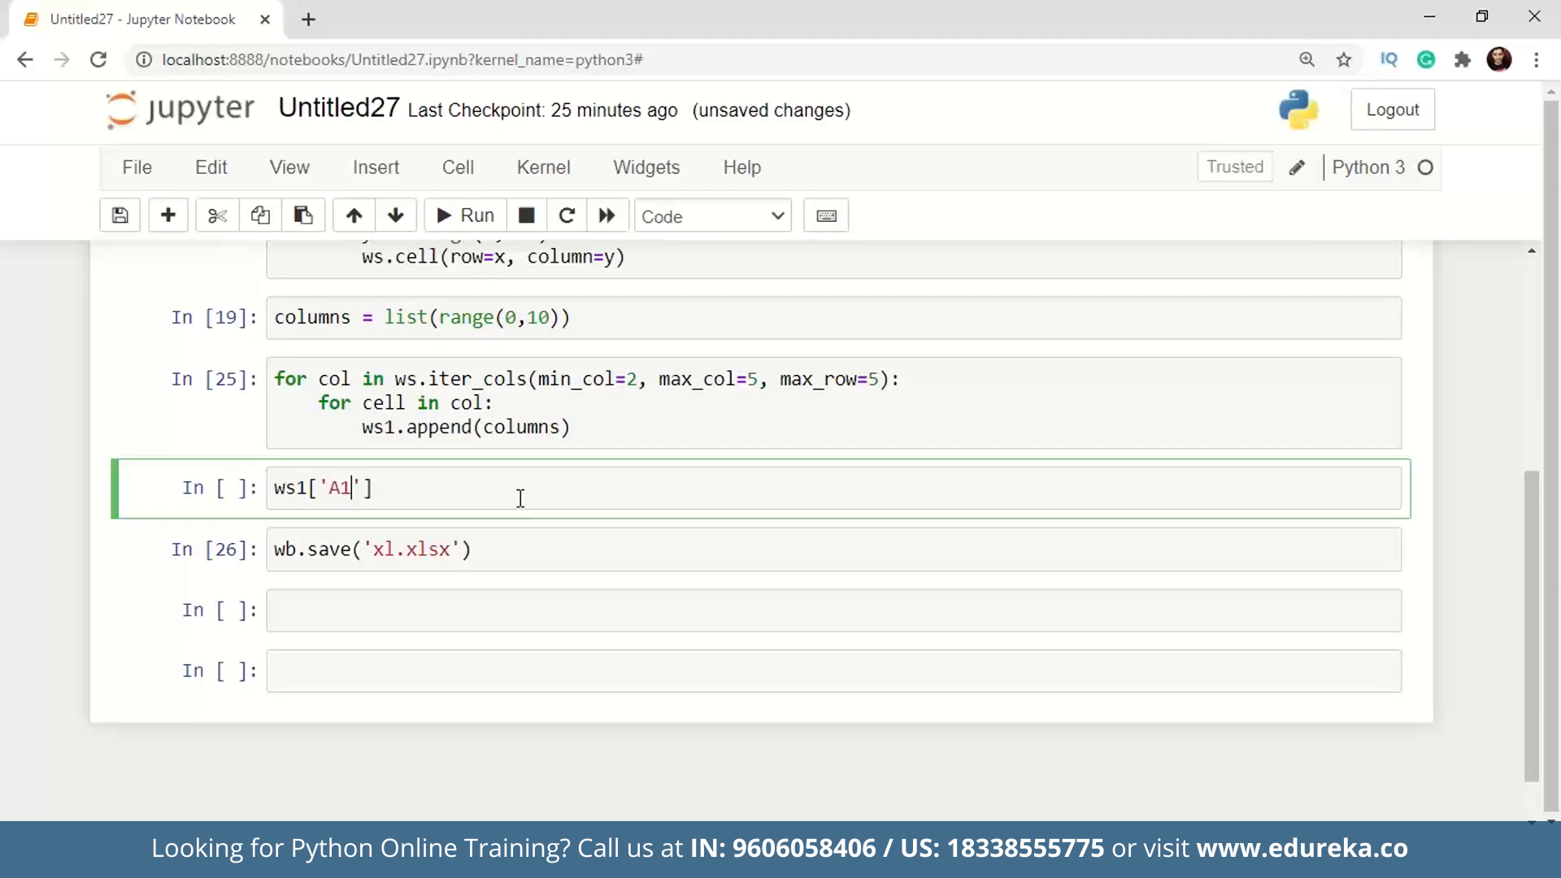
key("Backspace")
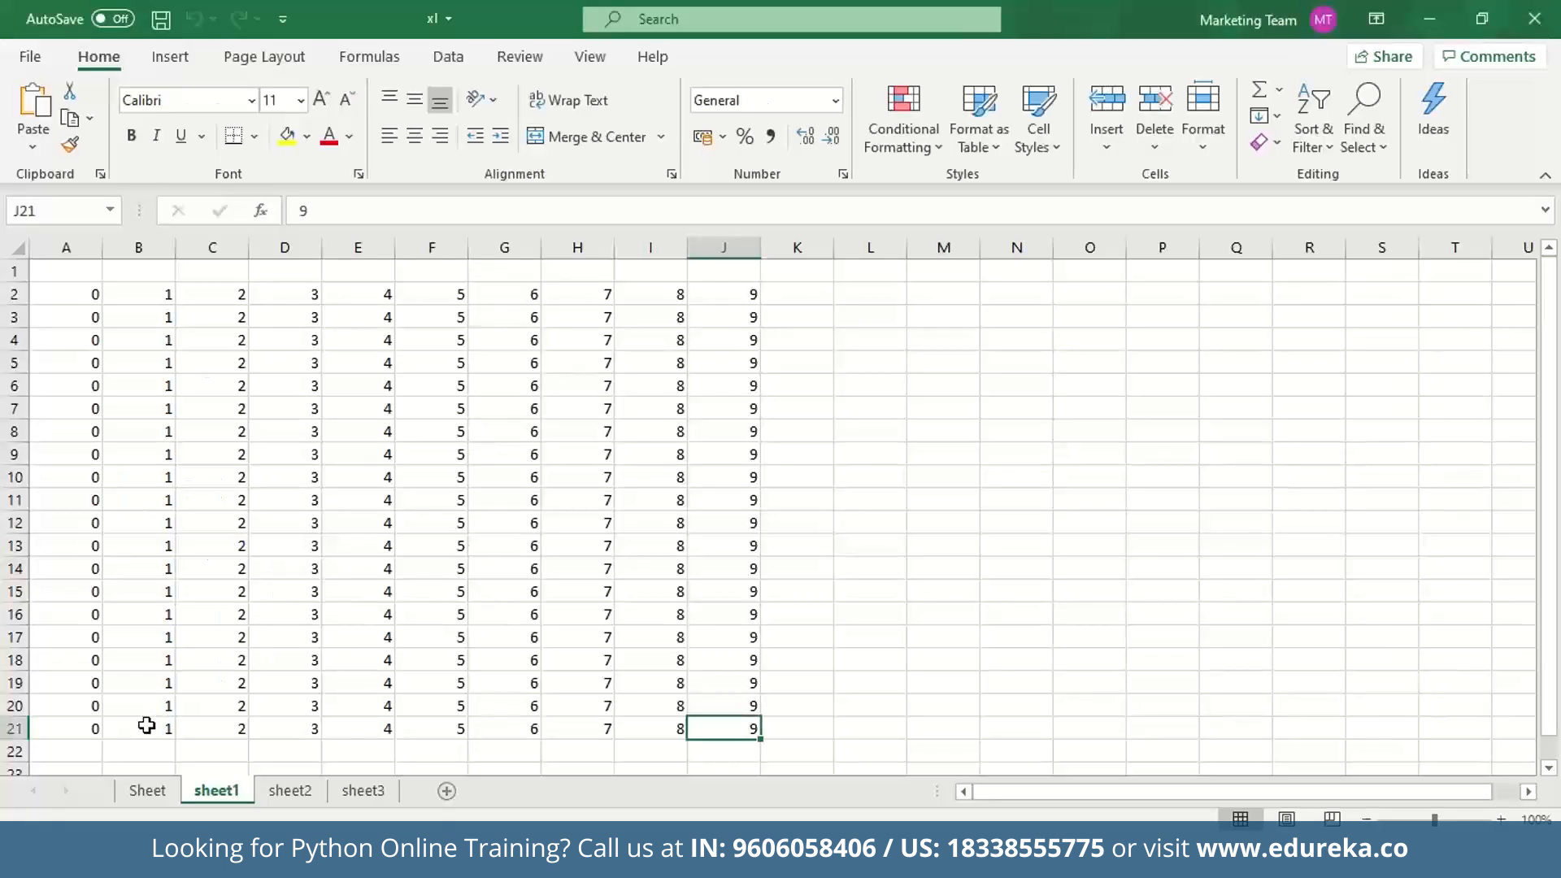
left_click(66, 271)
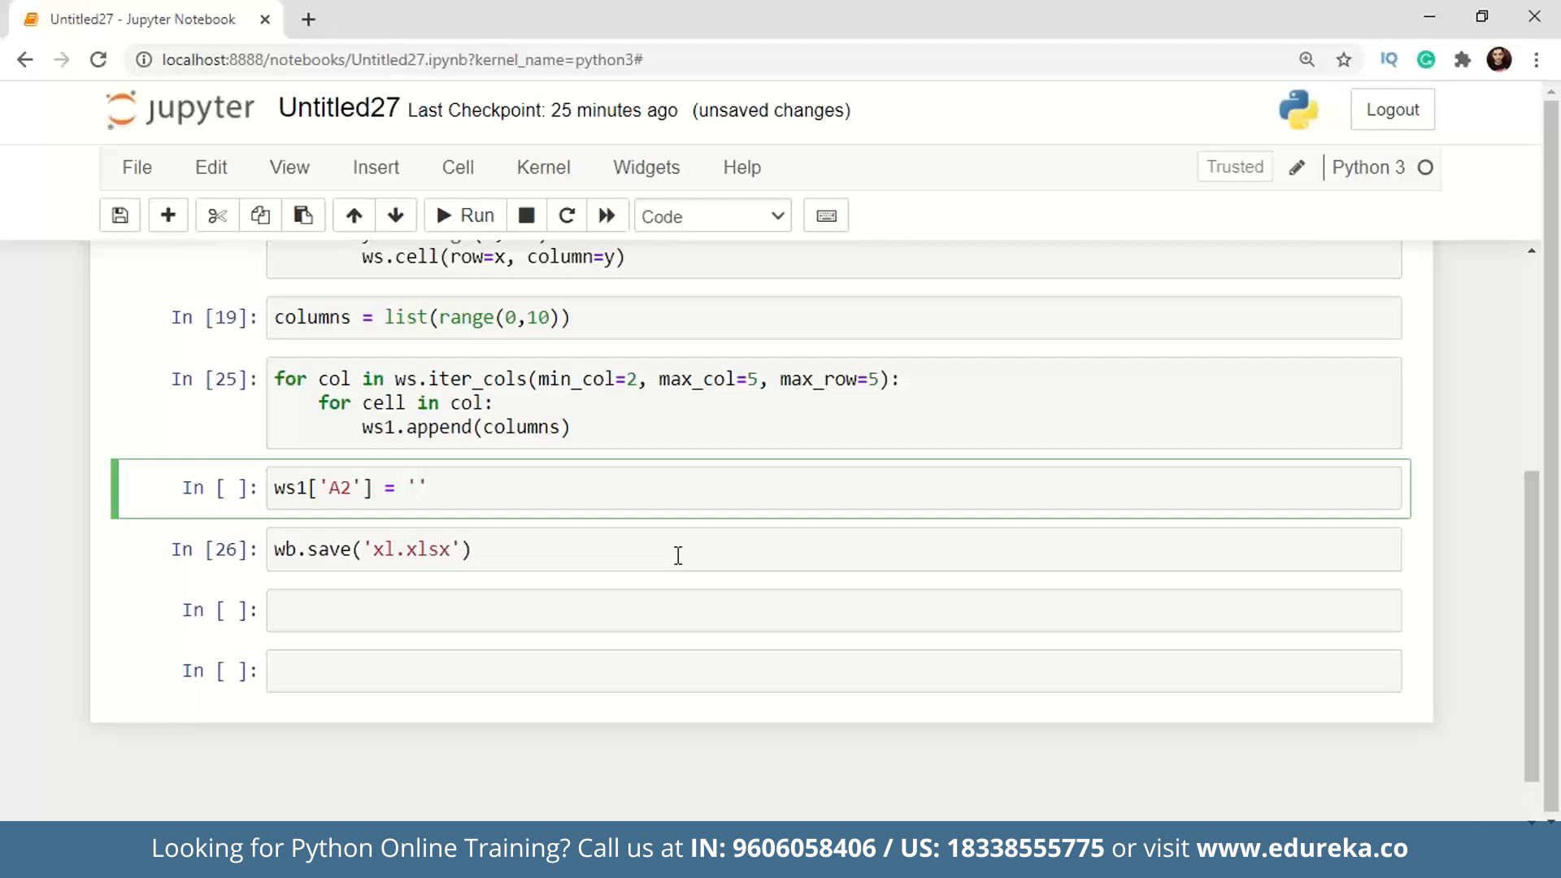
Assign the formula '=SUM(1,6)' to ws1['A2'].
type("=")
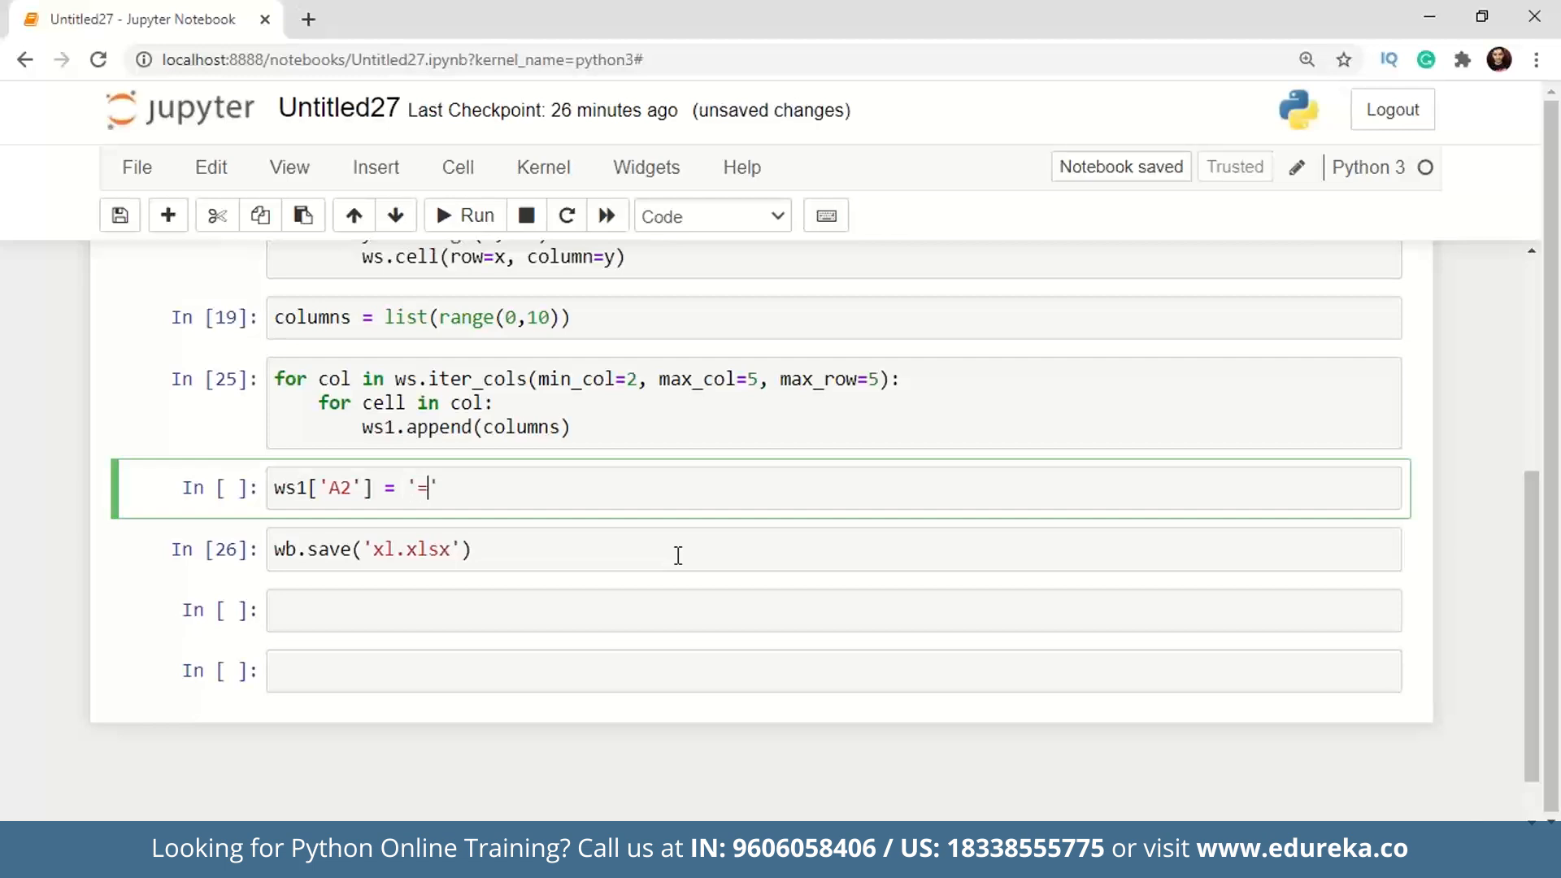
type("SUM")
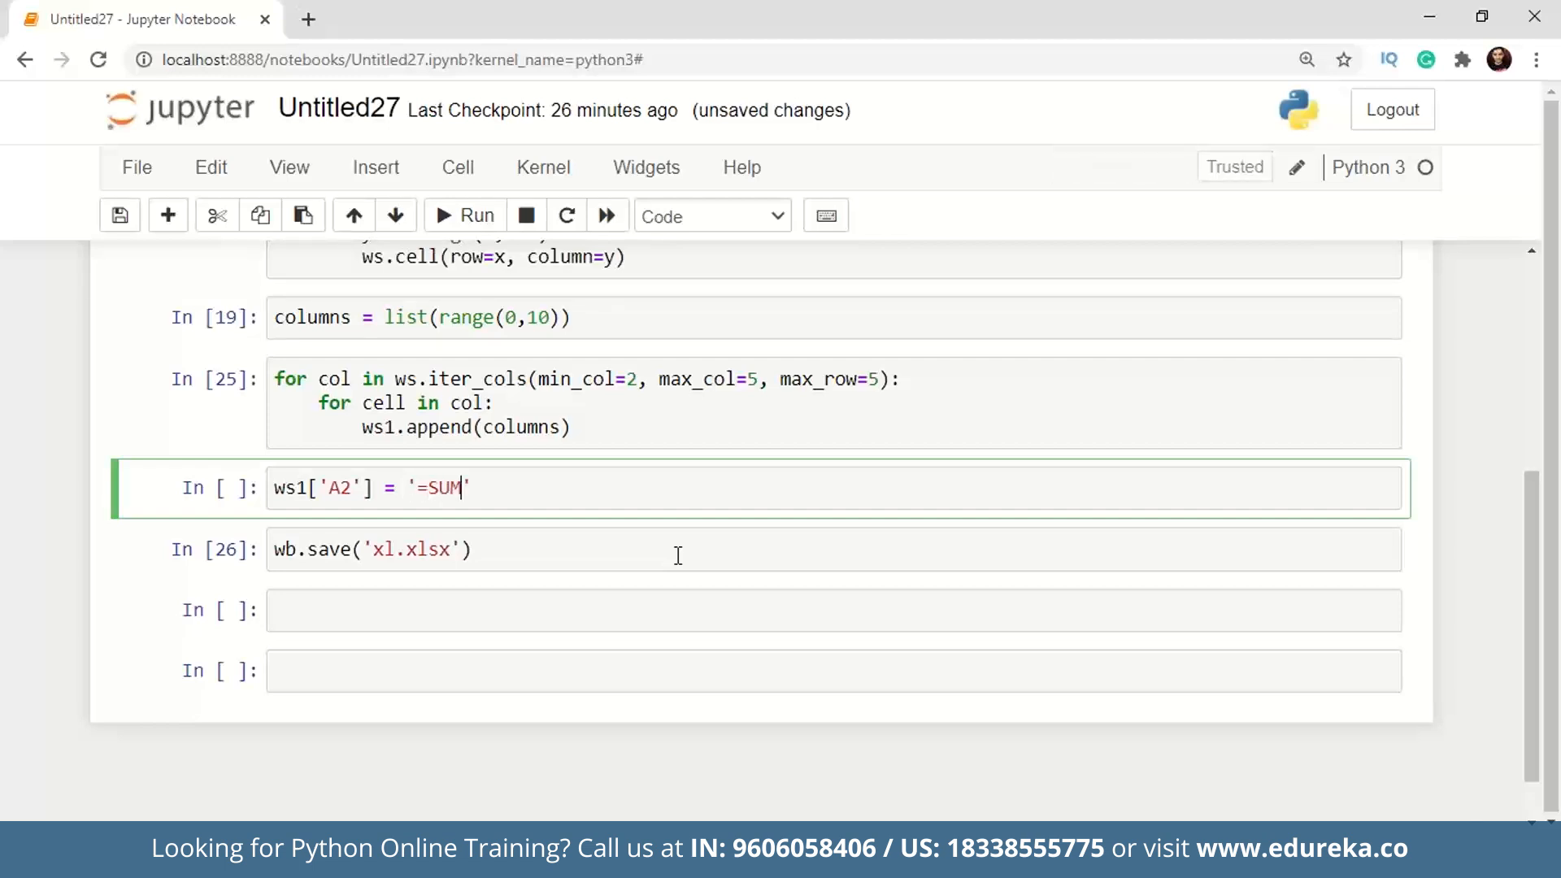
type("(1,)")
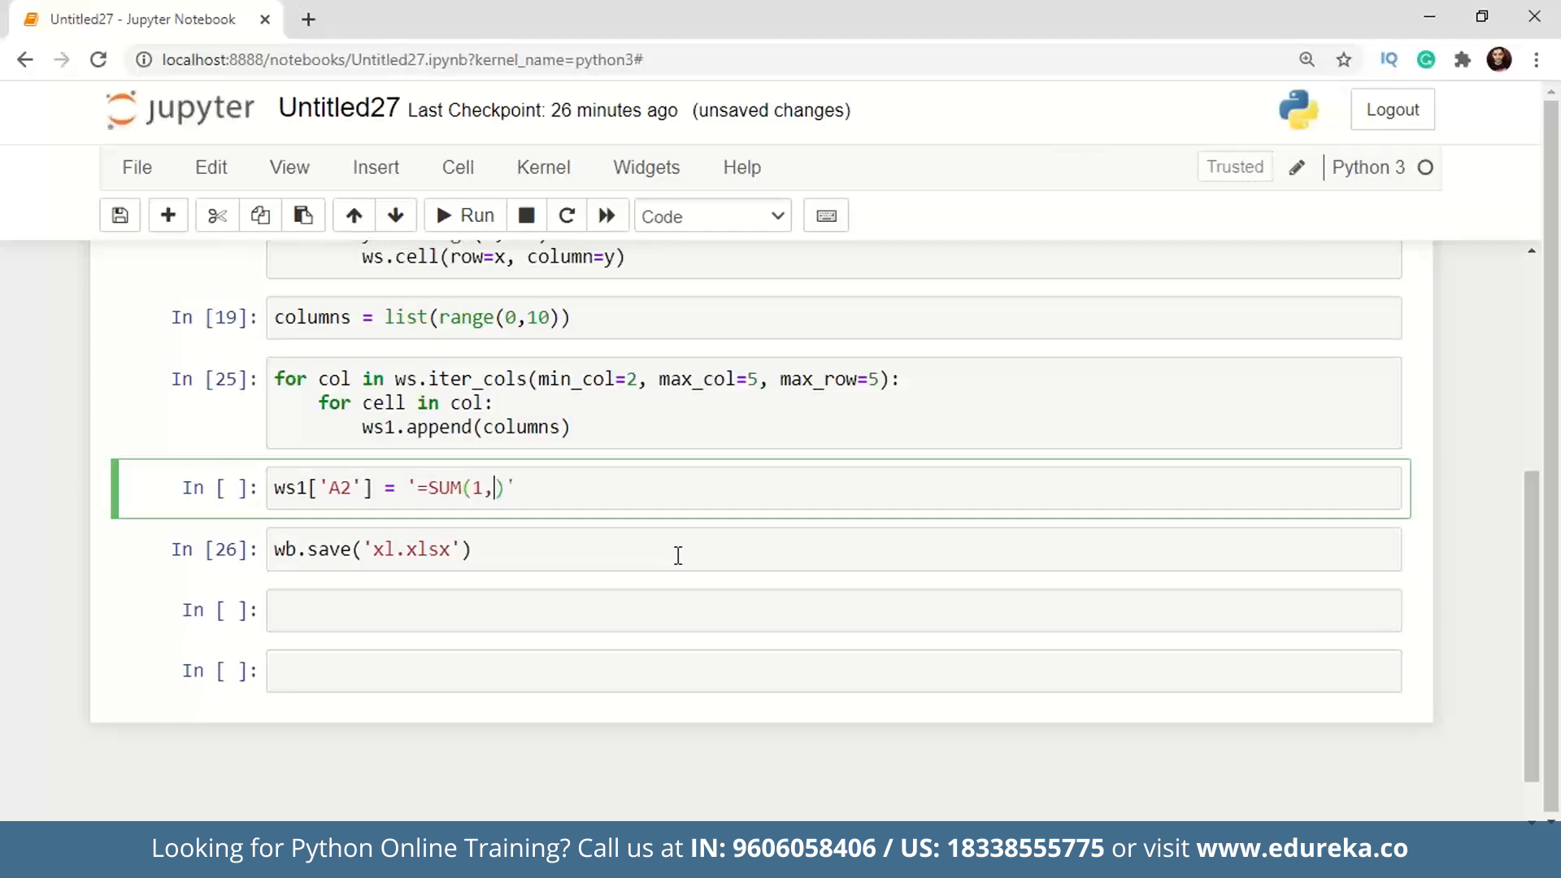
type("6")
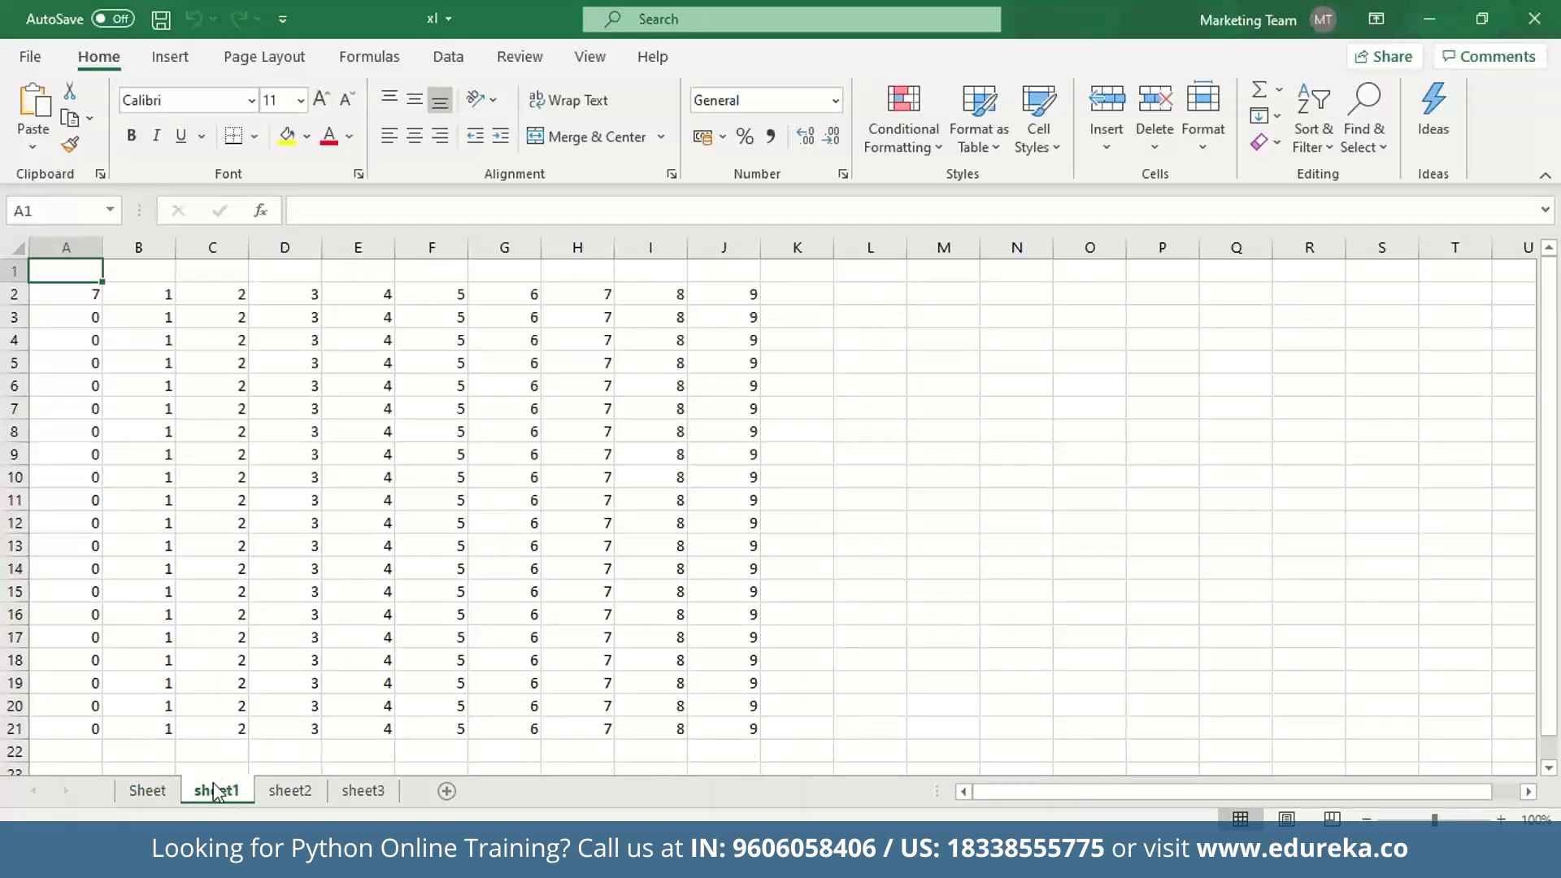
Show sheet1 in Excel to confirm A2 displays 7 from the SUM formula.
left_click(66, 293)
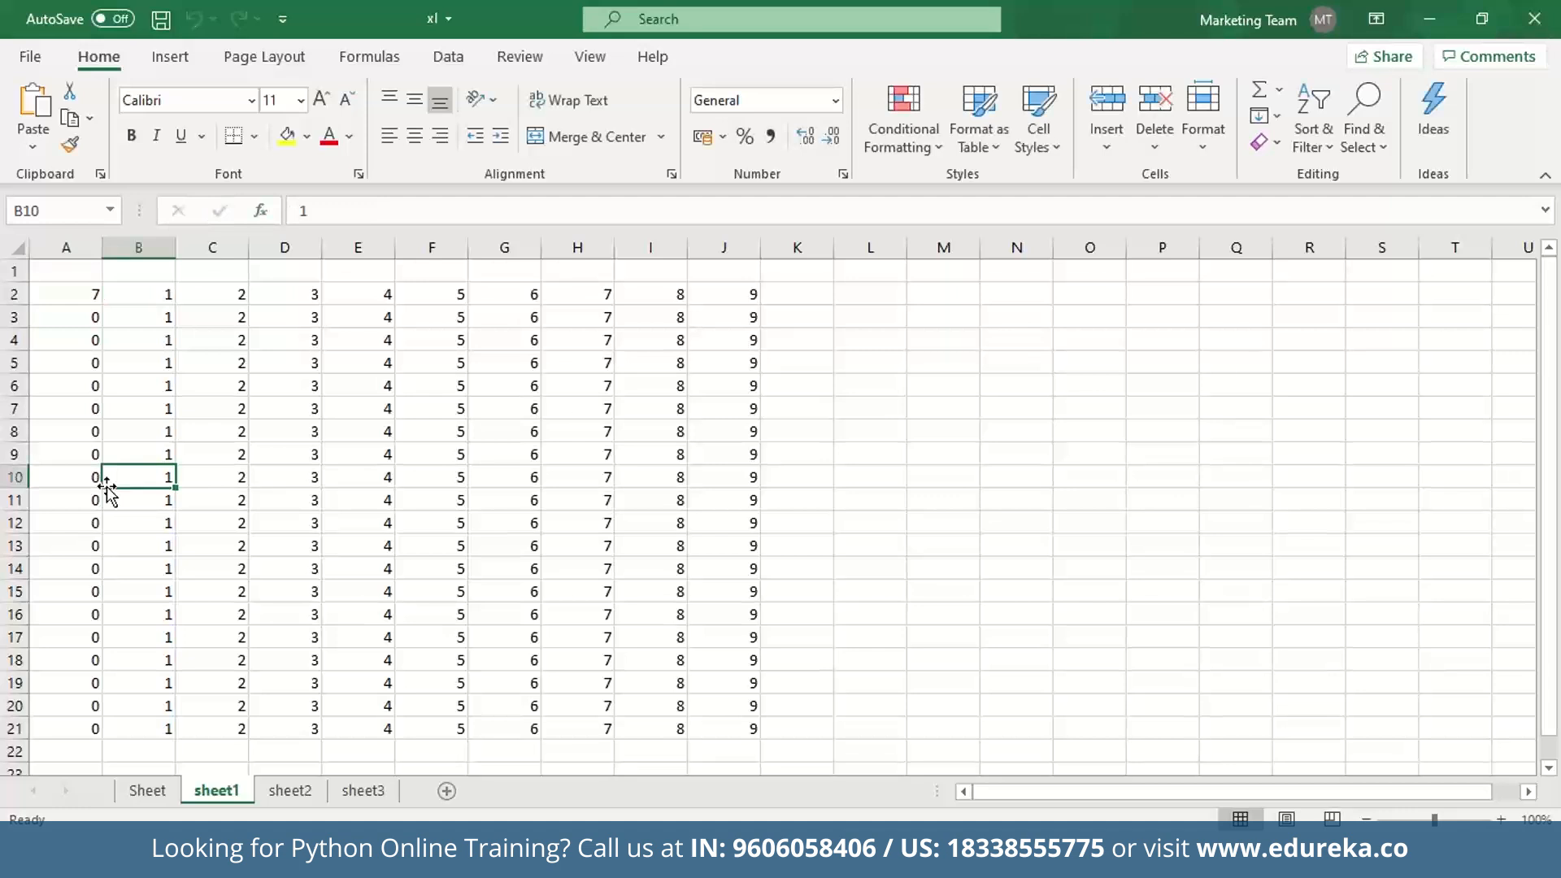
mouse_move(410, 691)
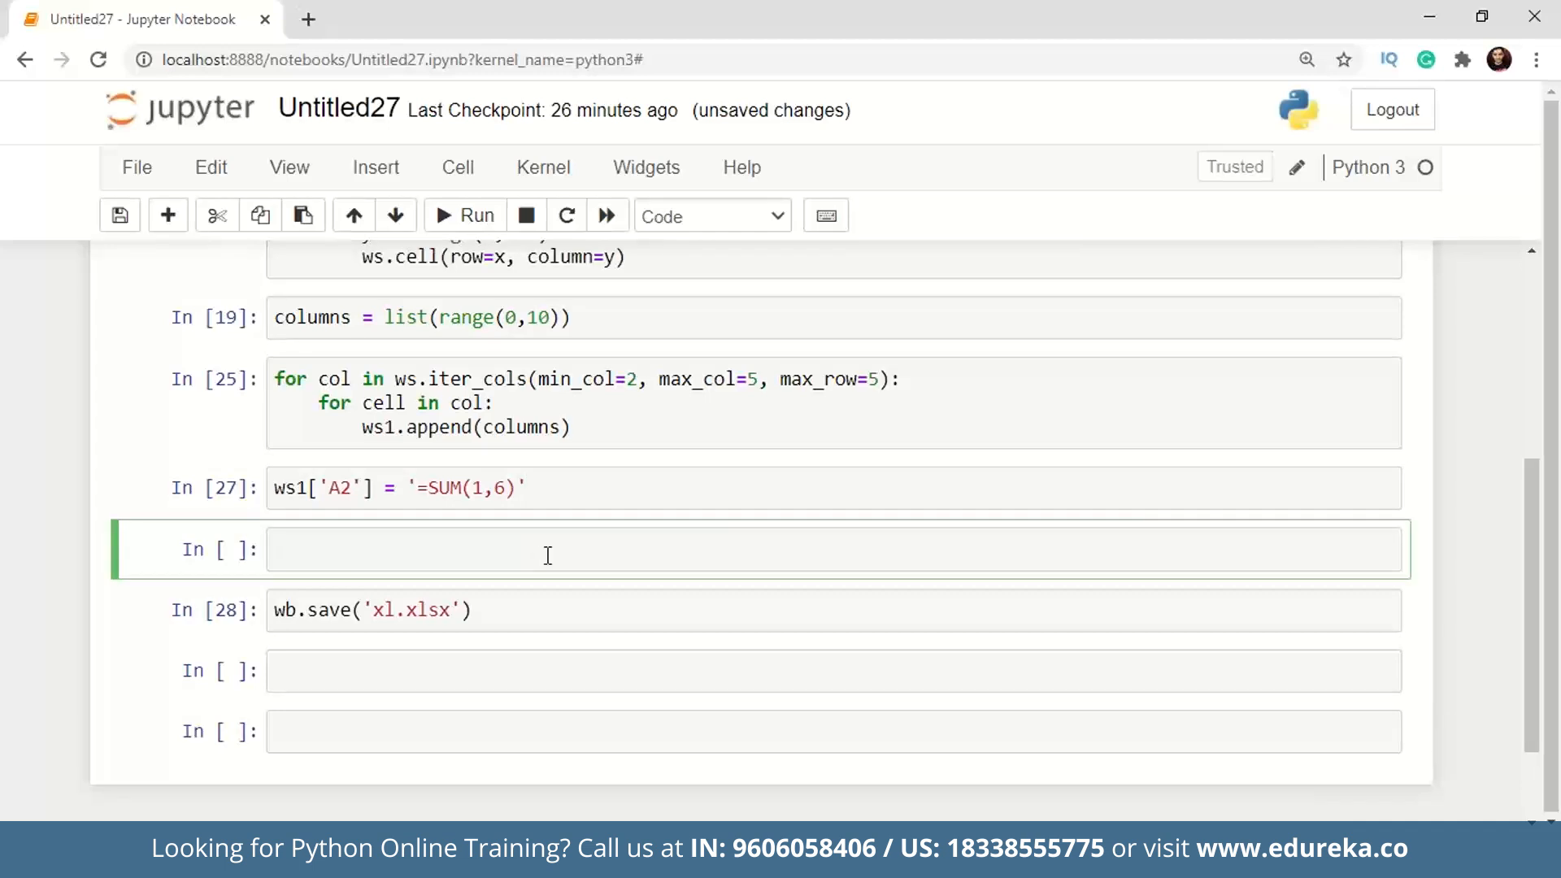
Write ws1.merge_cells('A2:F2') for sheet1, checking row 2 in Excel to decide the end column.
type("ws1//")
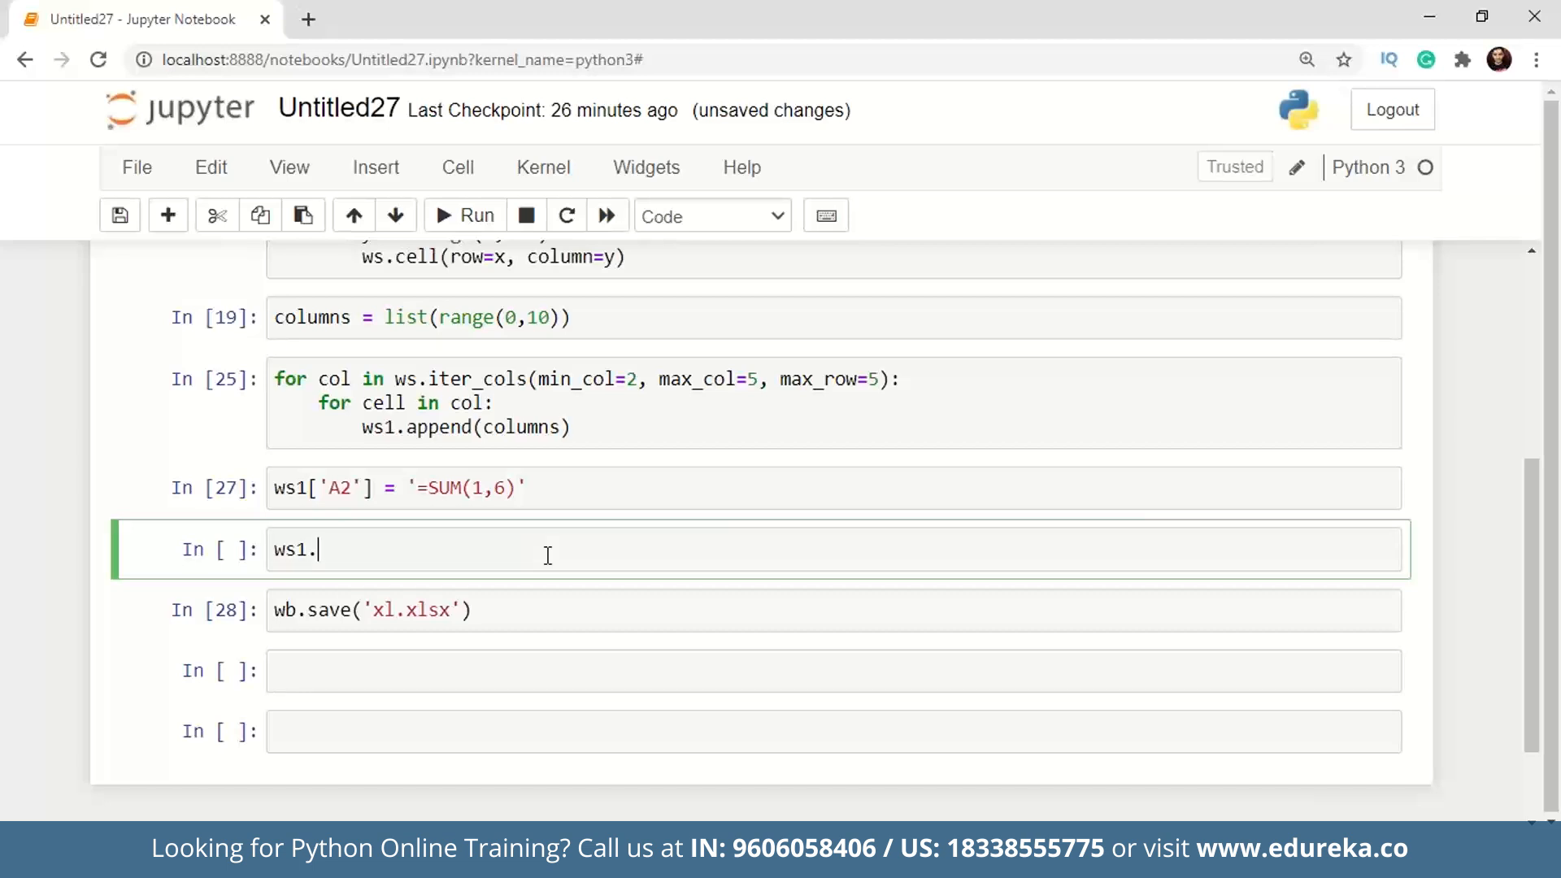
type("me")
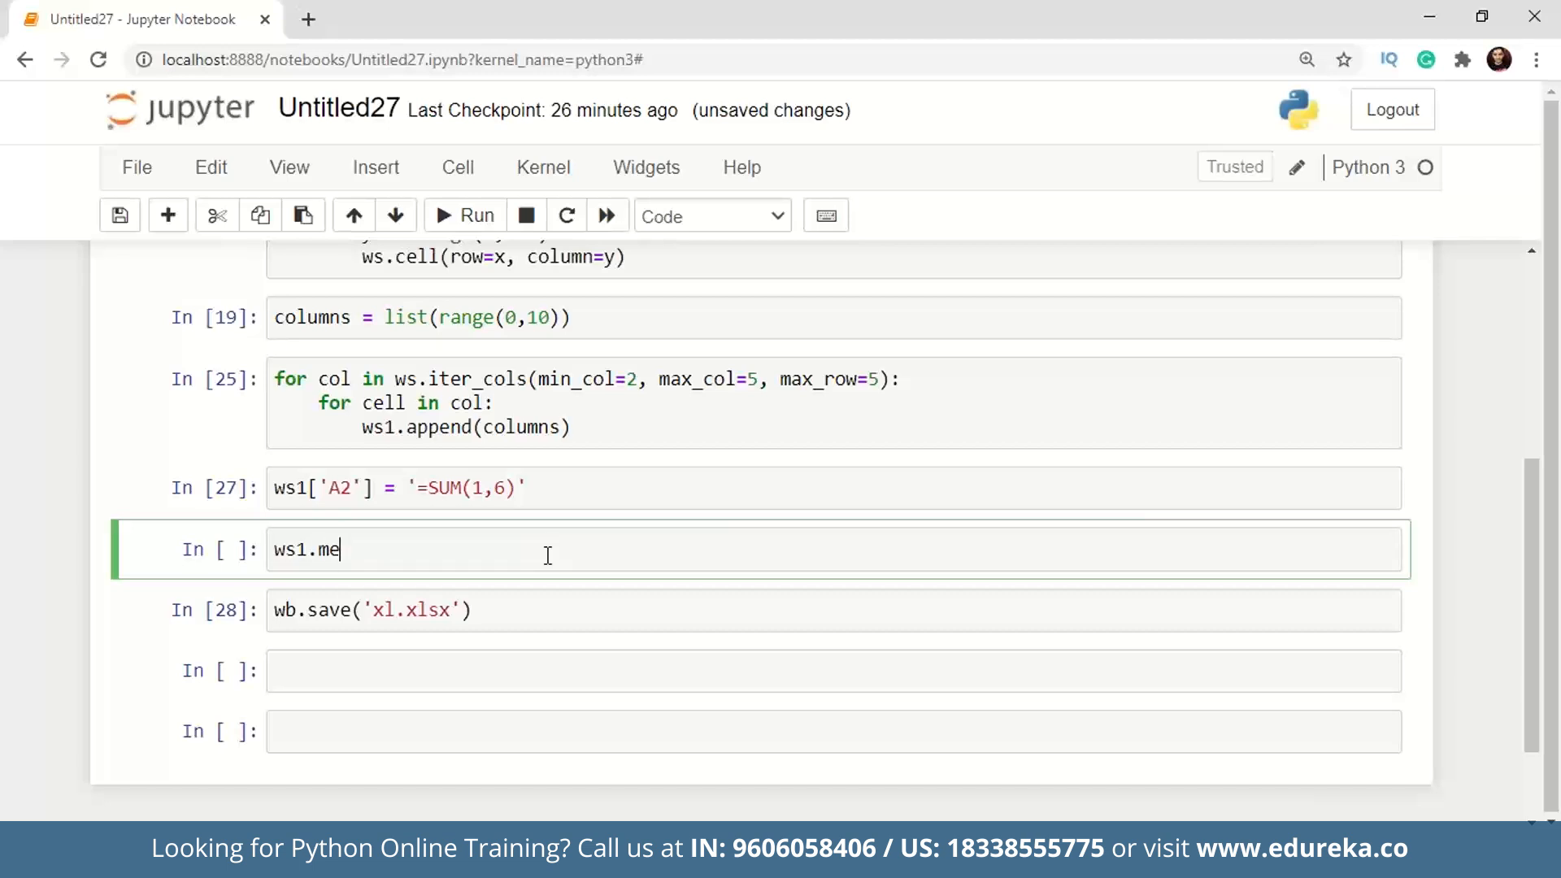
type("rge_cells")
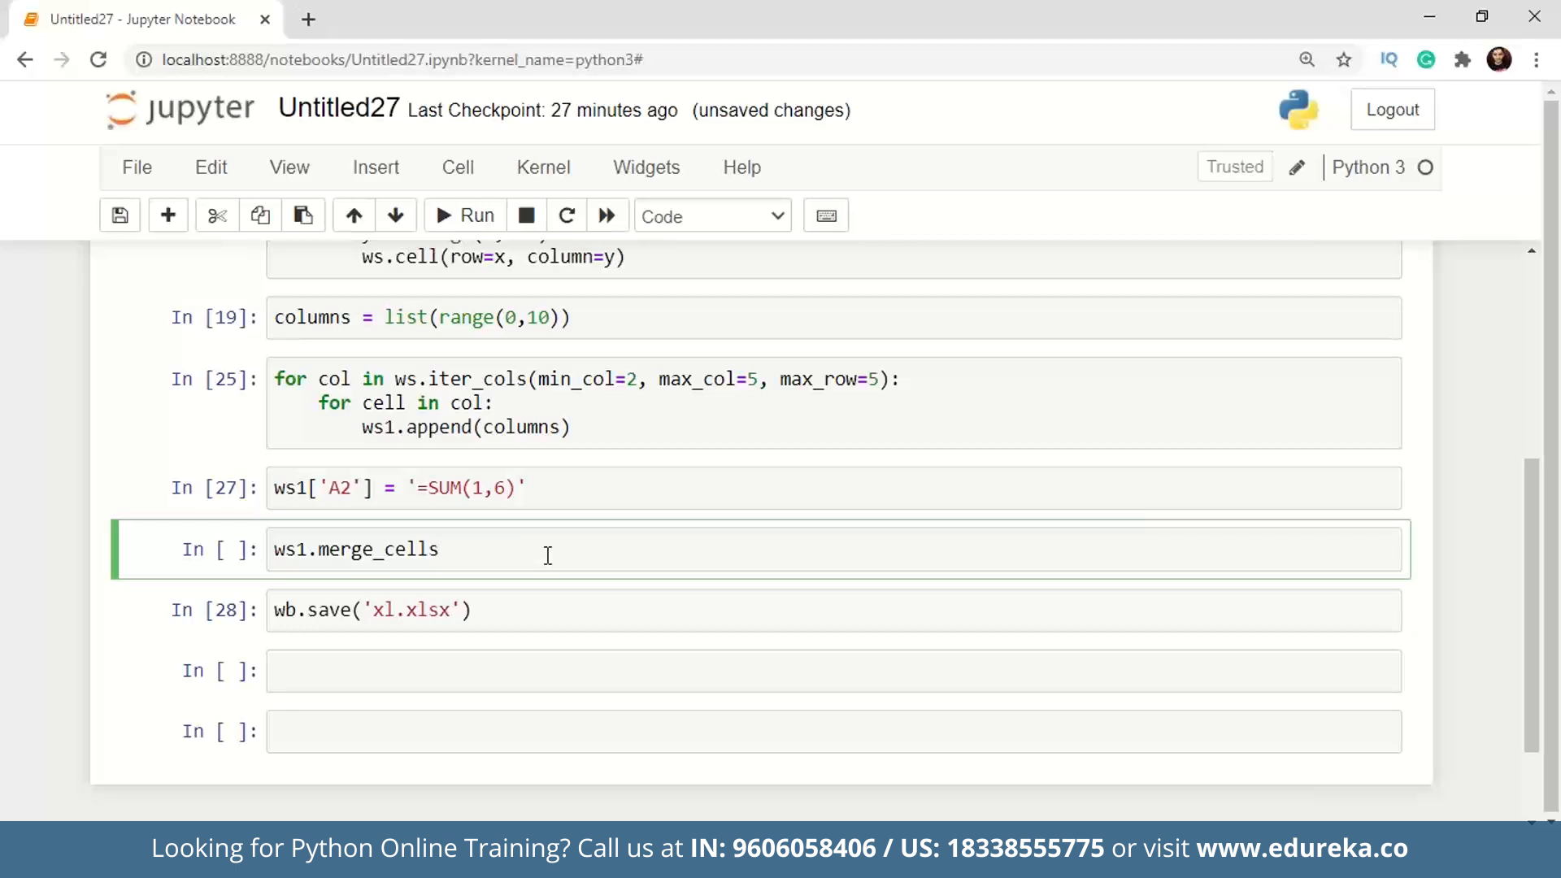
type("[]")
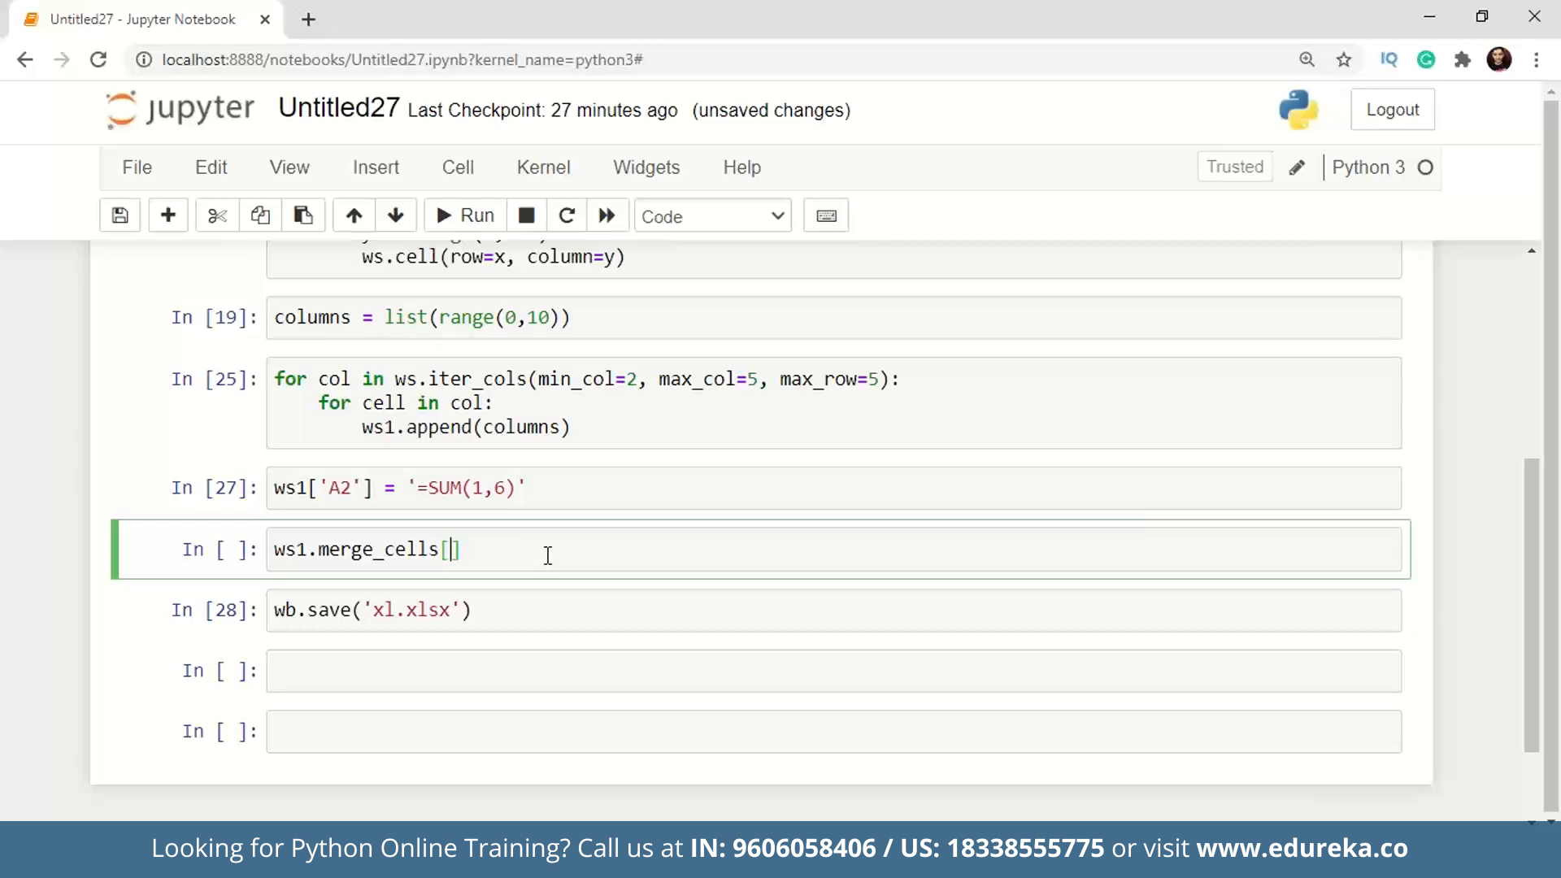
type("(")
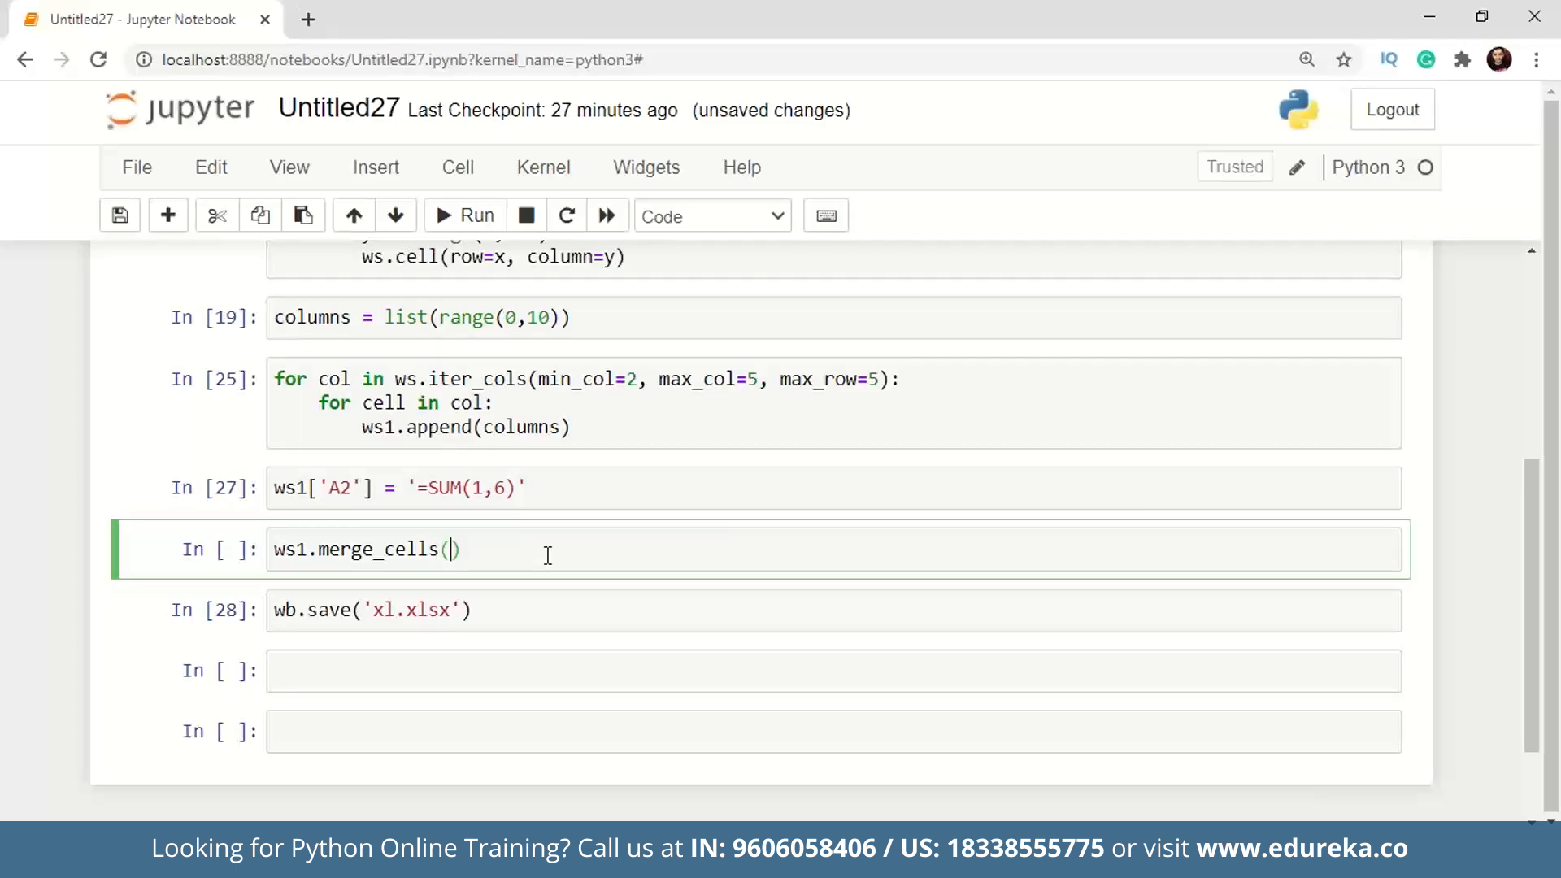
type("'A'")
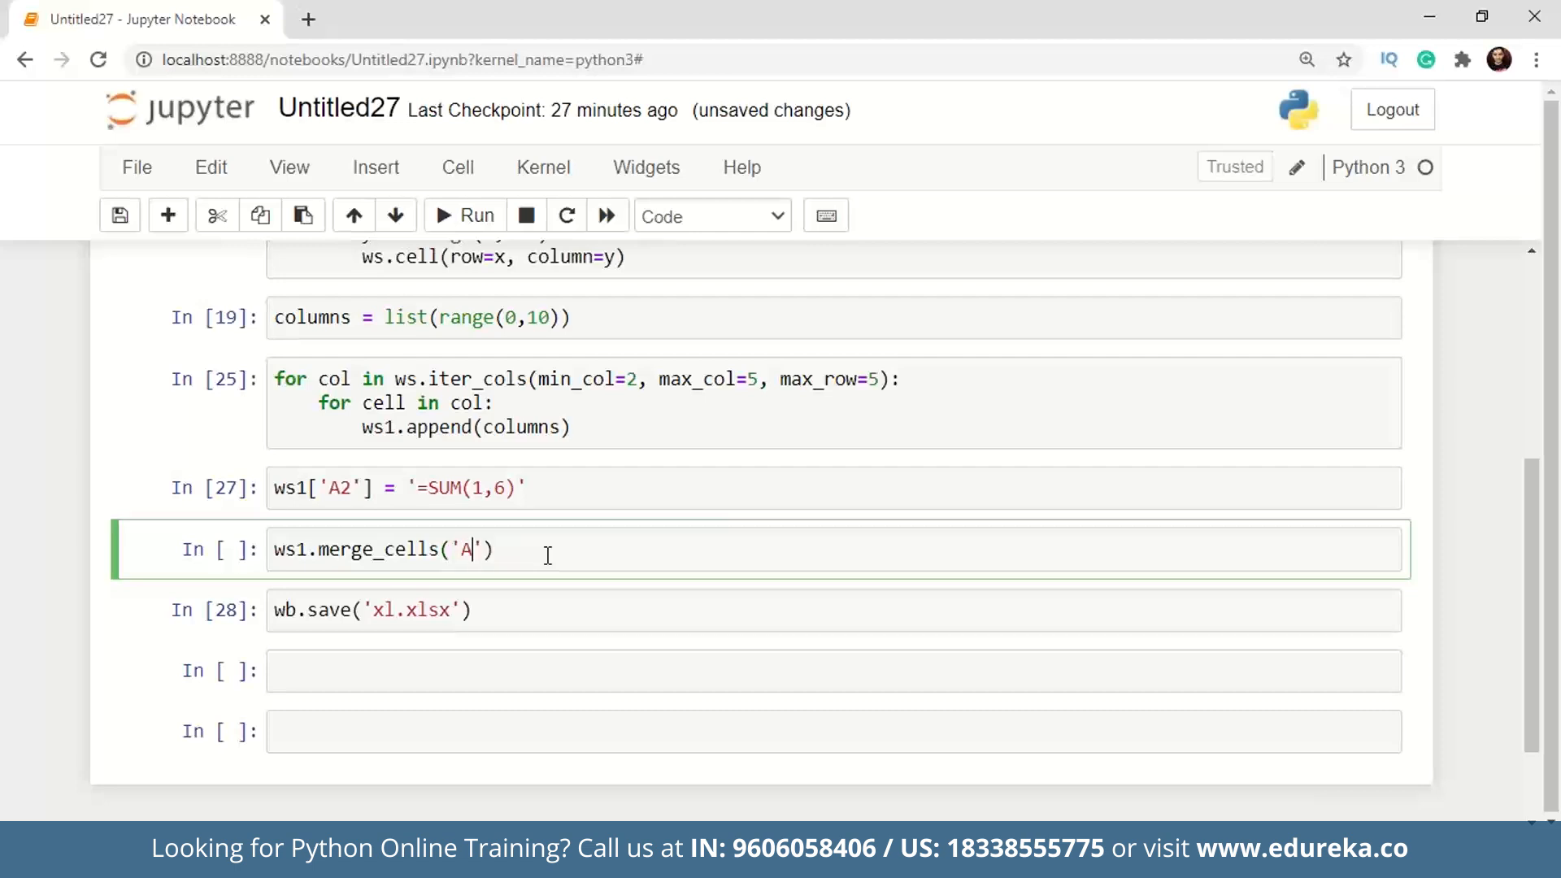
type("2:")
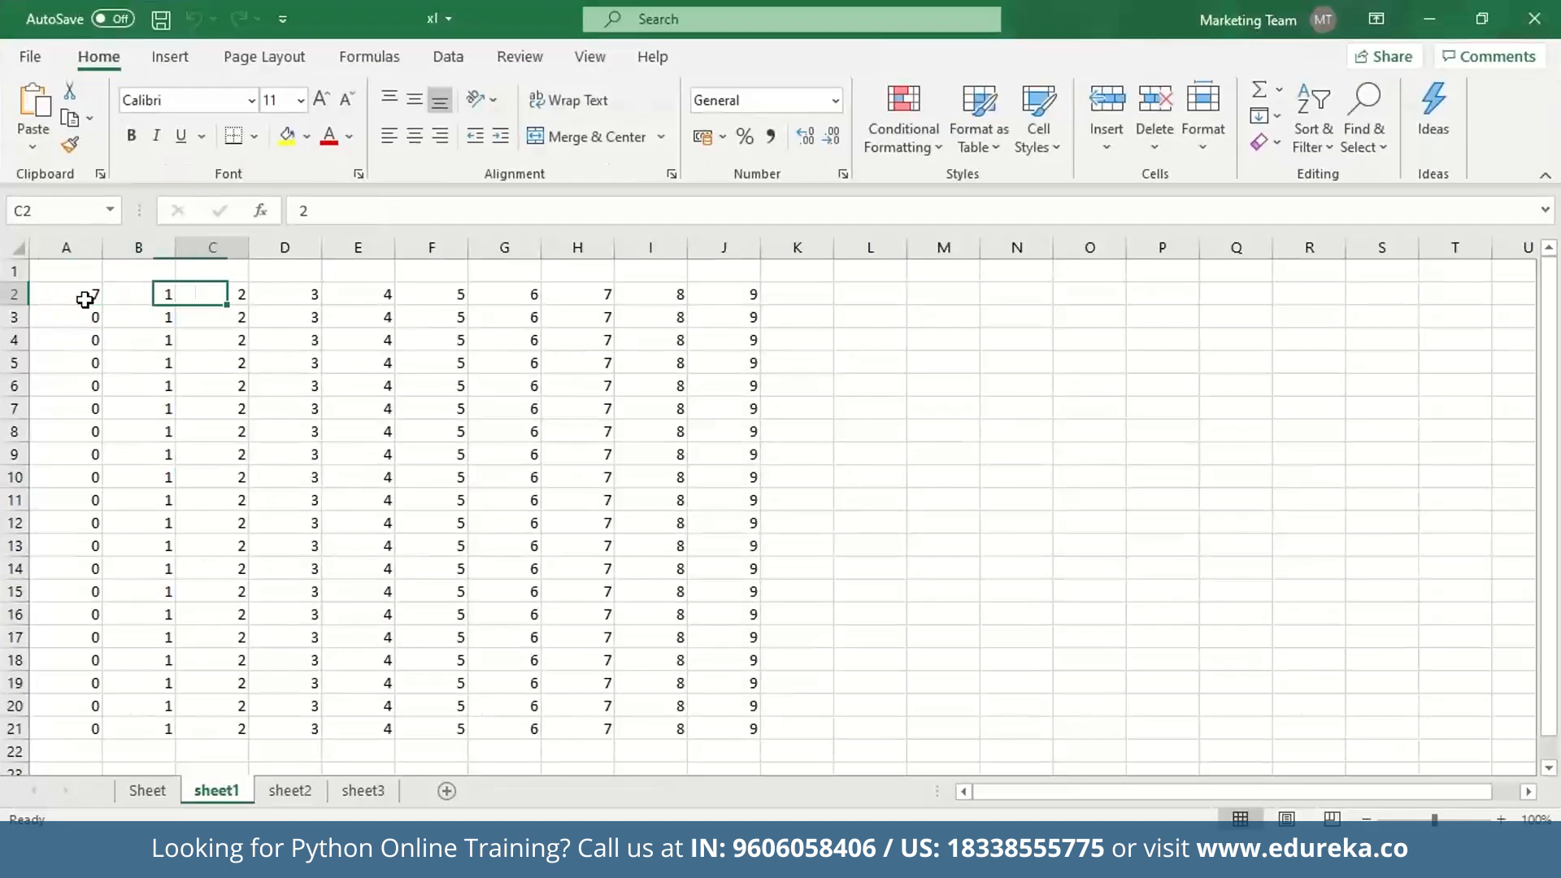
left_click(431, 293)
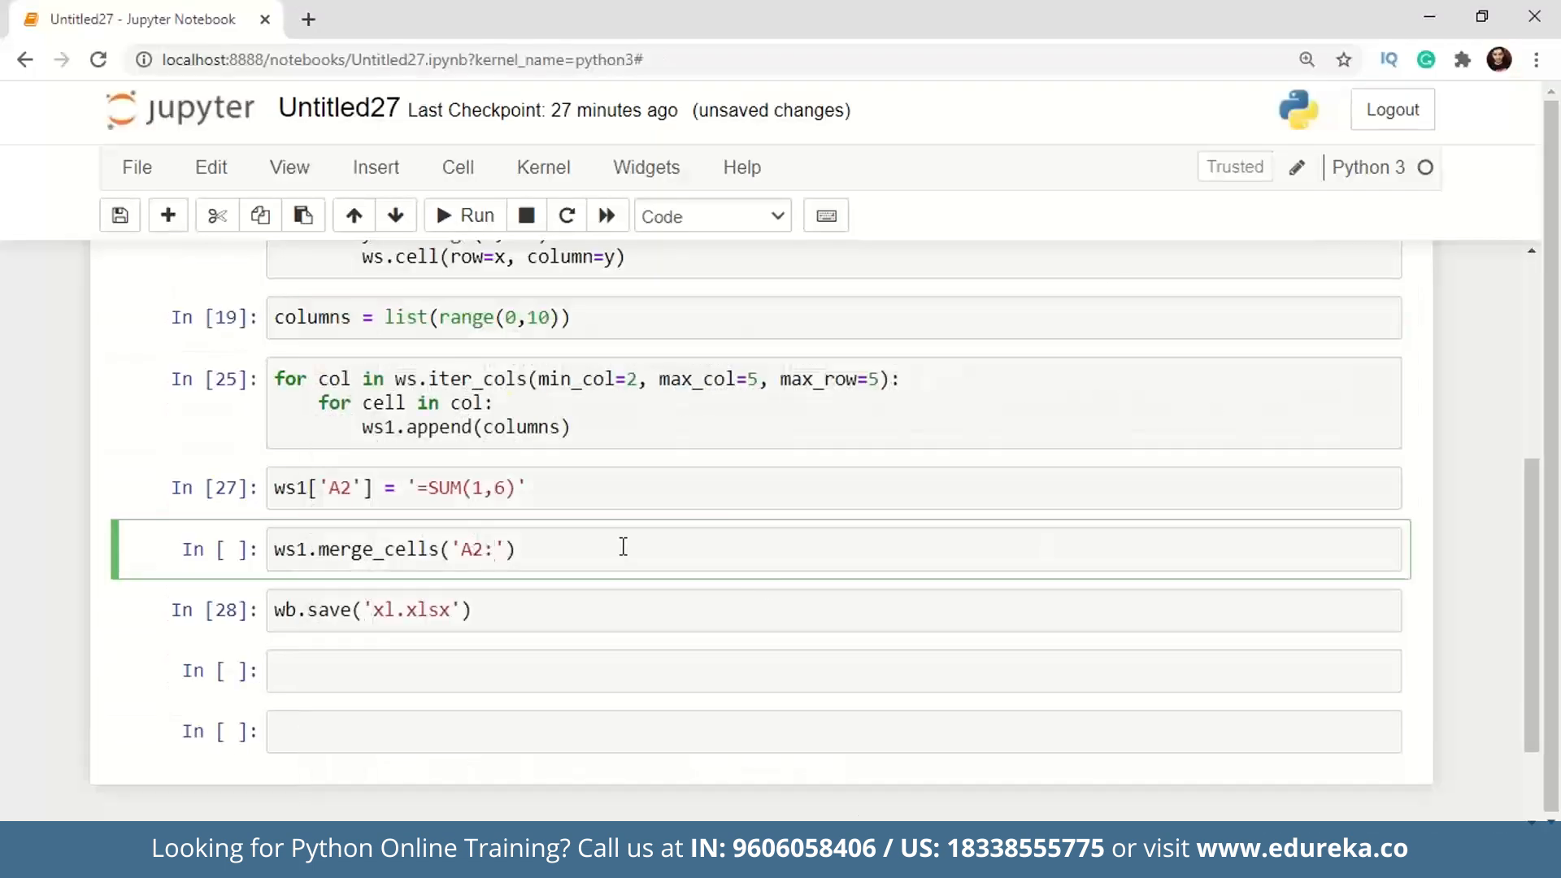
left_click(463, 215)
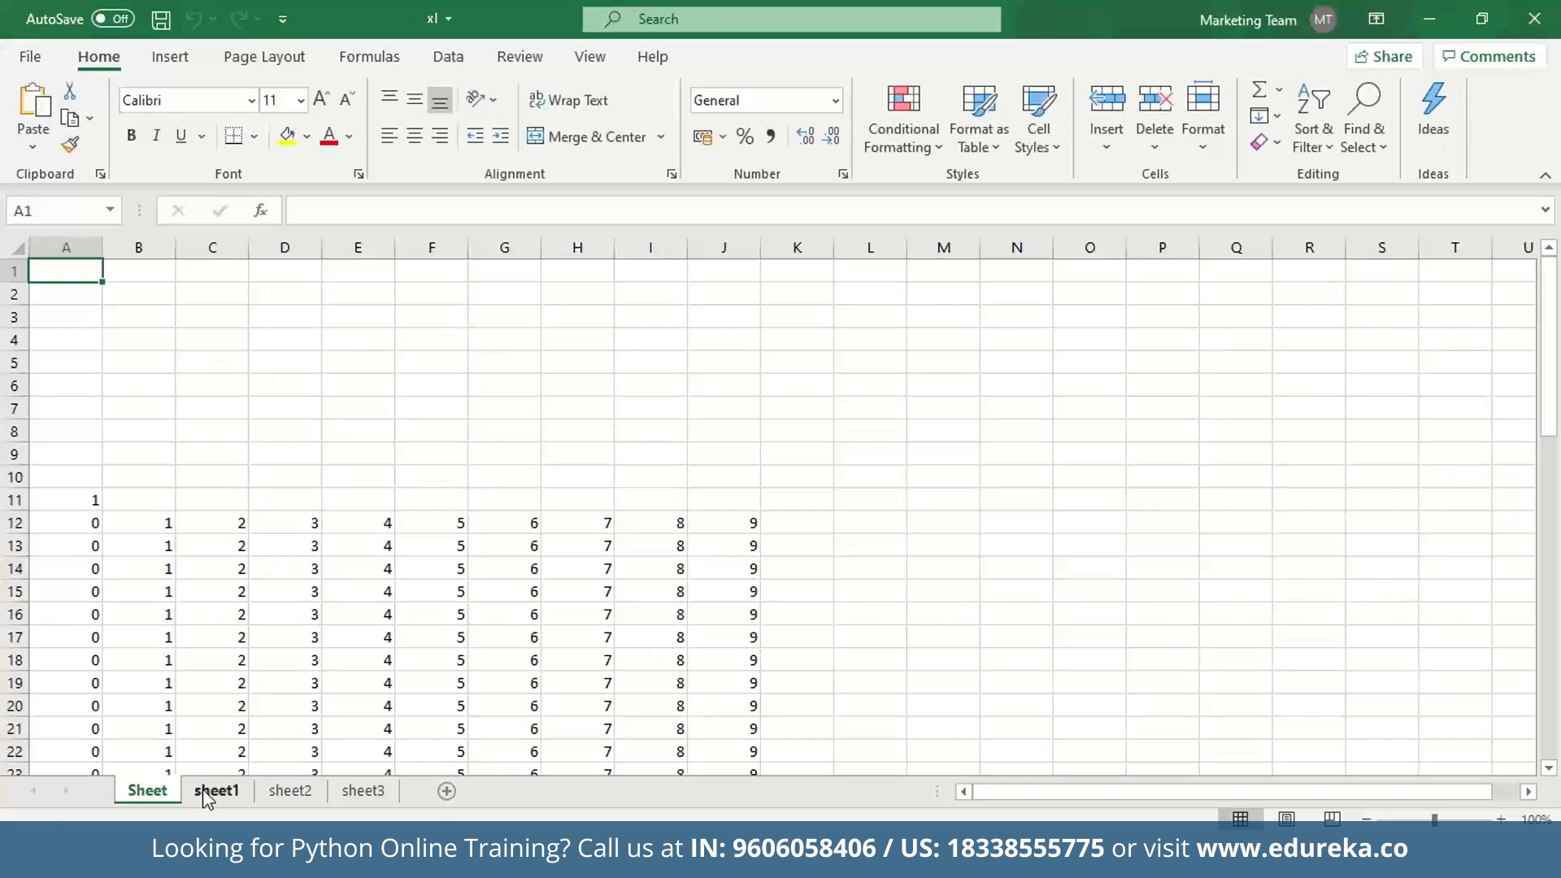
Switch to sheet1 in Excel to see A2:F2 merged into one cell showing 7.
left_click(217, 791)
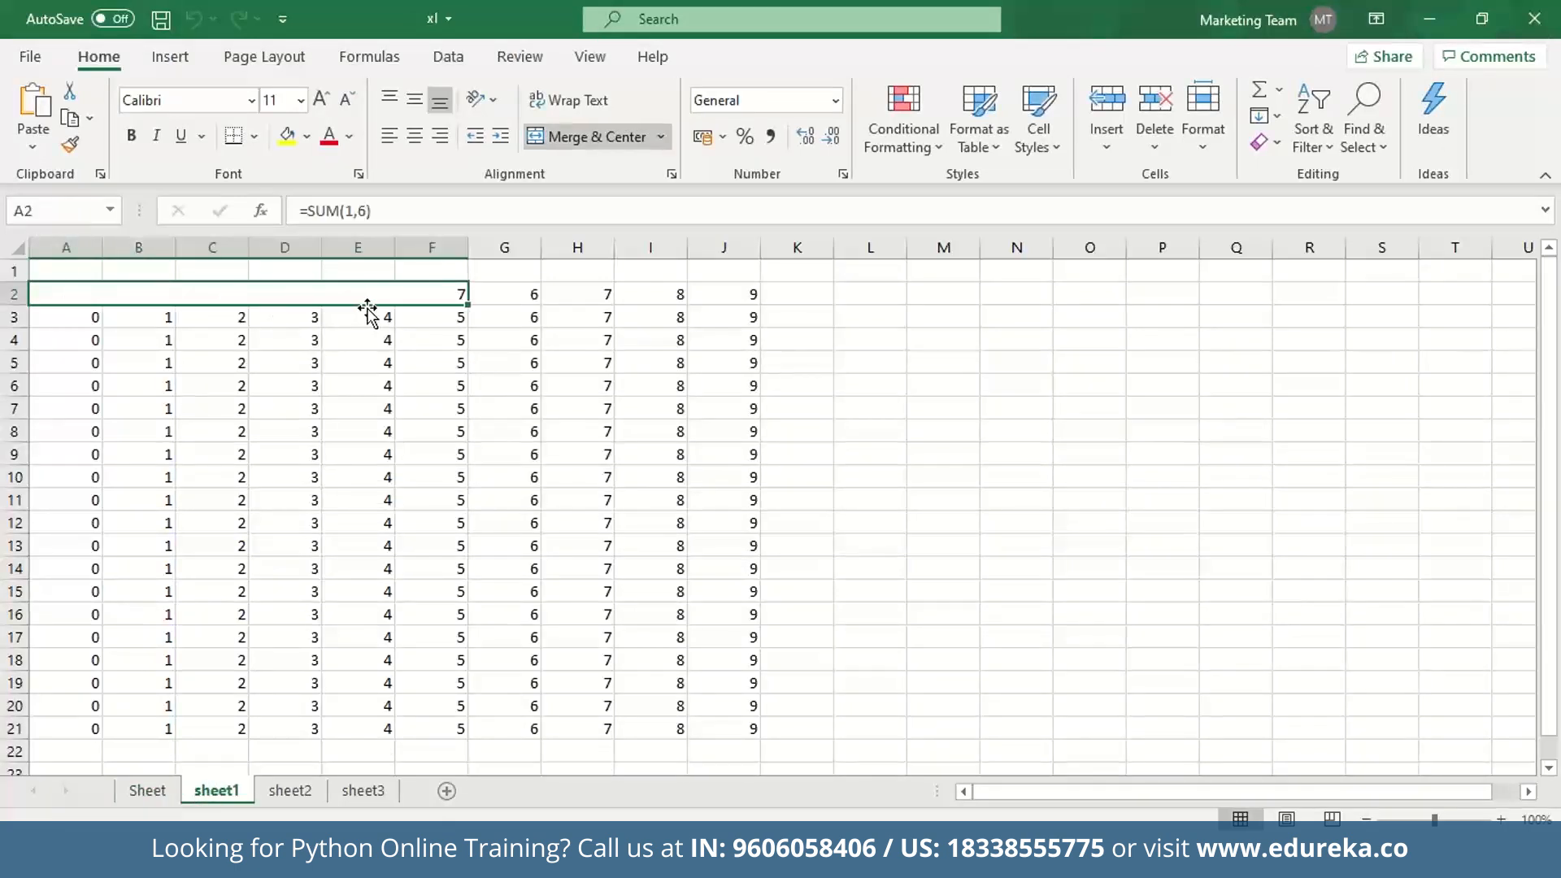
mouse_move(1436, 10)
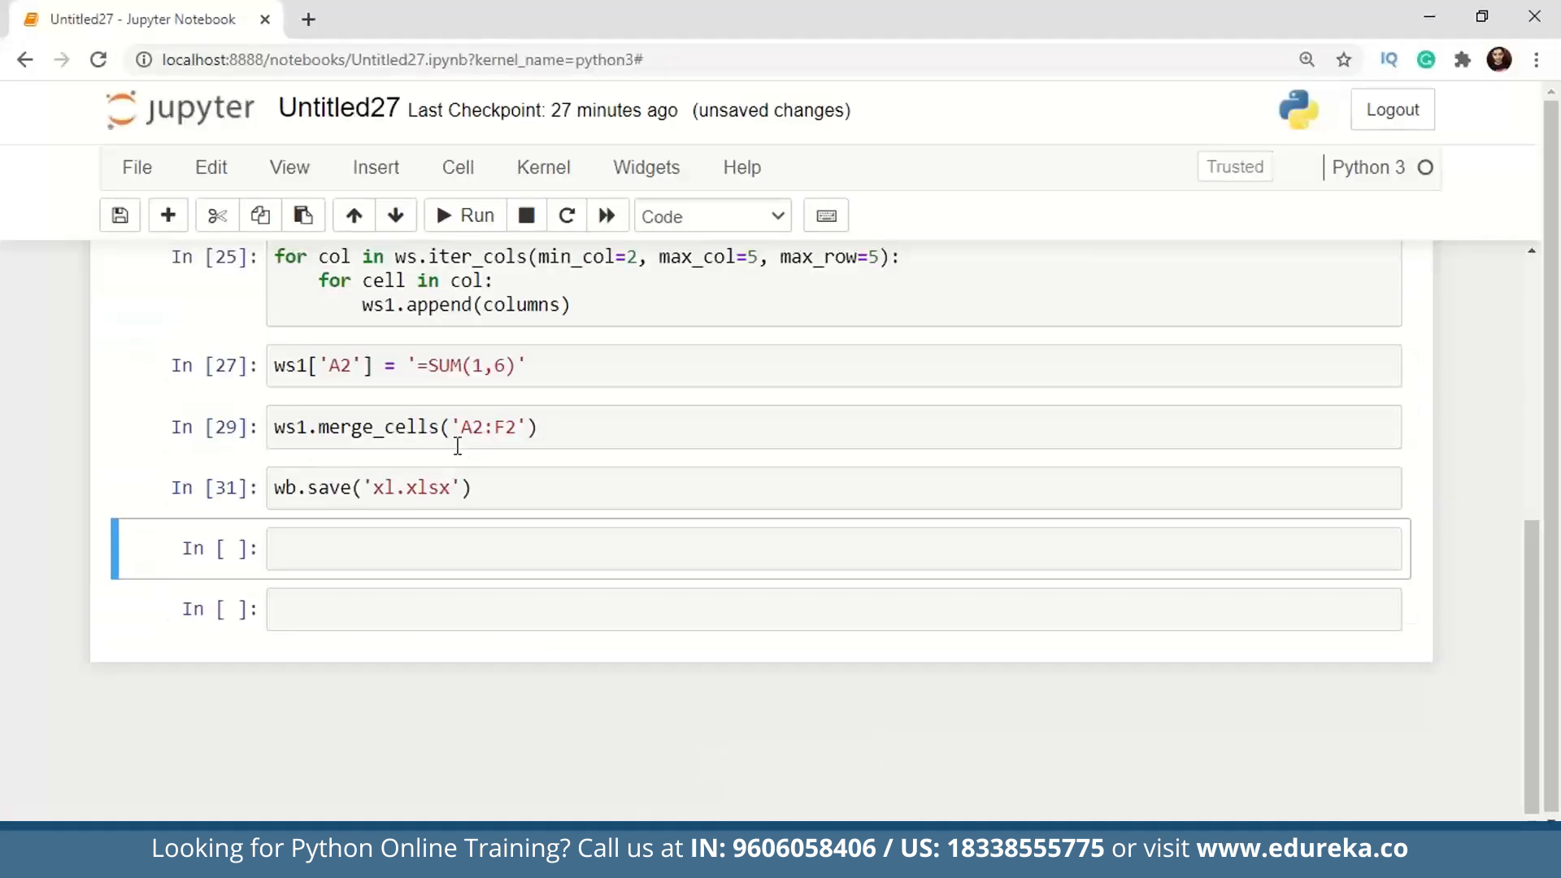
mouse_move(391, 428)
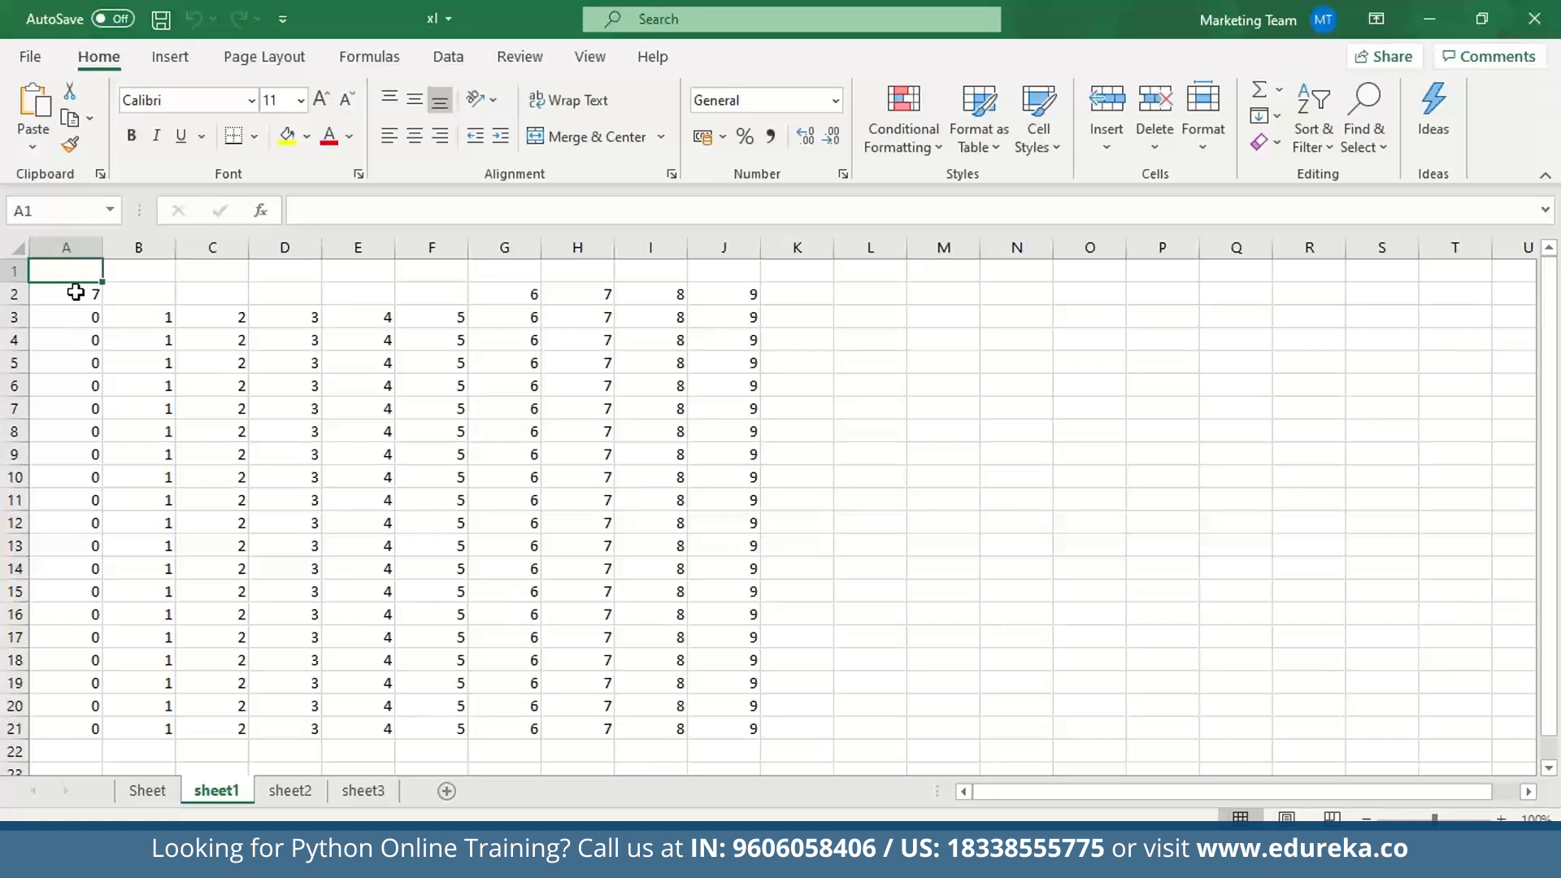
left_click(66, 293)
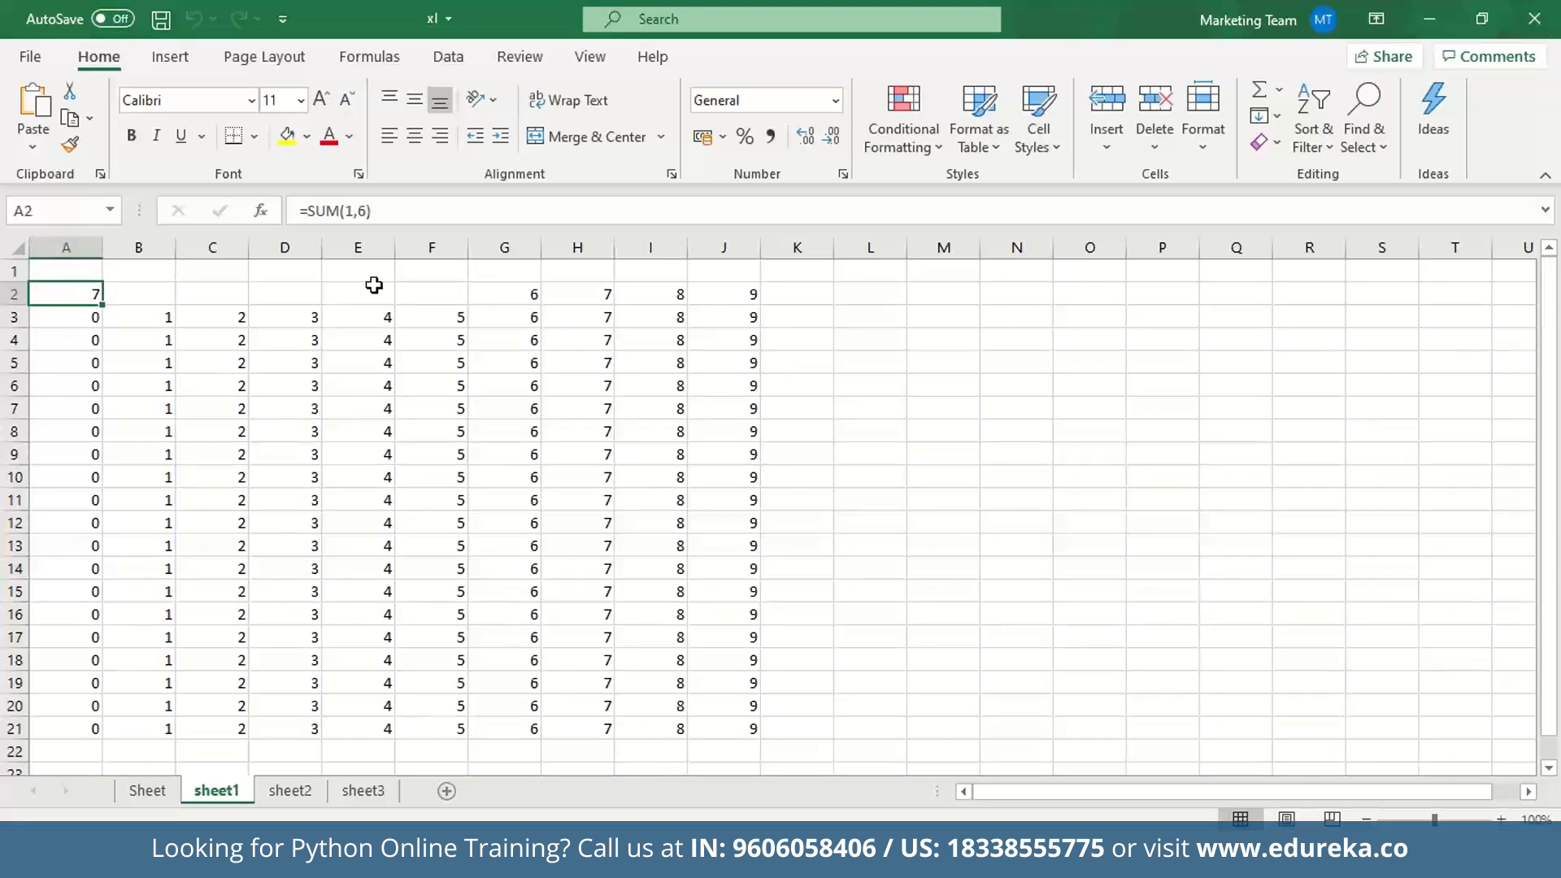
left_click(212, 293)
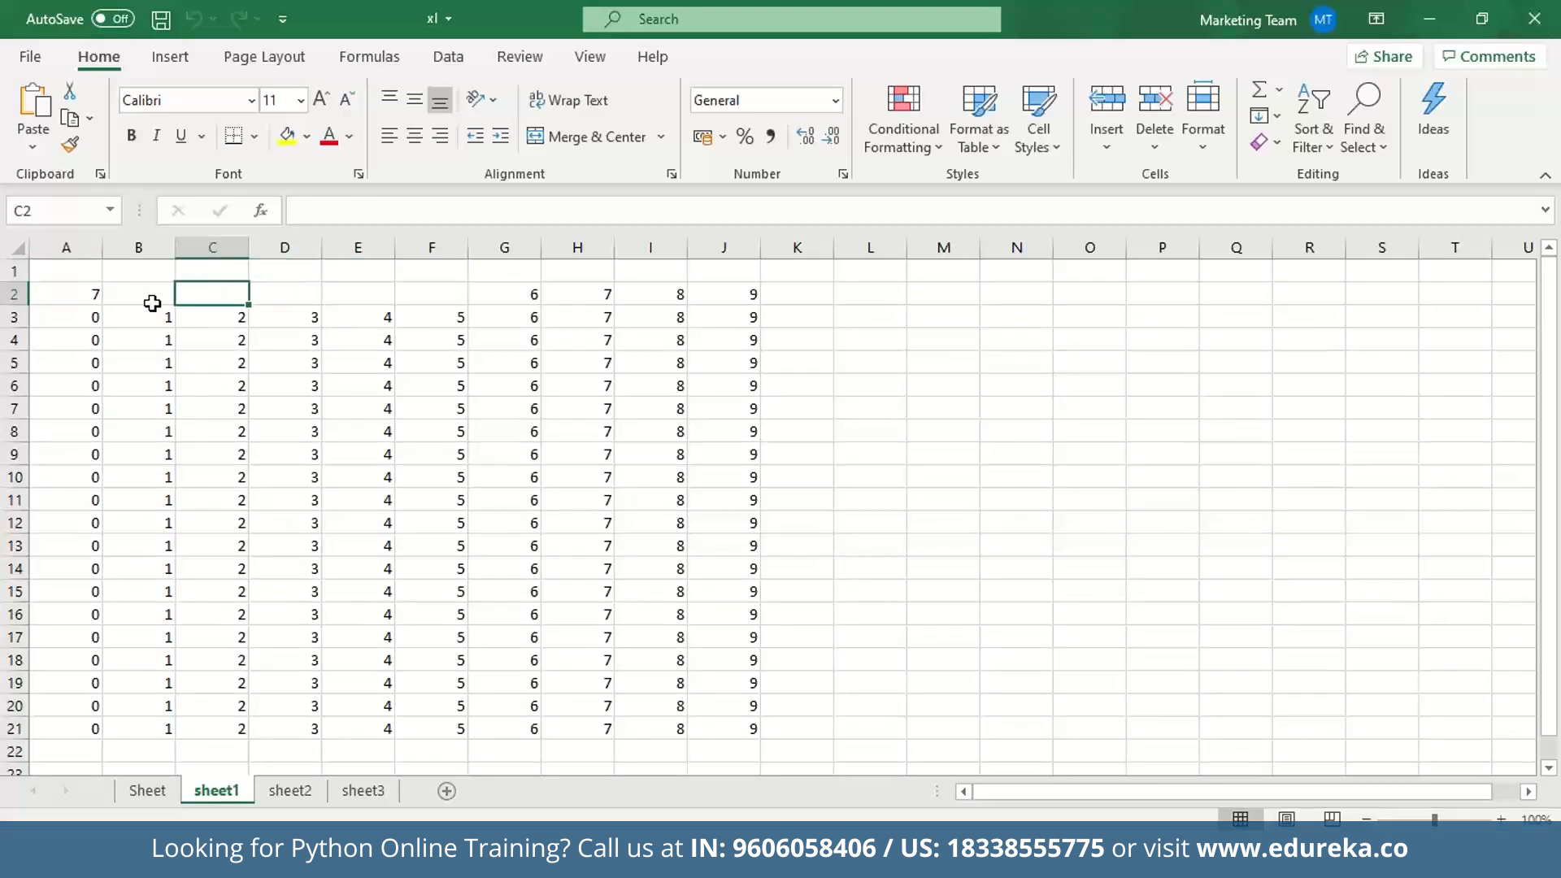
left_click(431, 292)
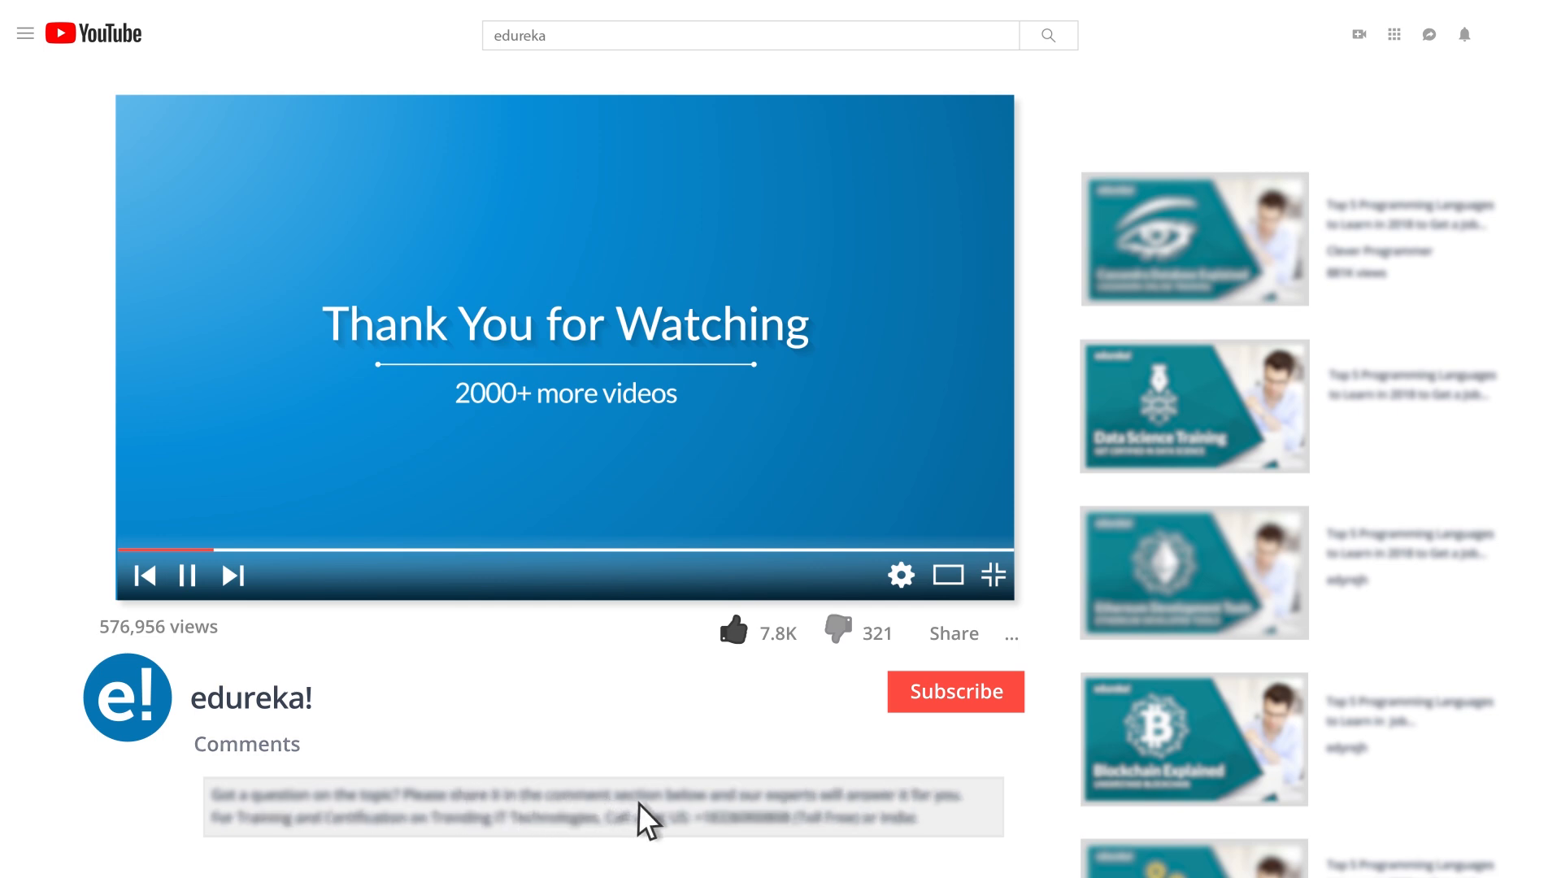
scroll("down", 3)
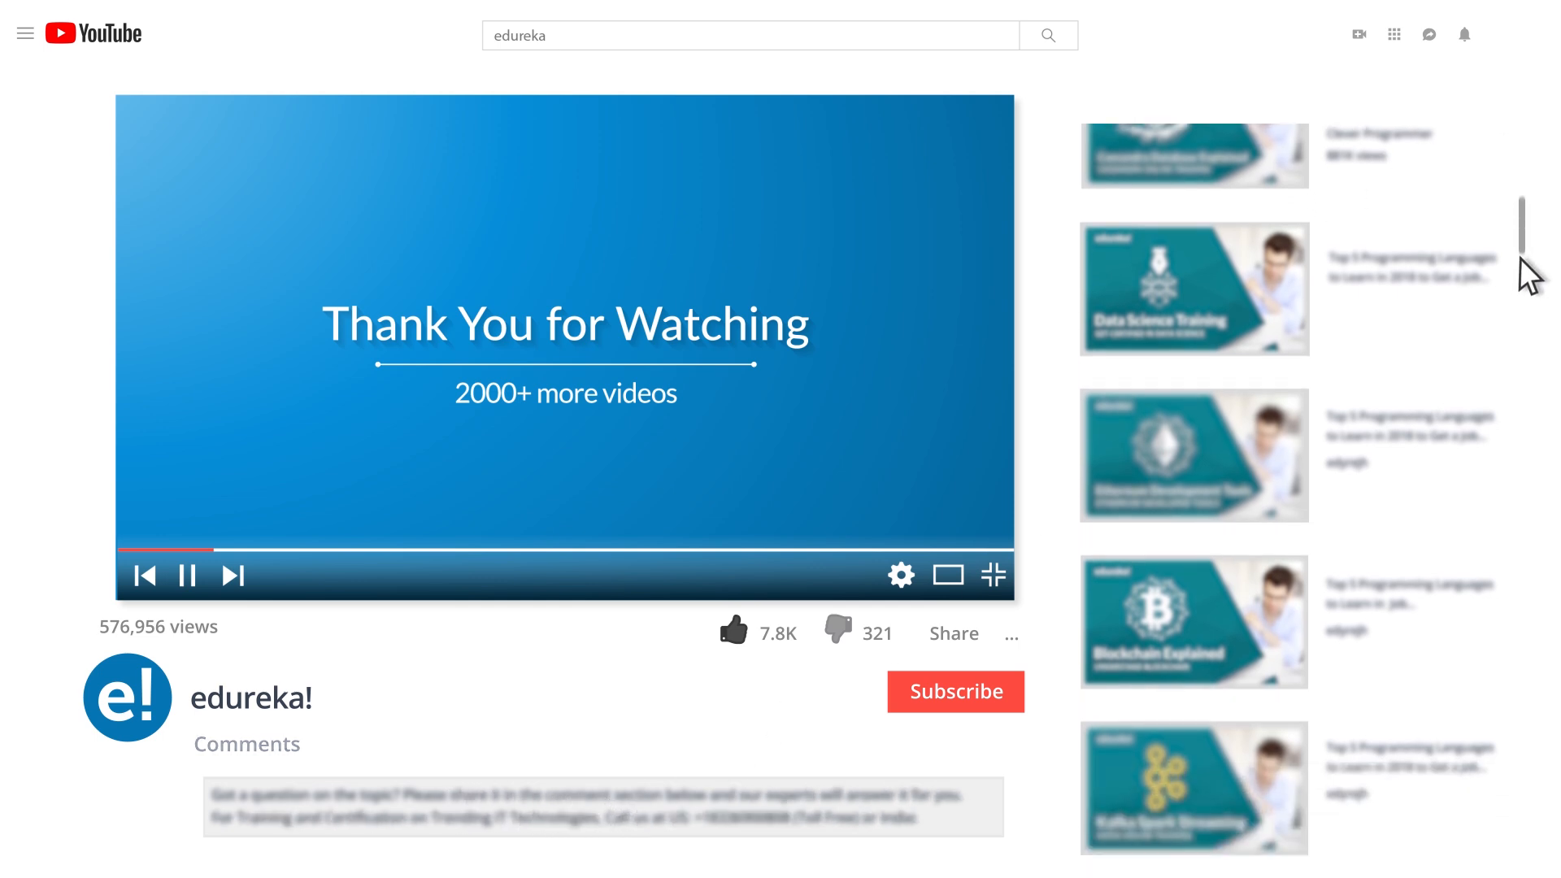